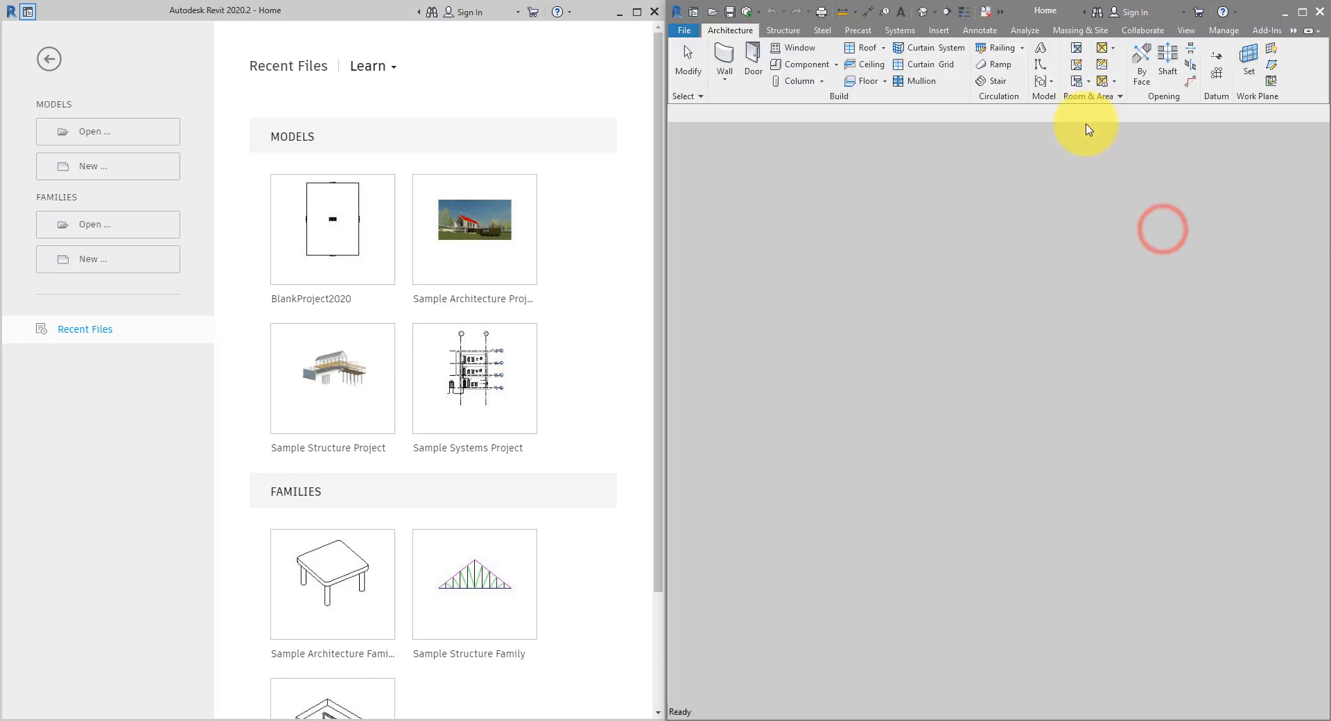
{"action": "mouse_move", "coordinate": [556, 53]}
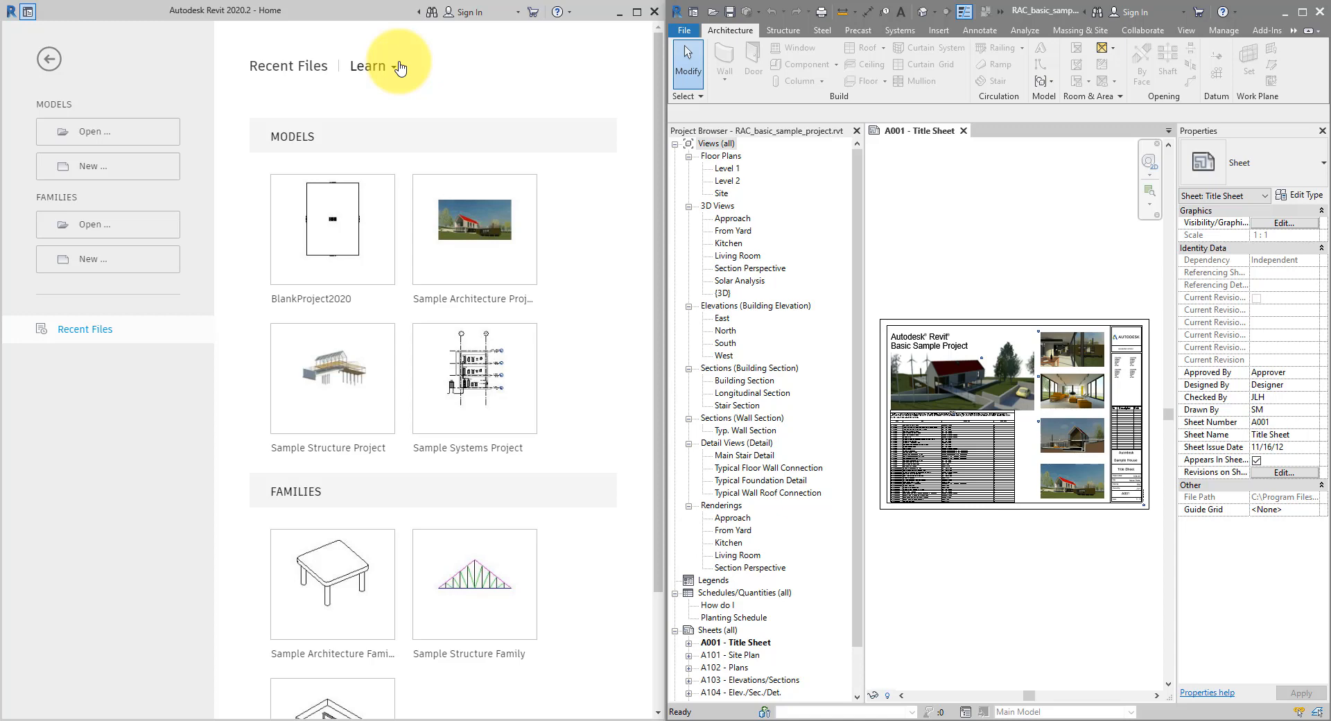
Open the default {3D} view of the sample house from the Project Browser
{"action": "left_click_drag", "start_coordinate": [924, 173], "coordinate": [1061, 264]}
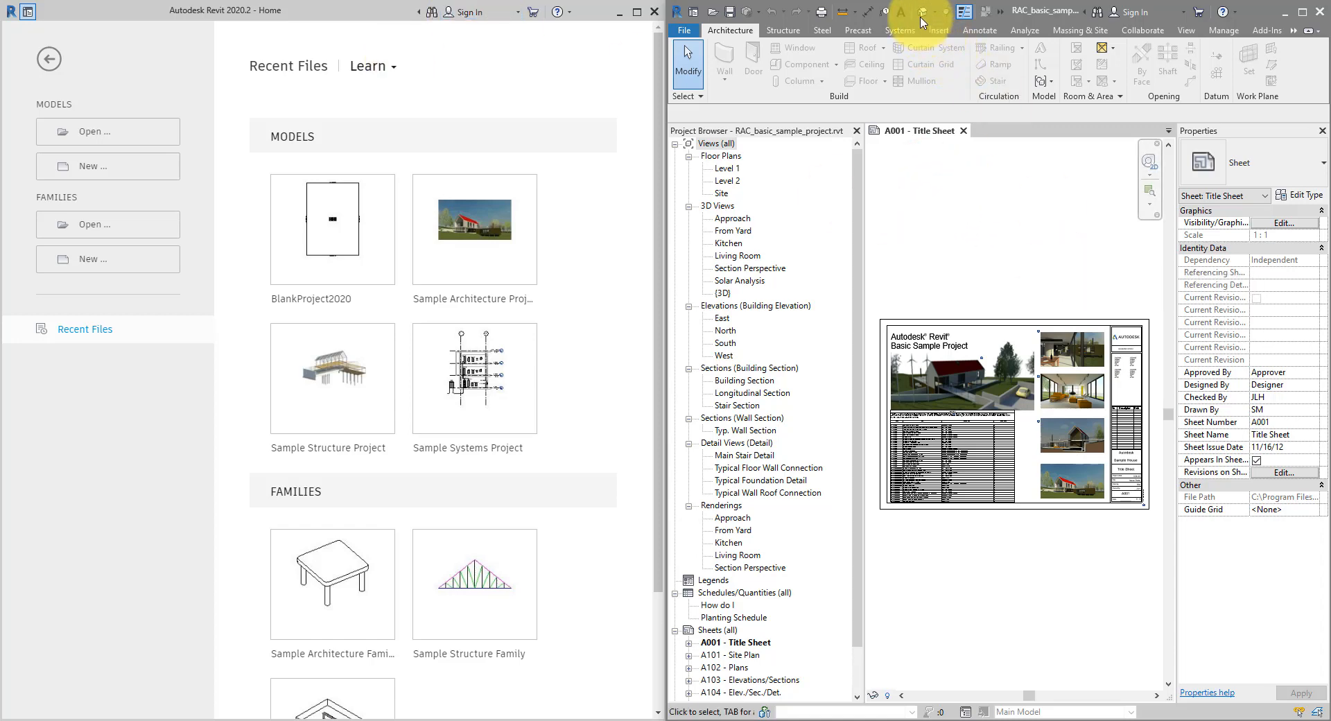
{"action": "double_click", "coordinate": [724, 292]}
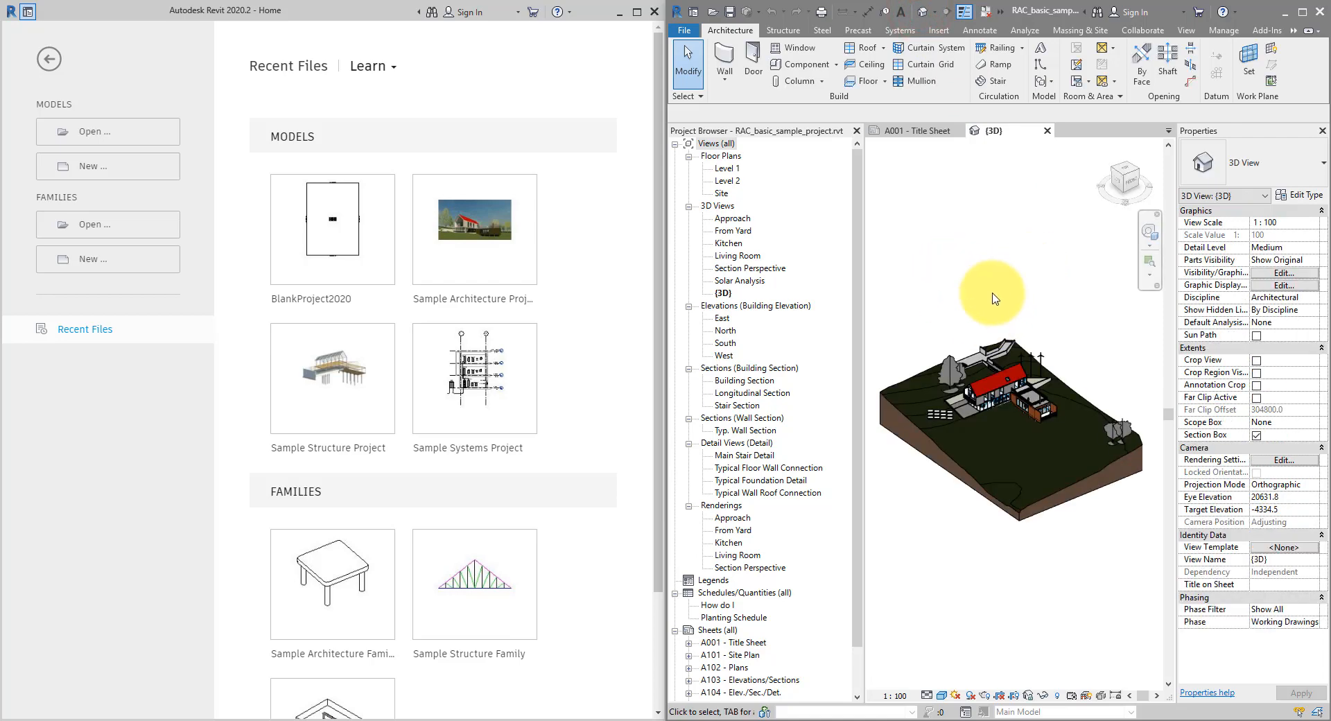
{"action": "mouse_move", "coordinate": [441, 111]}
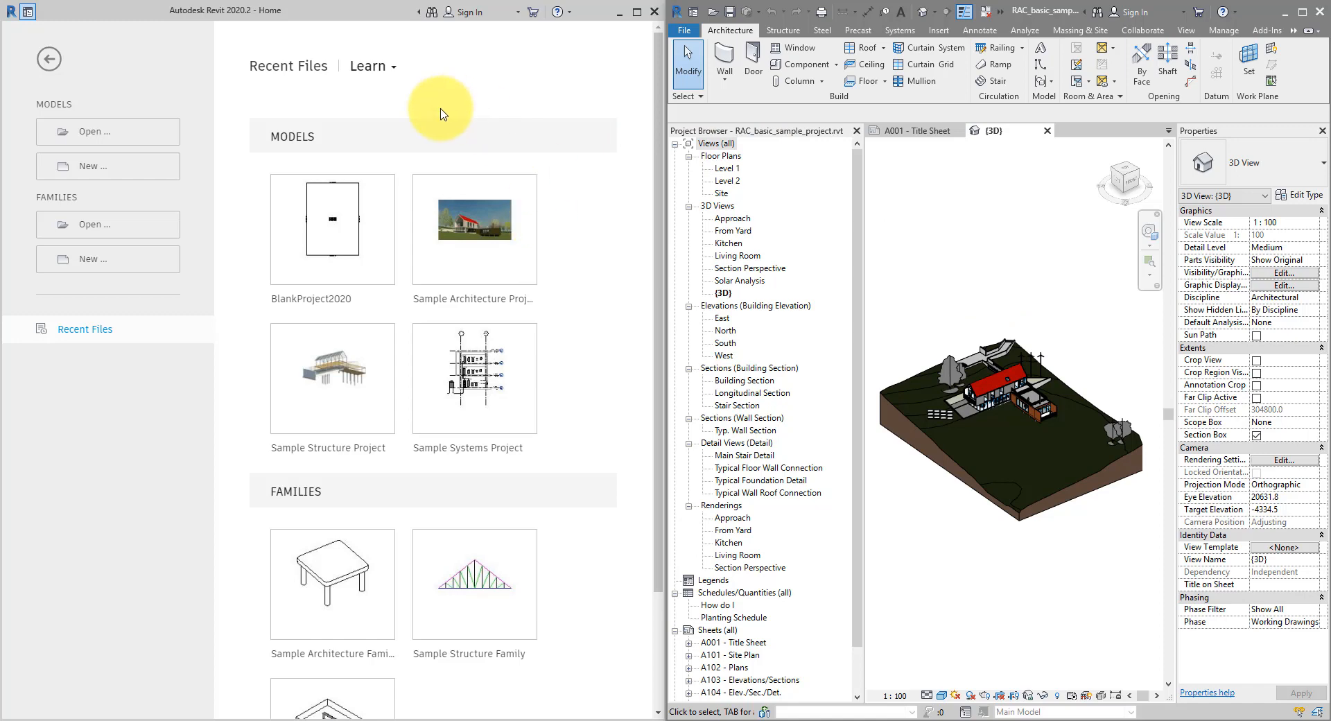
{"action": "mouse_move", "coordinate": [905, 194]}
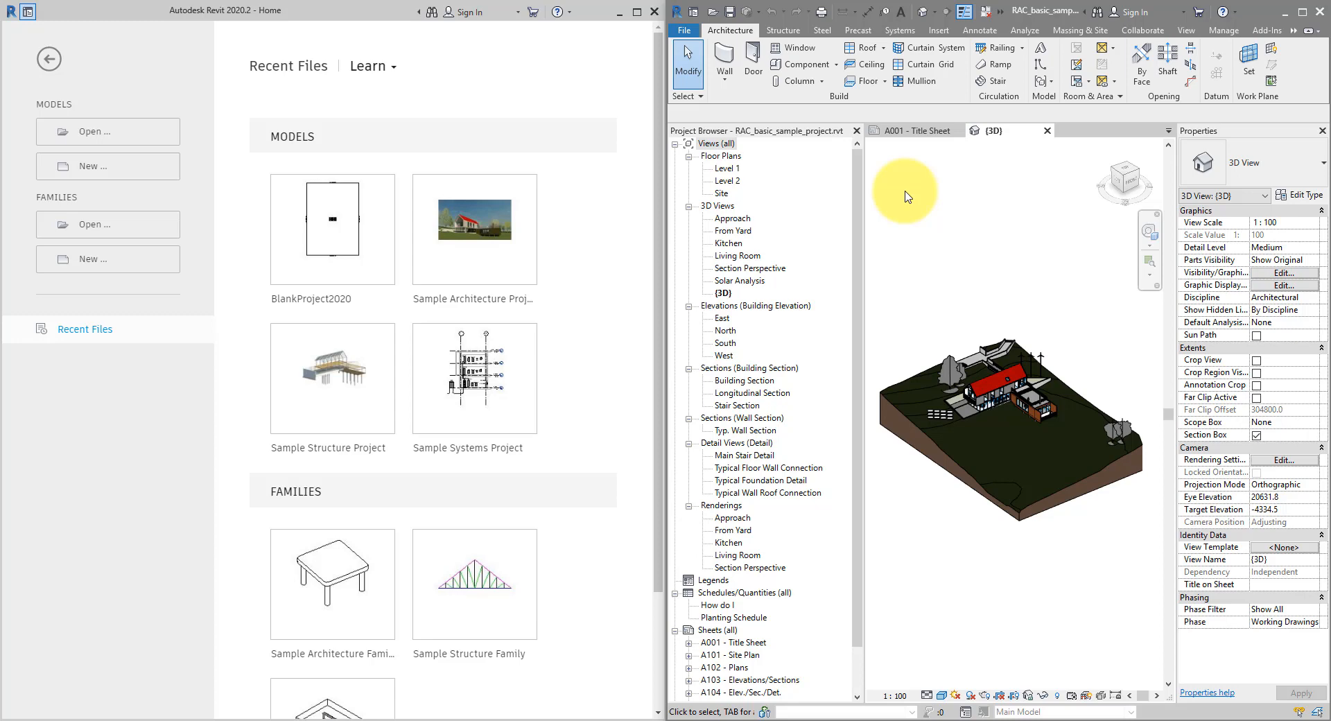
{"action": "mouse_move", "coordinate": [984, 212]}
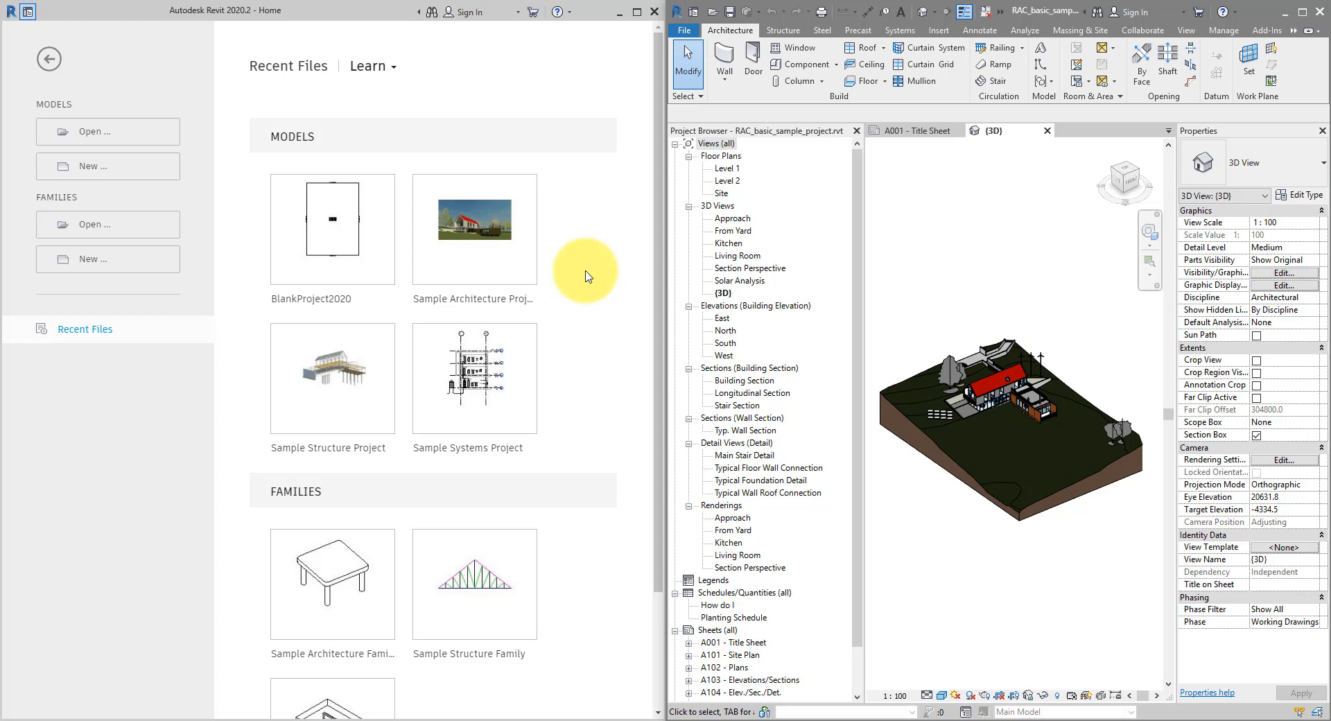
{"action": "mouse_move", "coordinate": [678, 288]}
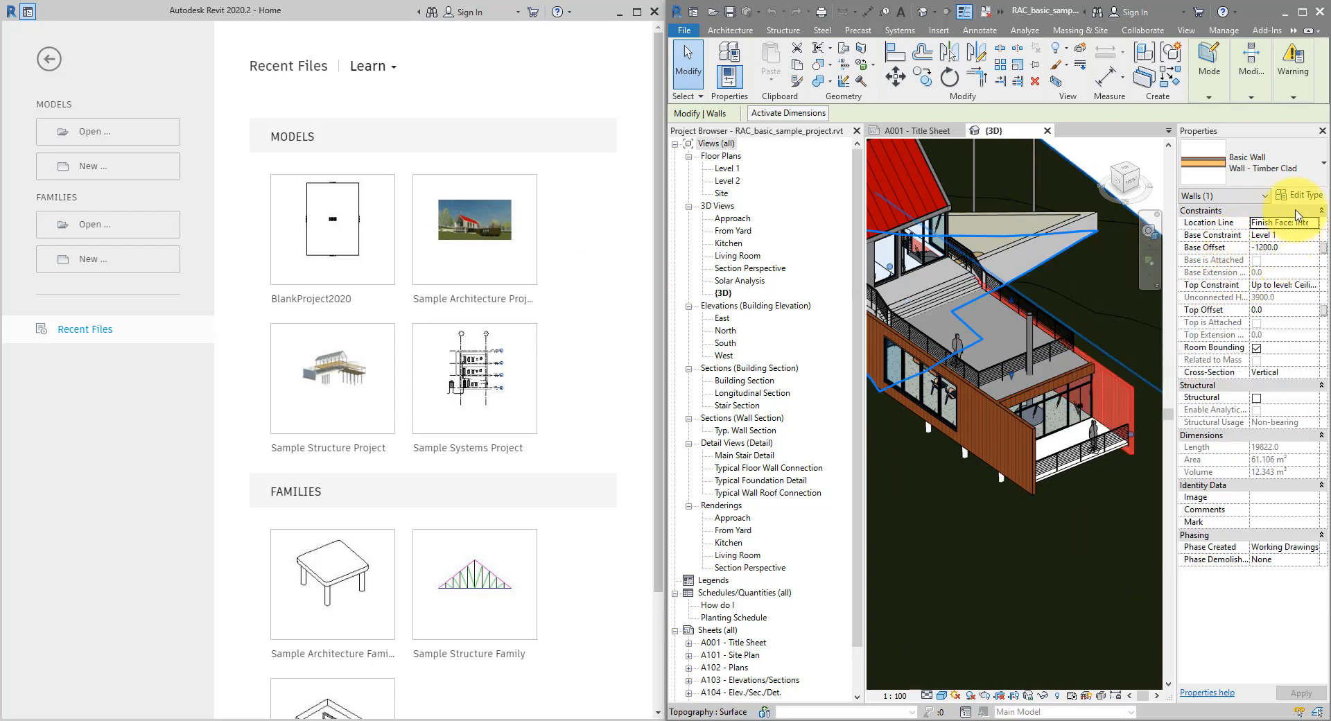
{"action": "left_click", "coordinate": [1301, 194]}
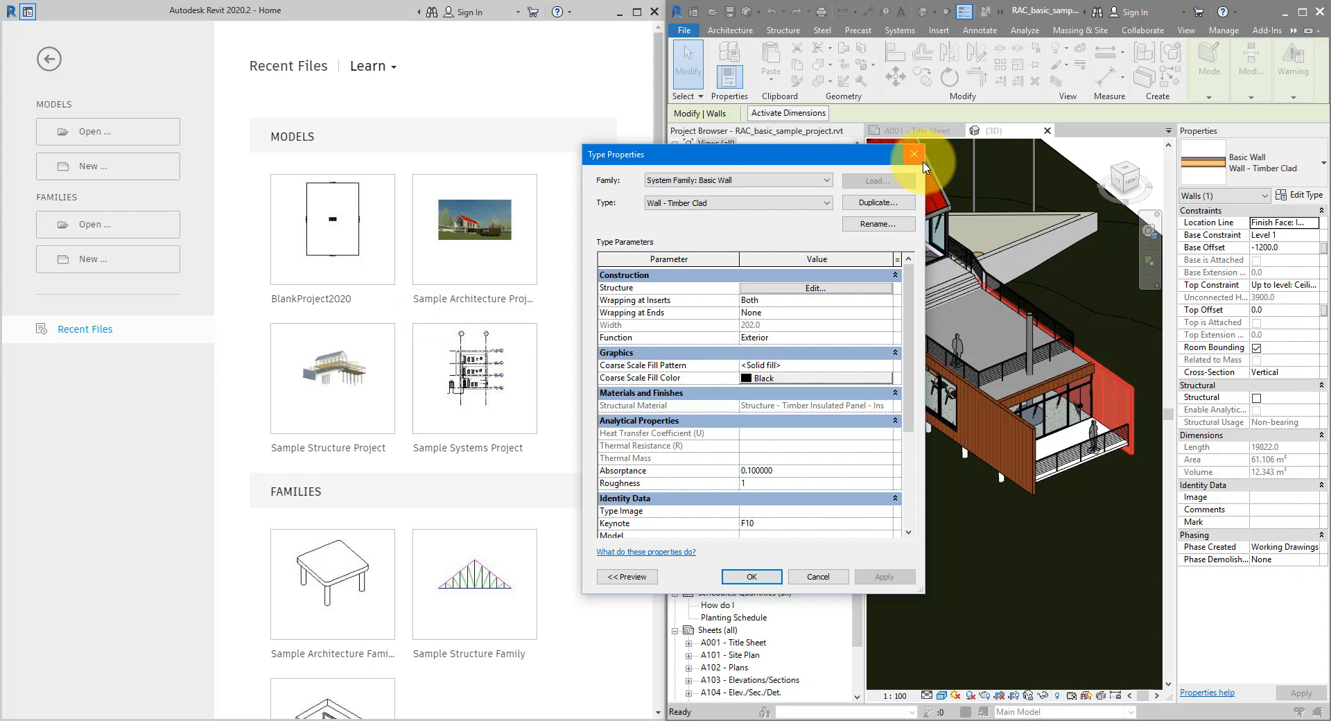
{"action": "left_click", "coordinate": [914, 154]}
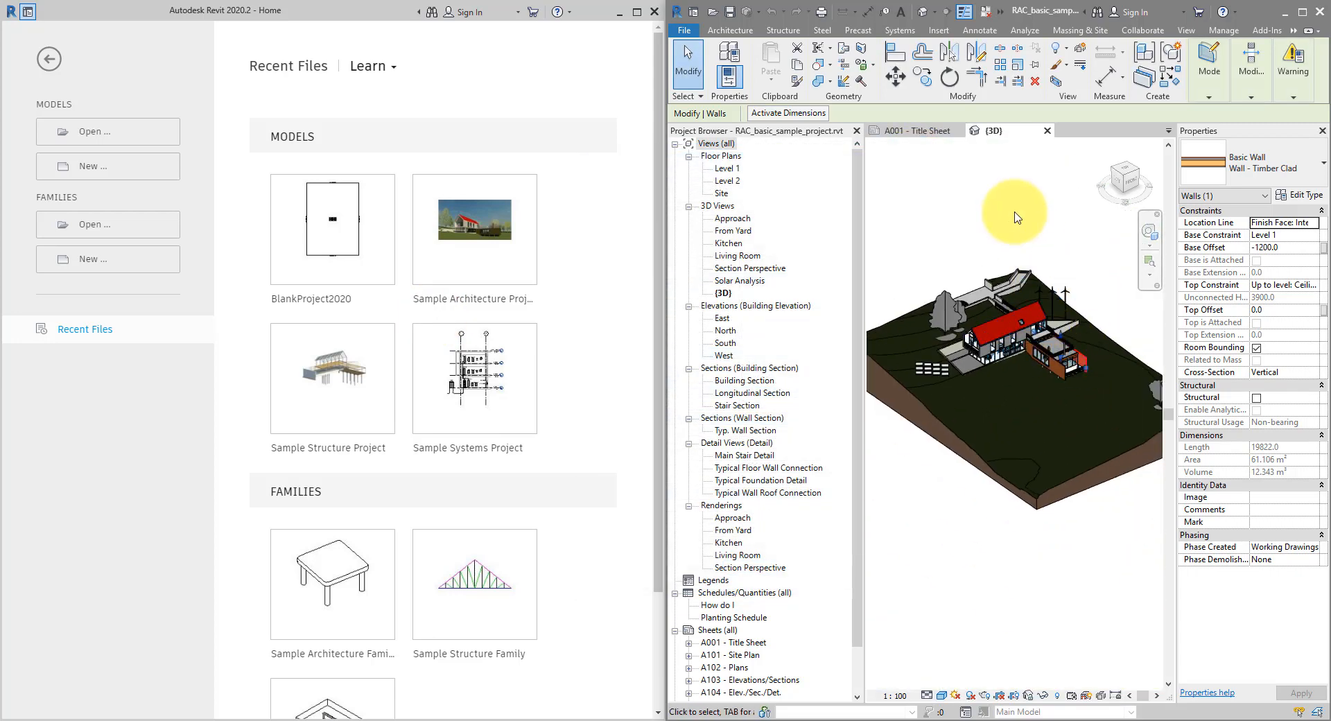
{"action": "mouse_move", "coordinate": [1008, 208]}
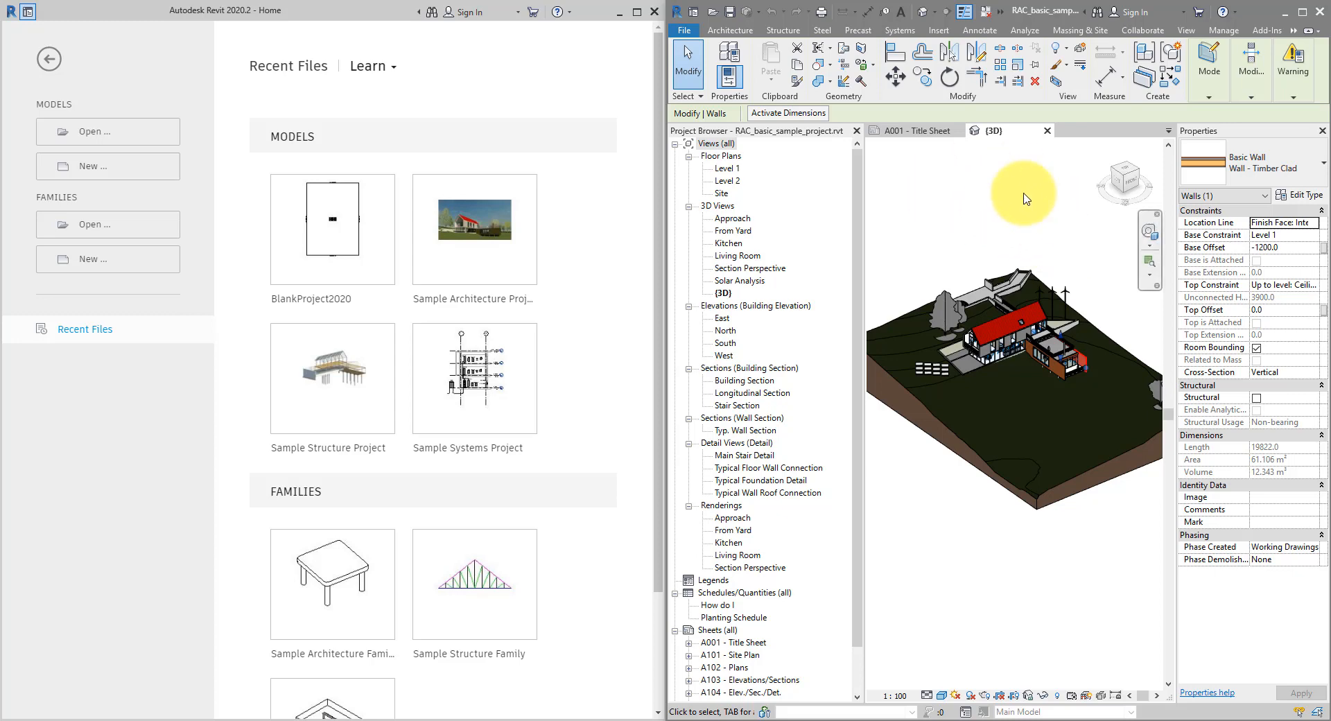
{"action": "mouse_move", "coordinate": [924, 312]}
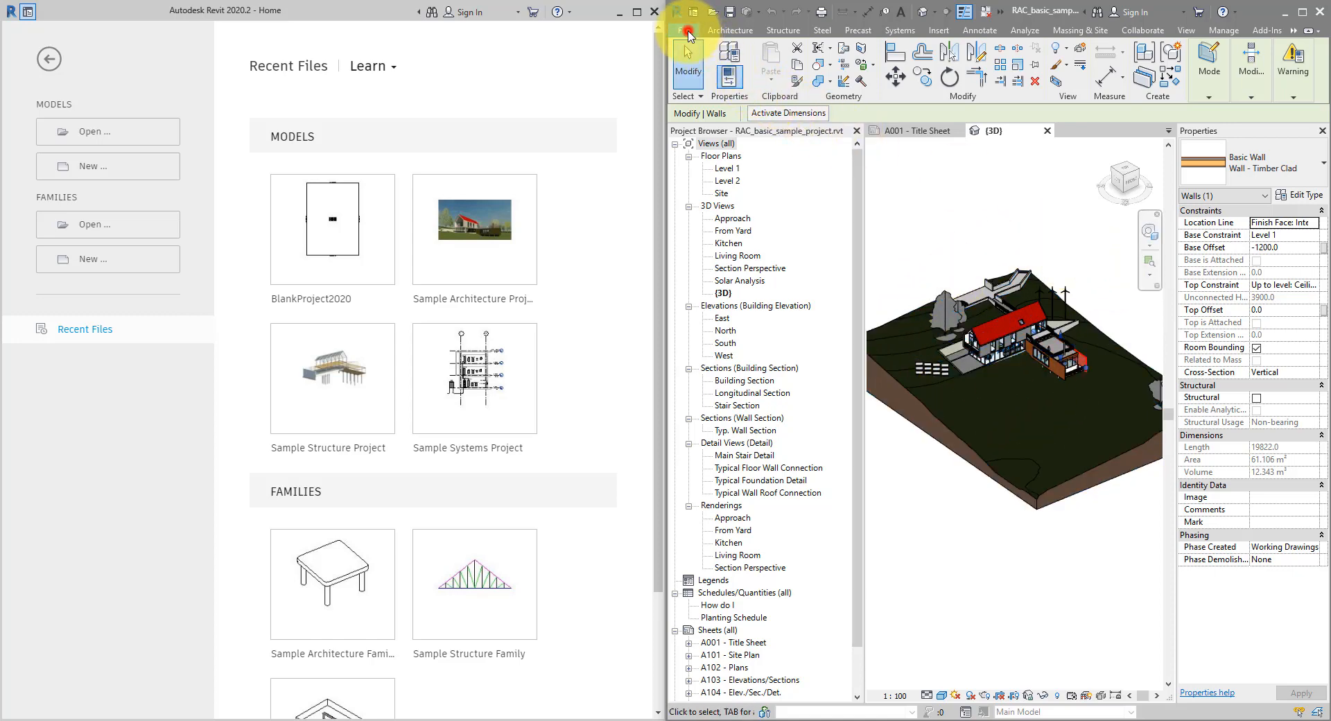
Open the Export IFC dialog from File > Export > IFC
{"action": "left_click", "coordinate": [684, 30]}
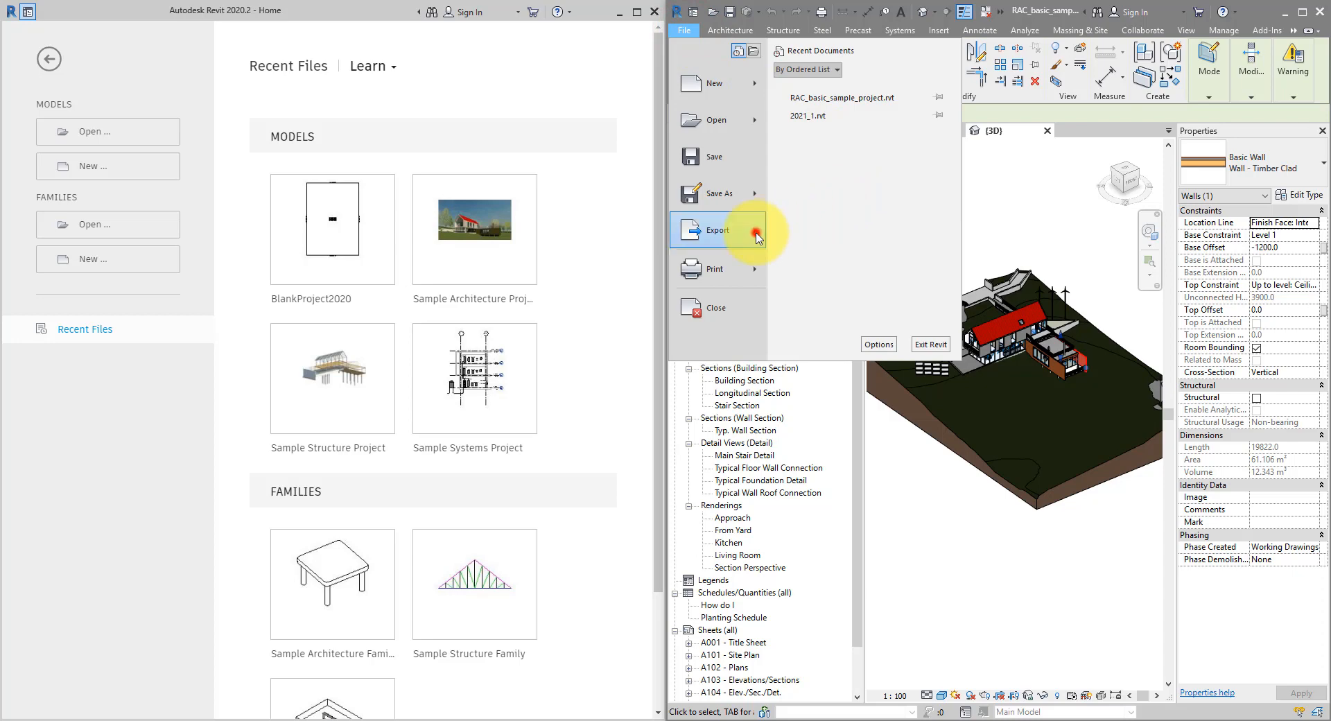
{"action": "left_click", "coordinate": [716, 230]}
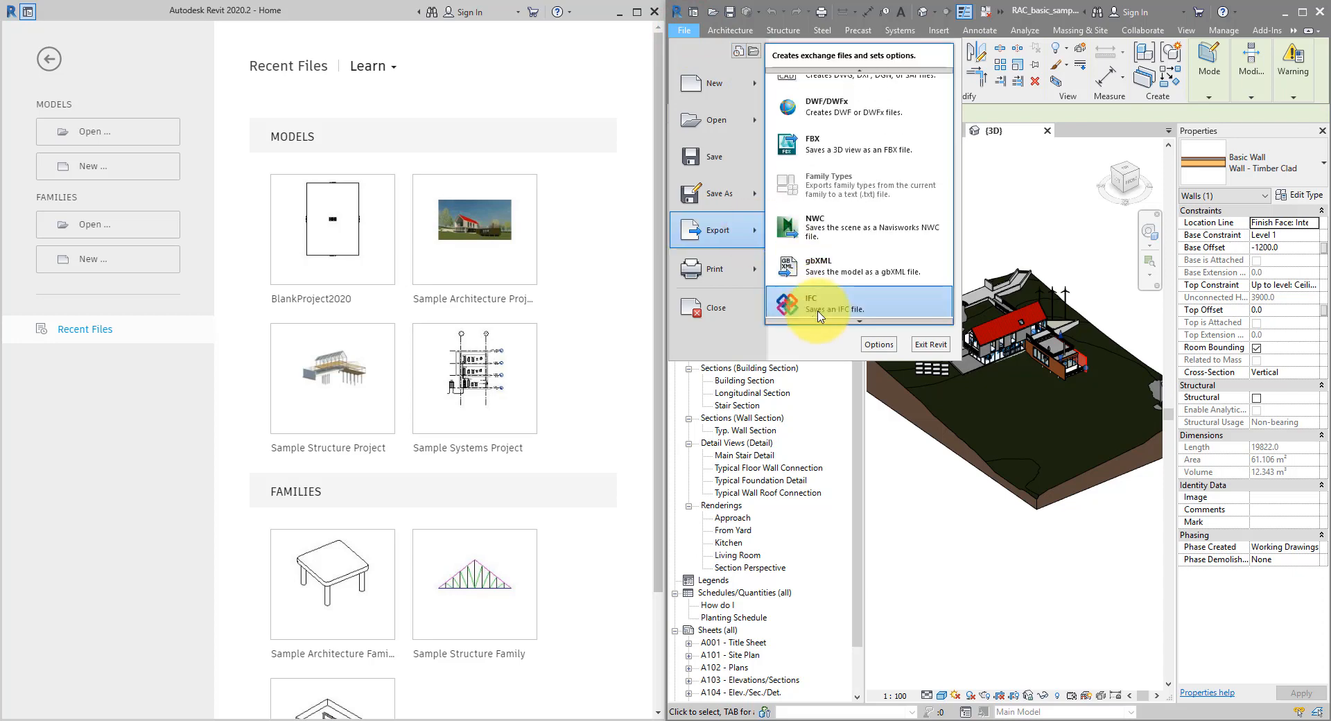
{"action": "left_click", "coordinate": [814, 304]}
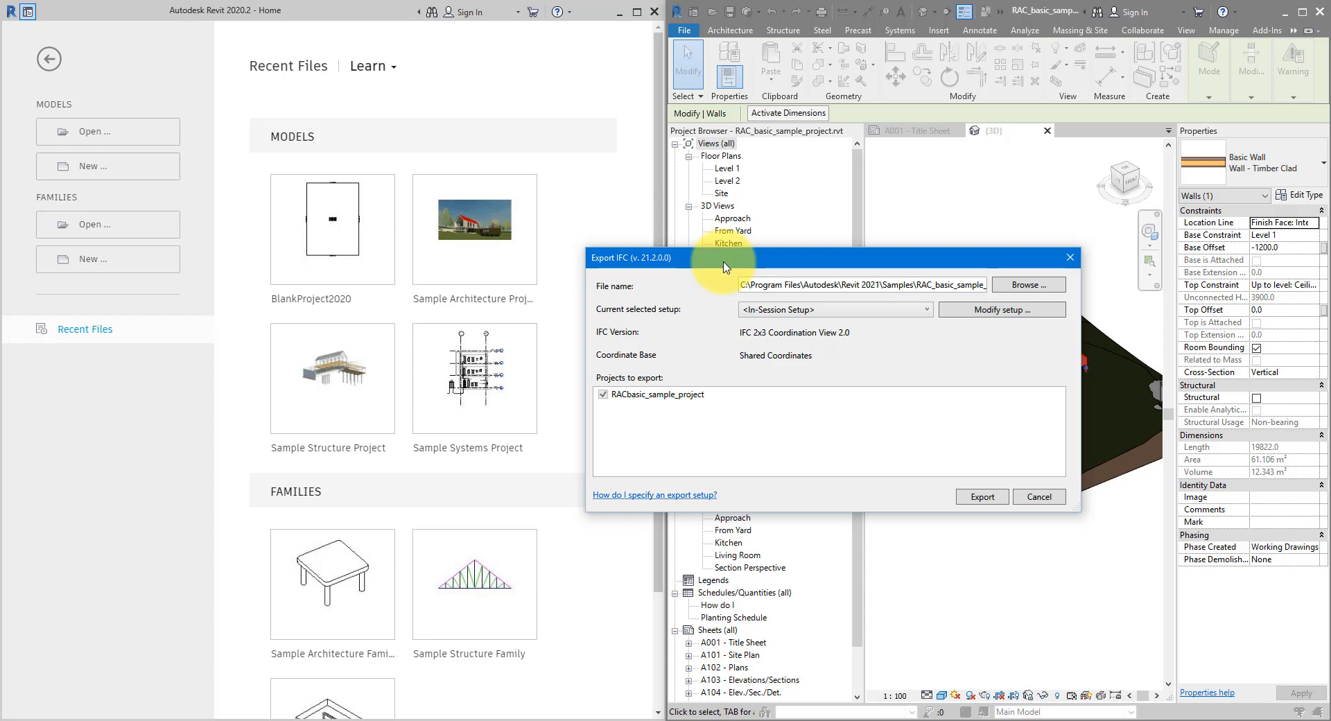
{"action": "mouse_move", "coordinate": [955, 142]}
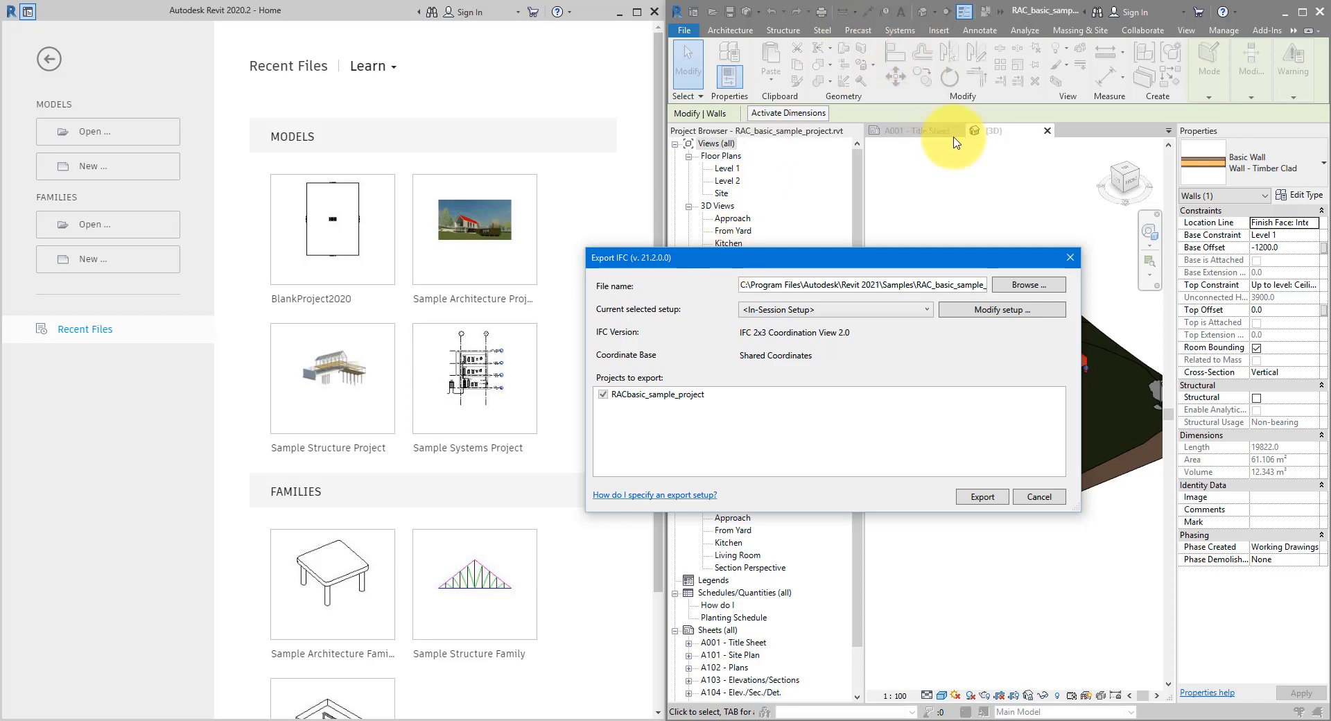
{"action": "mouse_move", "coordinate": [902, 158]}
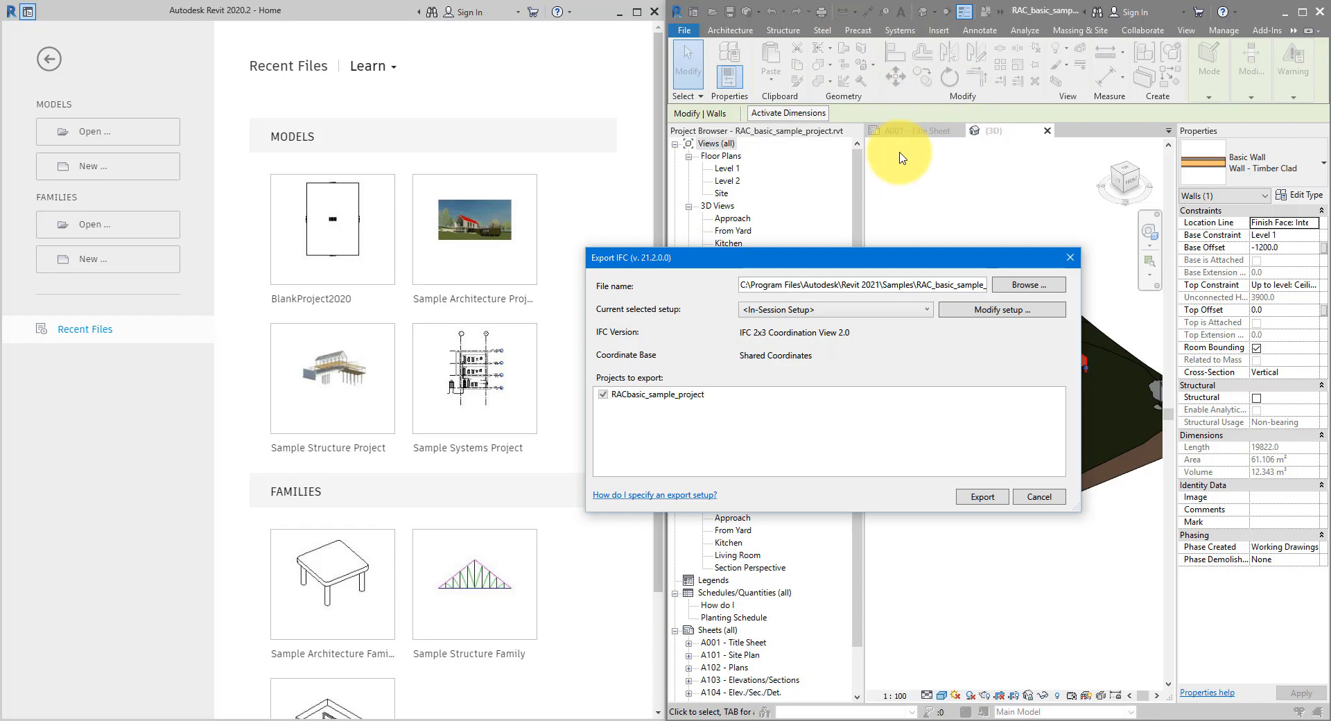
{"action": "mouse_move", "coordinate": [892, 161]}
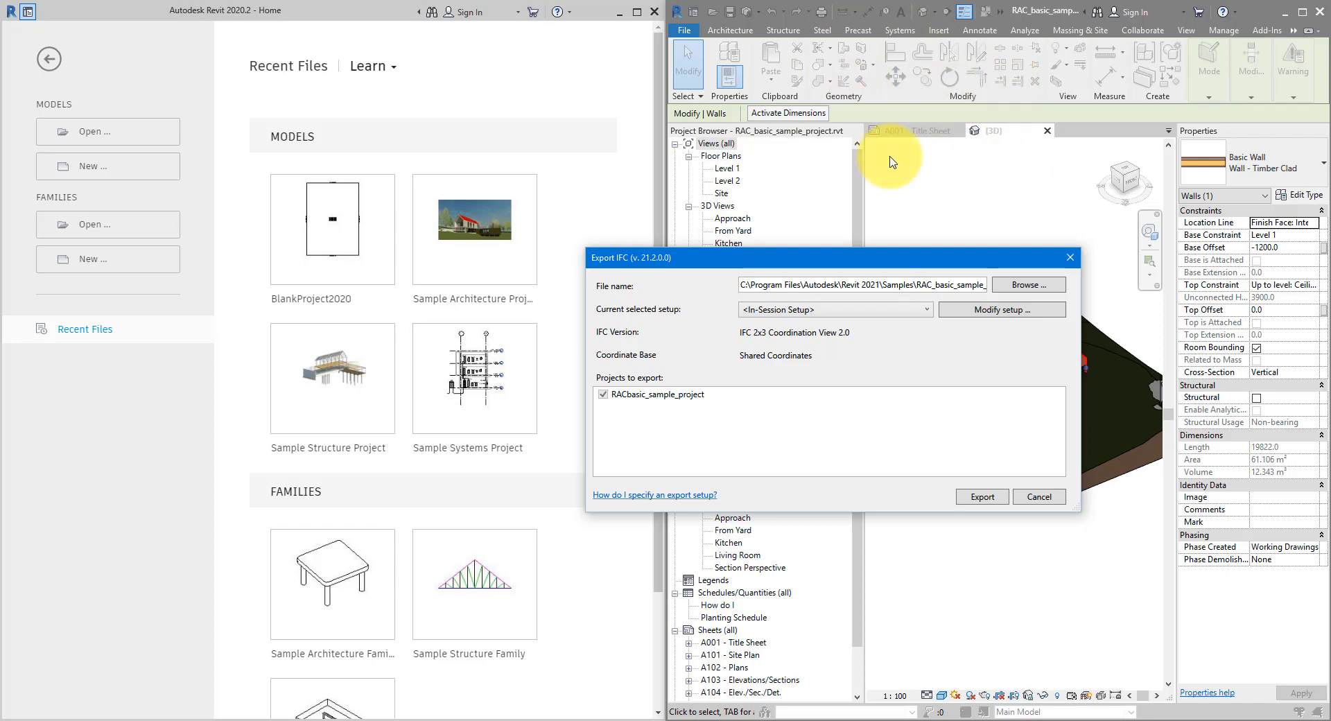
{"action": "mouse_move", "coordinate": [670, 308]}
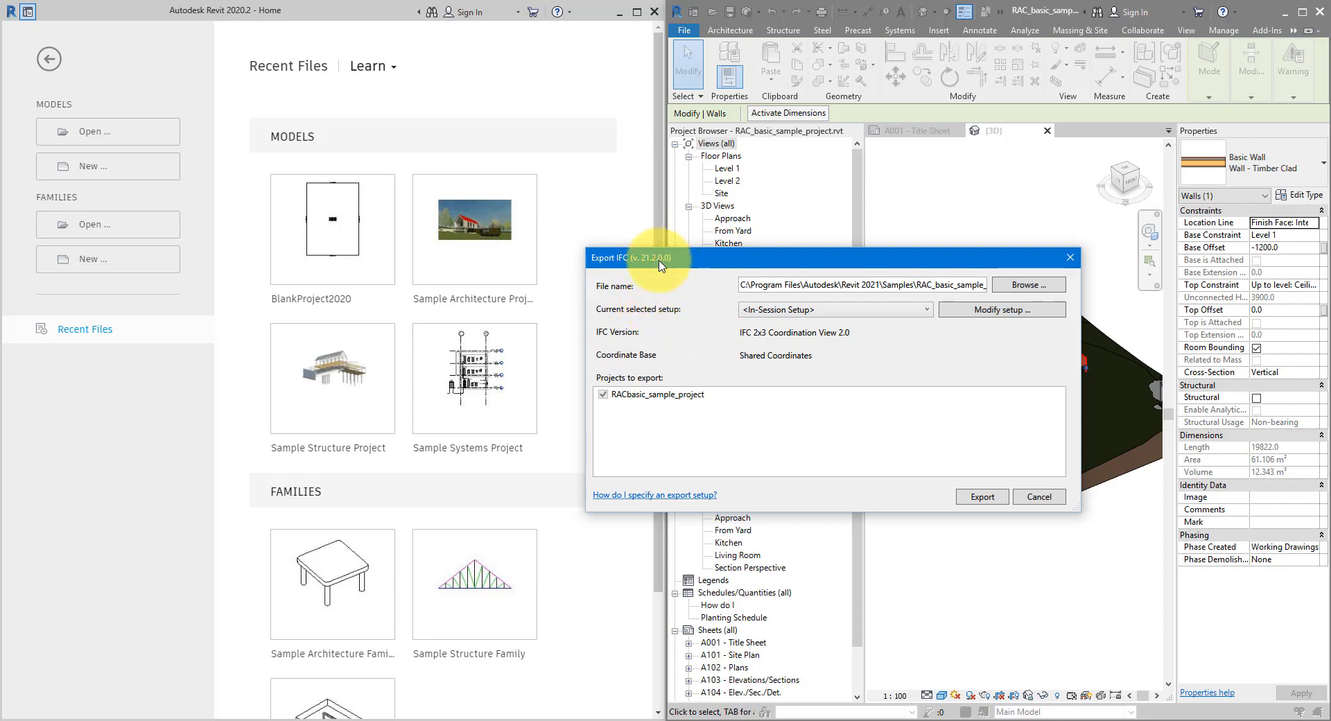
{"action": "mouse_move", "coordinate": [940, 224]}
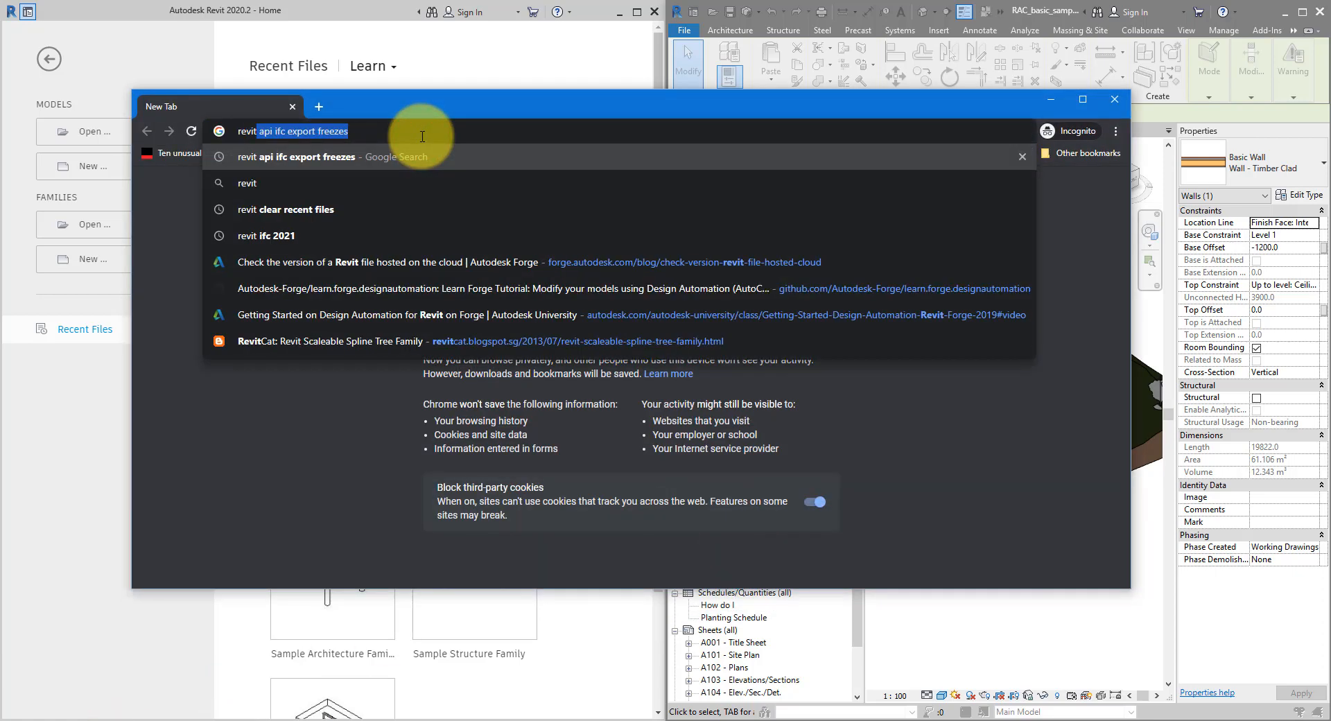
Search Google for 'revit ifc 2021', open the IFC 2021 App Store result and accept cookies
{"action": "type", "text": "revit ifc 2021"}
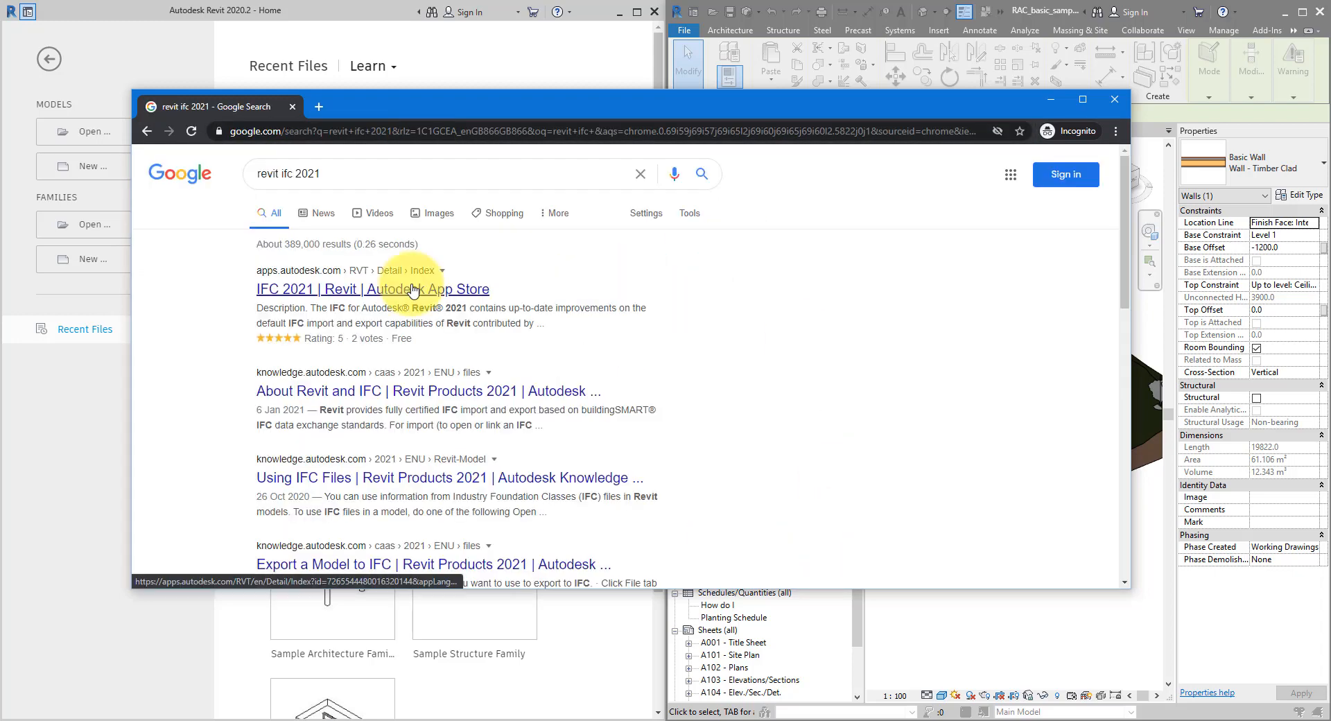
{"action": "left_click", "coordinate": [373, 288]}
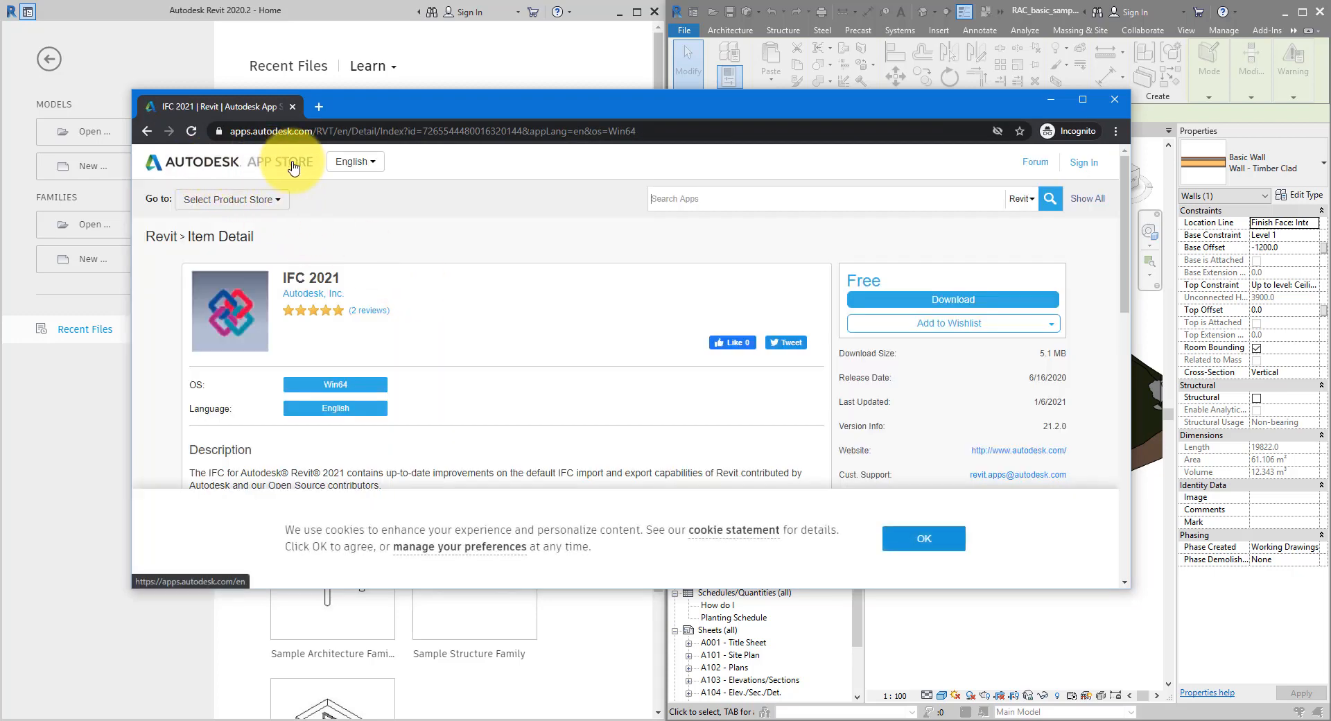
{"action": "mouse_move", "coordinate": [362, 227]}
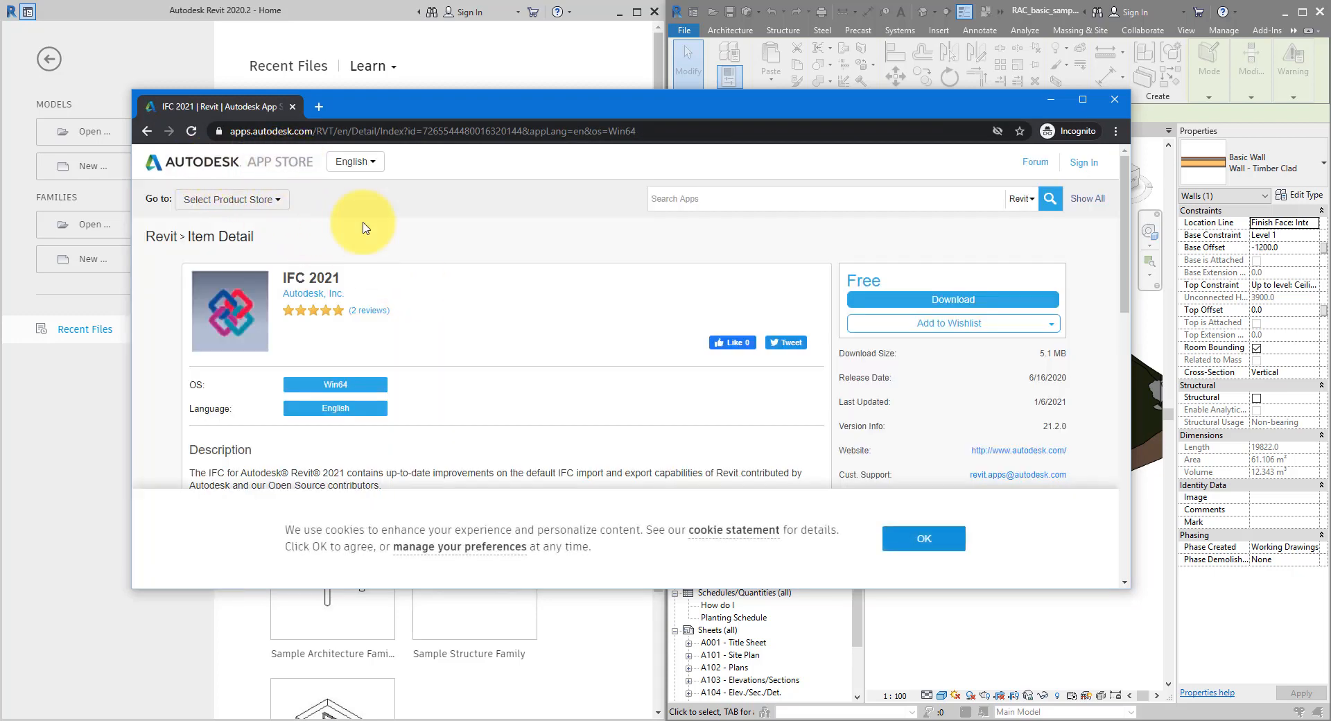
{"action": "mouse_move", "coordinate": [742, 422]}
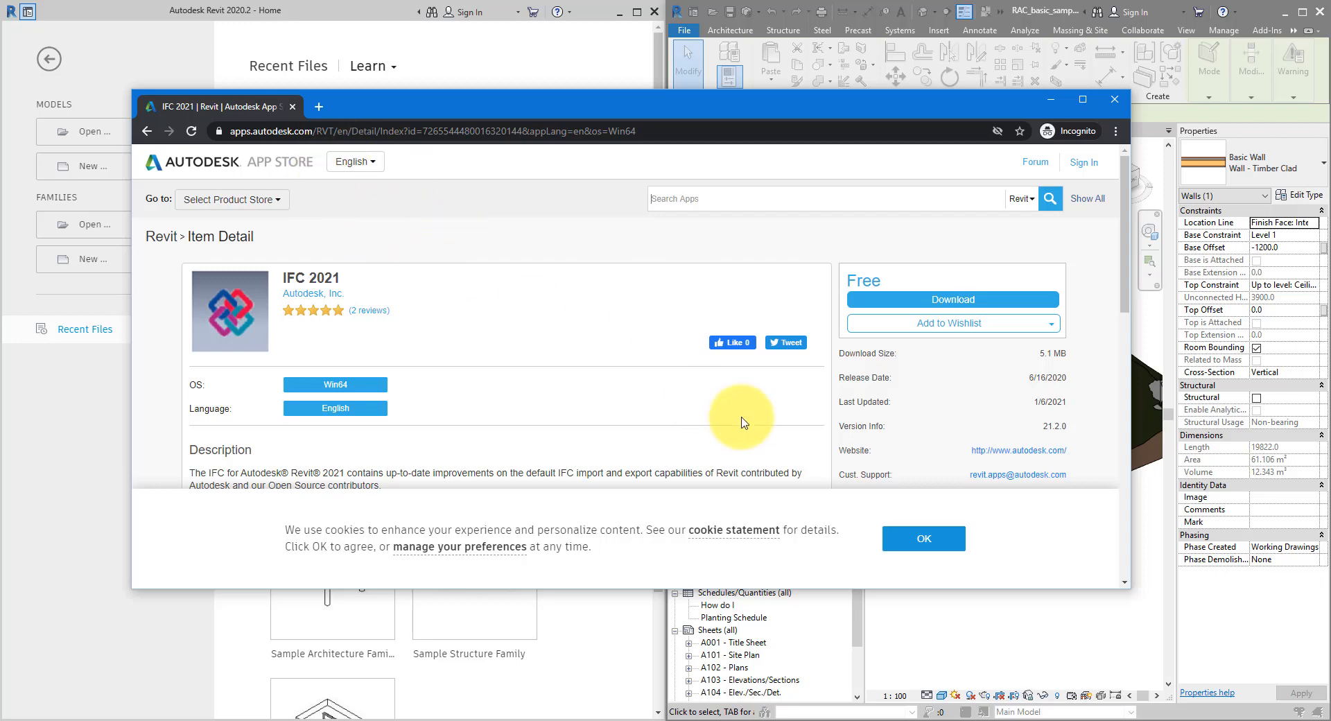
{"action": "left_click", "coordinate": [923, 538]}
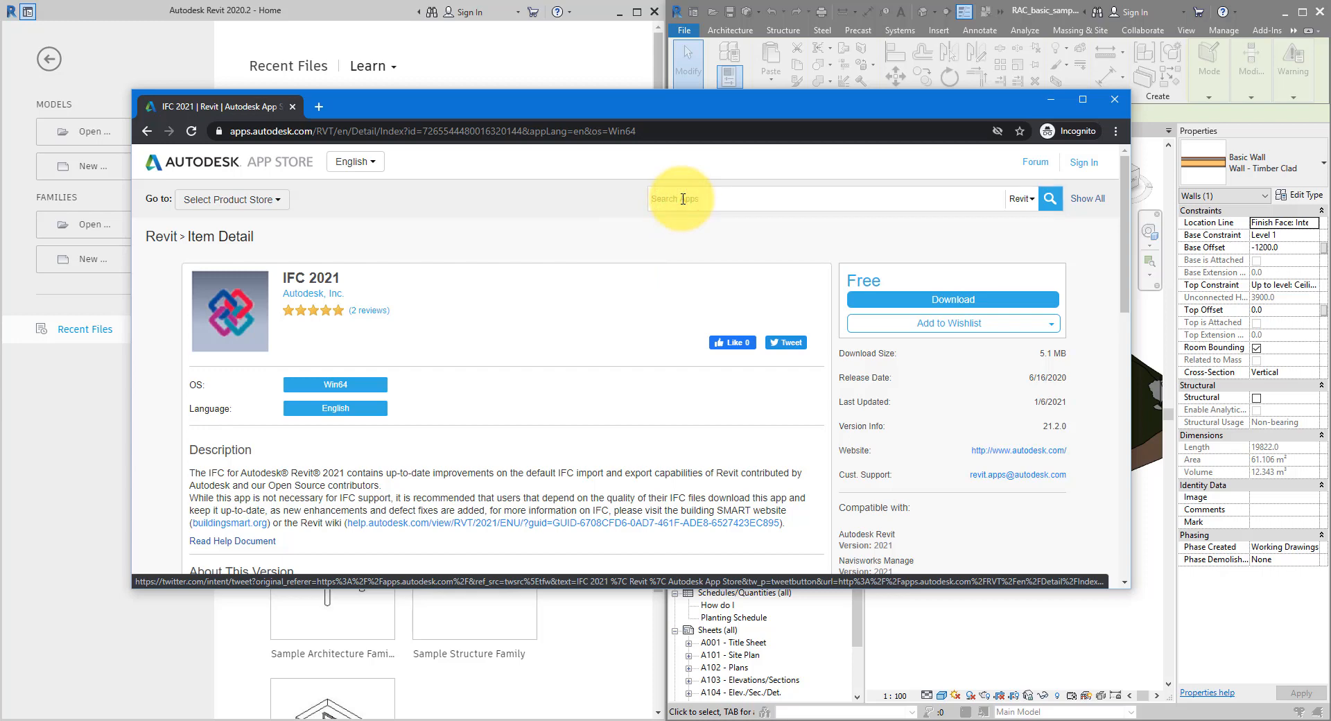
Search 'rv boost' and request the IFC 2021 add-in download, prompting sign-in
{"action": "type", "text": "rv boost"}
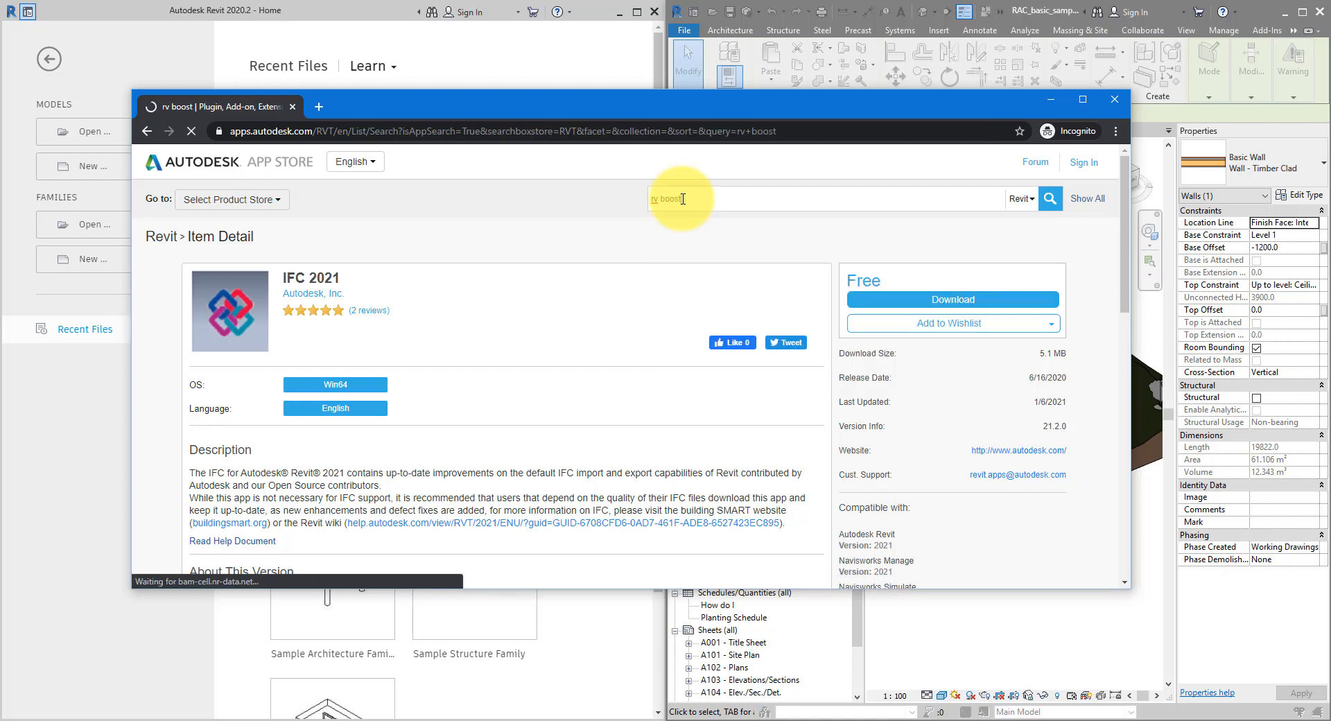
{"action": "left_click", "coordinate": [1050, 198]}
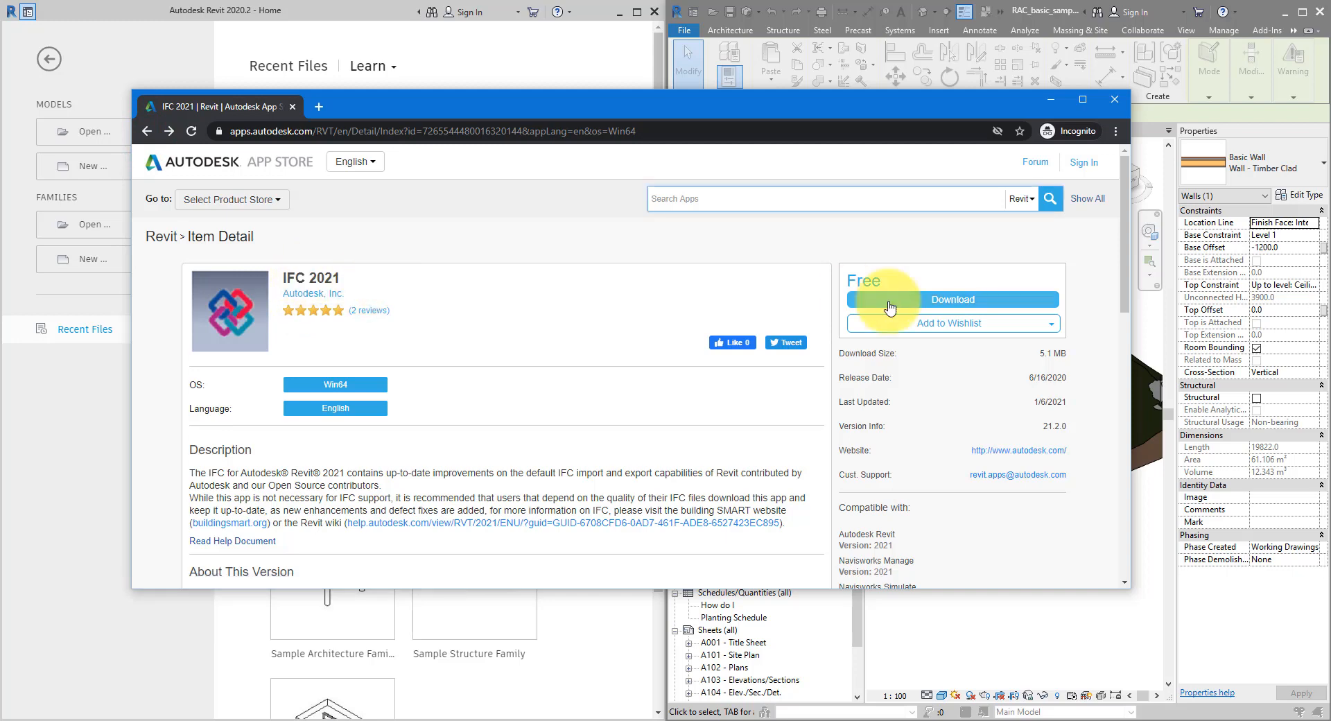
{"action": "left_click", "coordinate": [952, 300]}
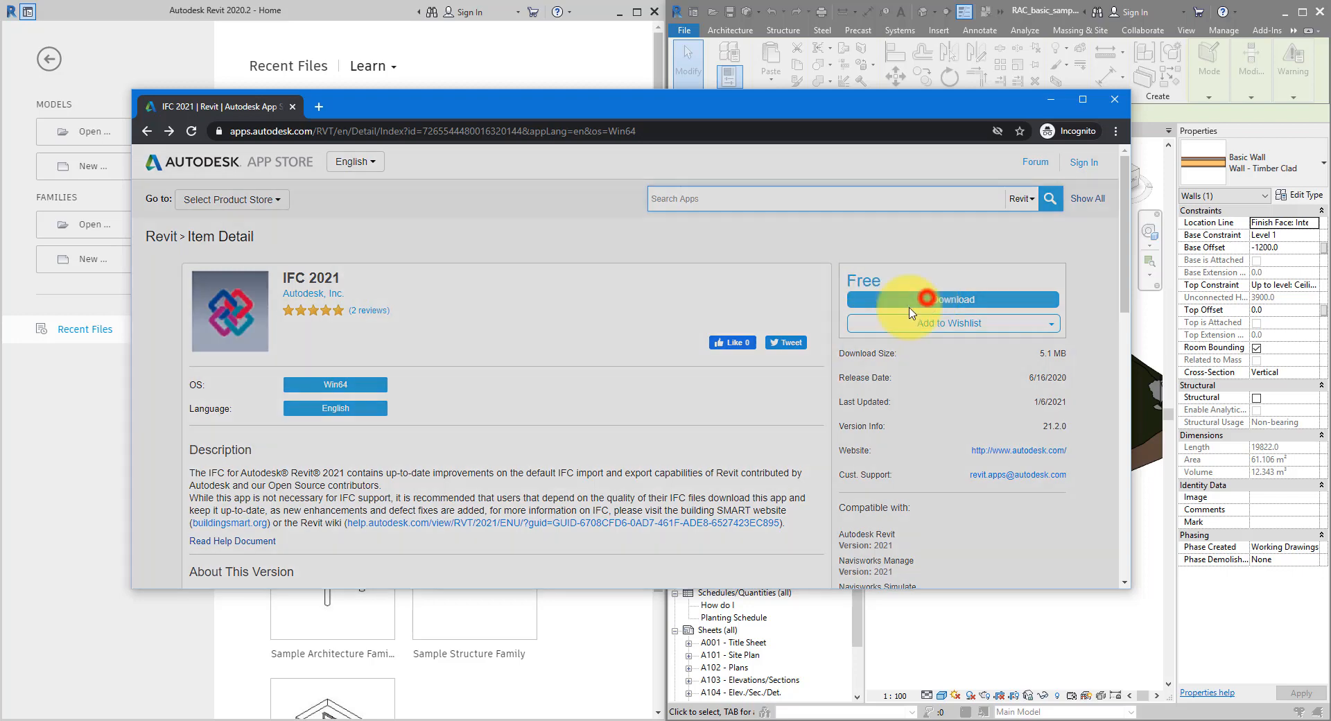
{"action": "left_click", "coordinate": [952, 299]}
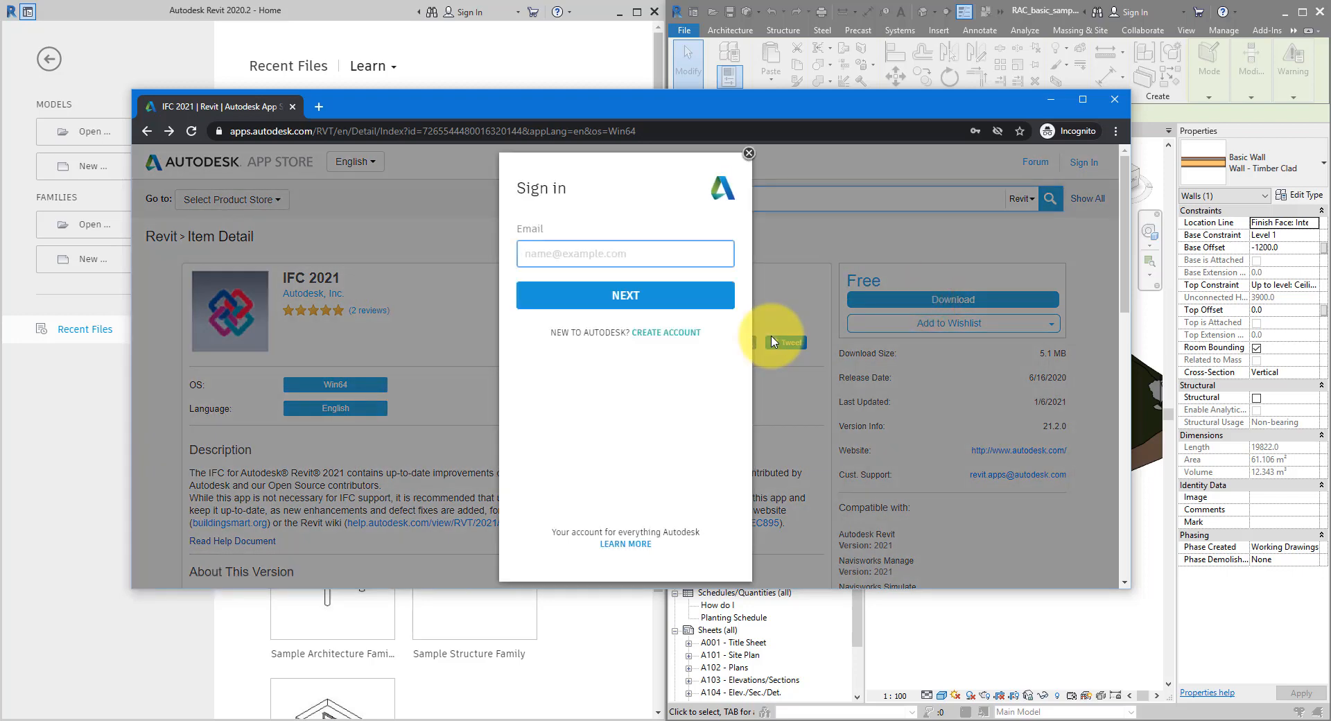
Sign in to the Autodesk account and start downloading the AutodeskIFC2021 .msi installer
{"action": "left_click", "coordinate": [626, 295]}
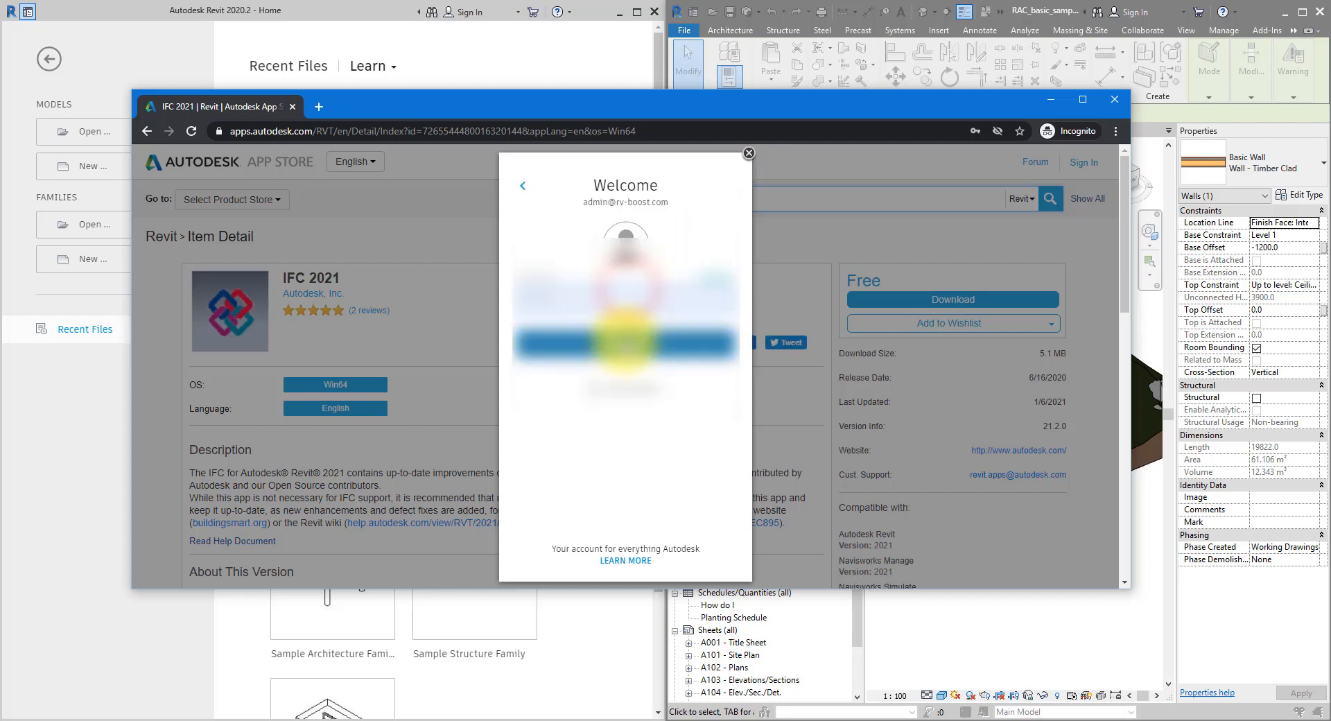
{"action": "left_click", "coordinate": [747, 154]}
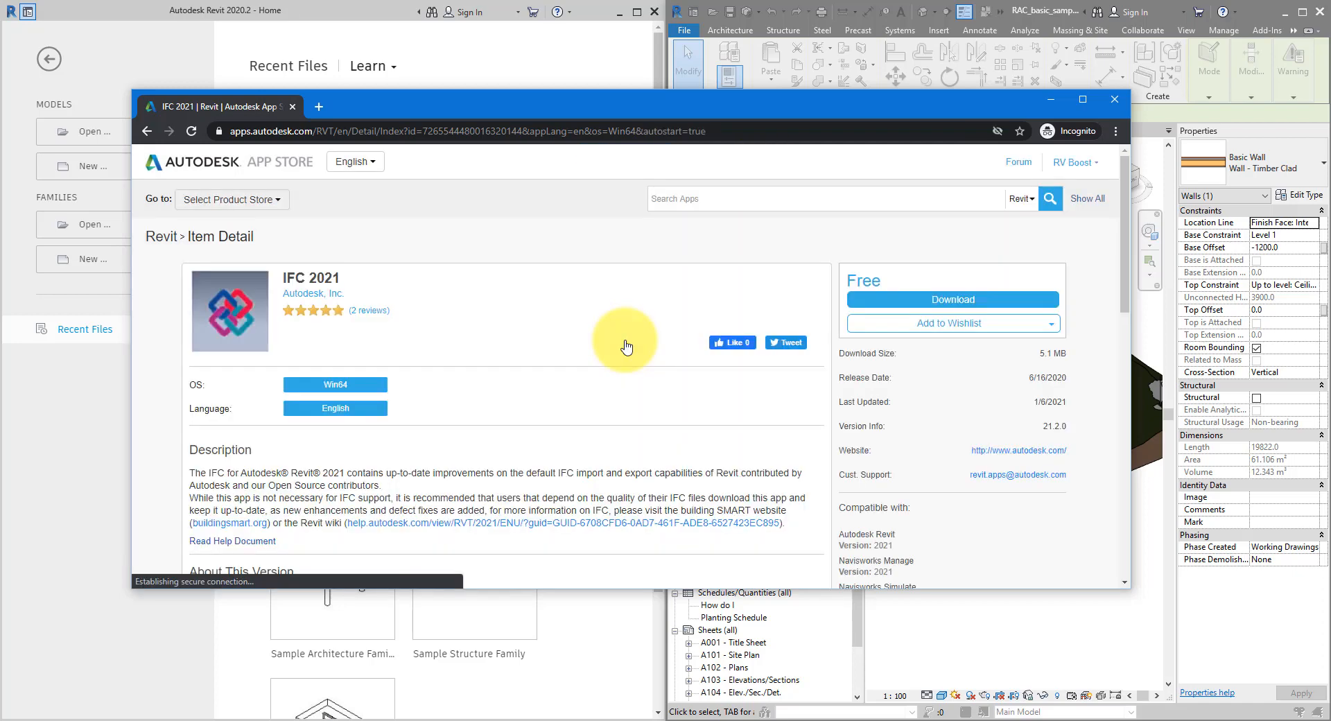
{"action": "left_click", "coordinate": [951, 299]}
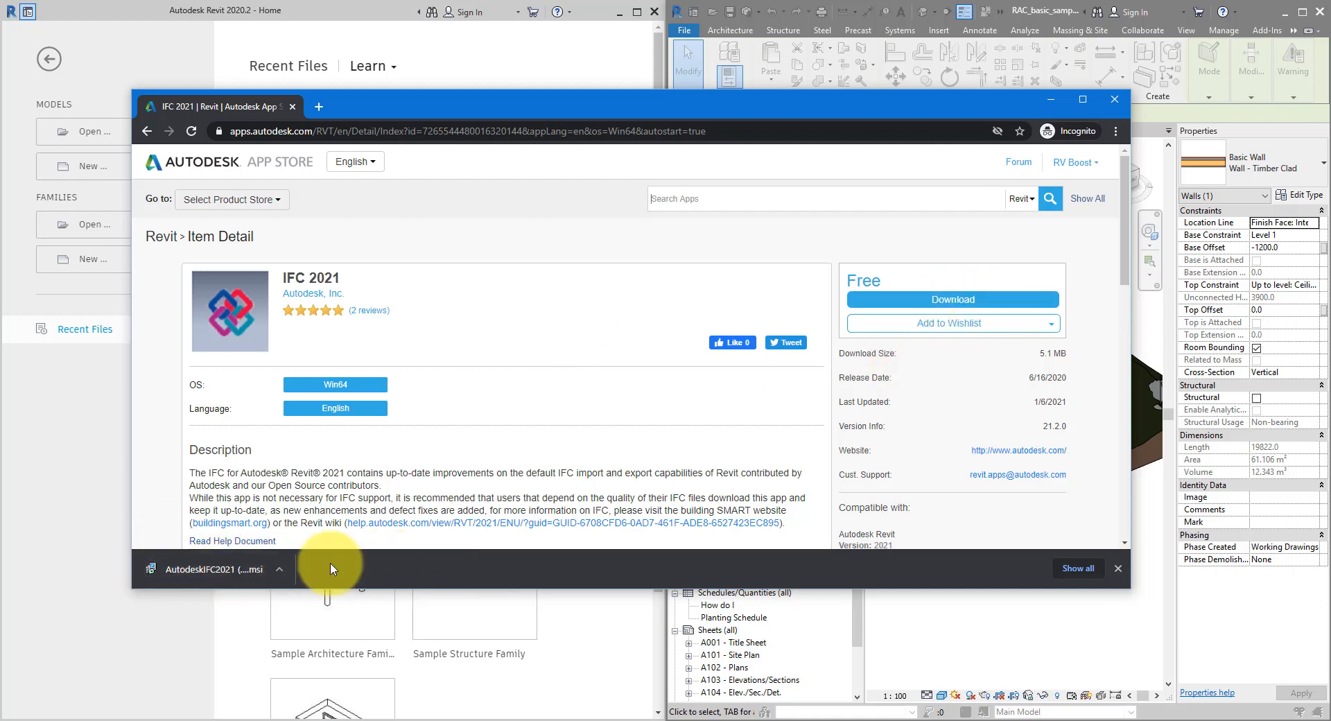
{"action": "mouse_move", "coordinate": [815, 85]}
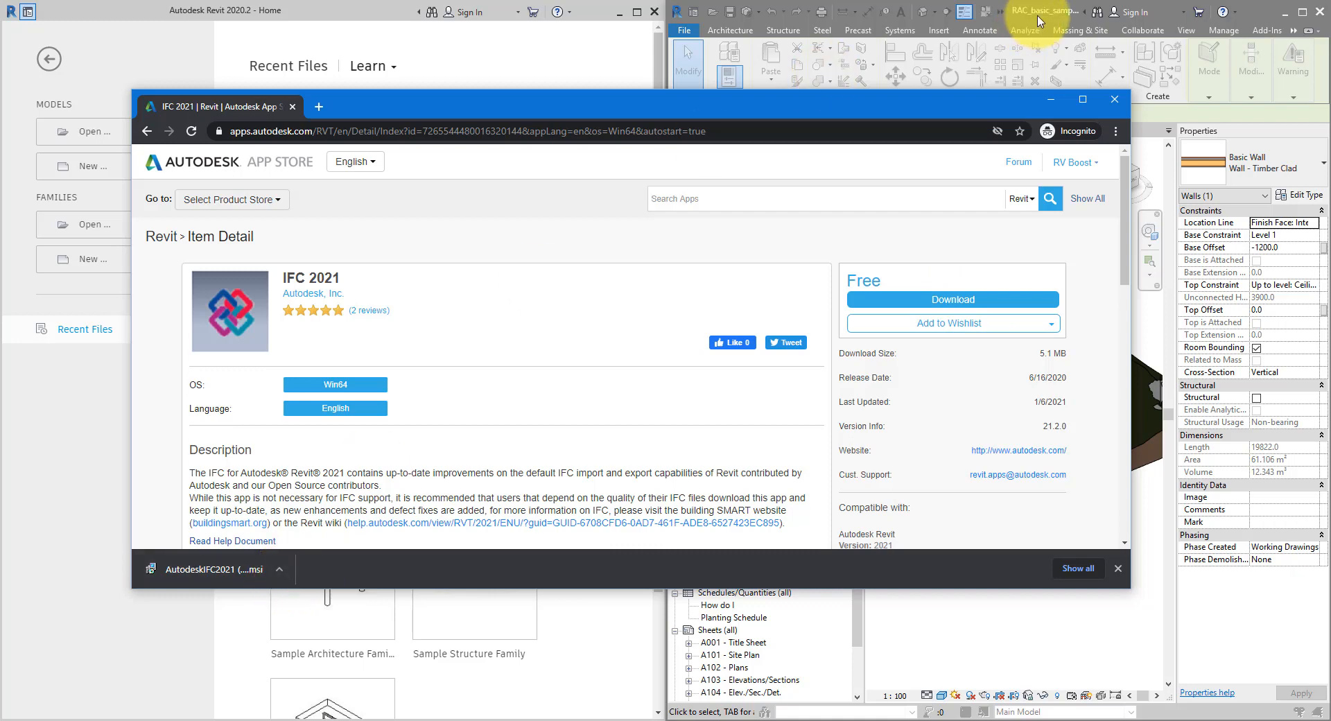
{"action": "mouse_move", "coordinate": [396, 563]}
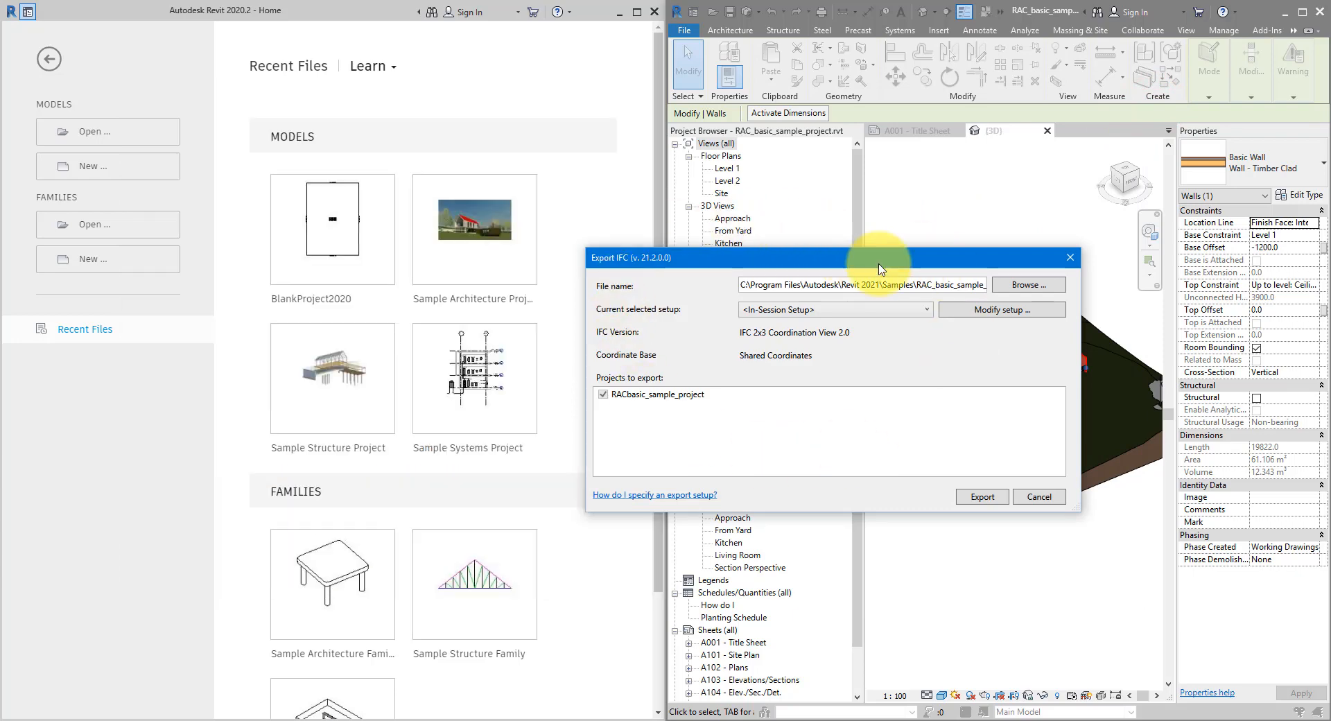
Open the Modify Setup editor for the IFC 2x3 Coordination View 2.0 export setup
{"action": "left_click", "coordinate": [1001, 308]}
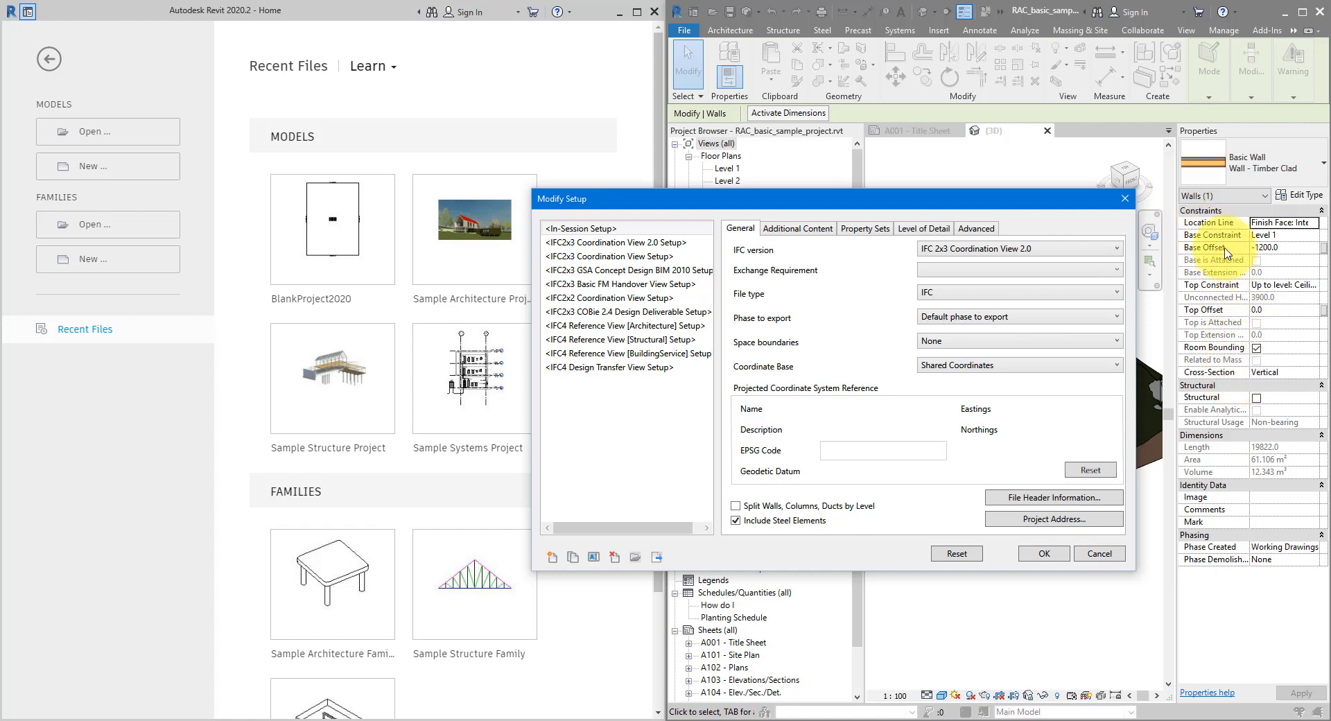
{"action": "mouse_move", "coordinate": [1223, 562]}
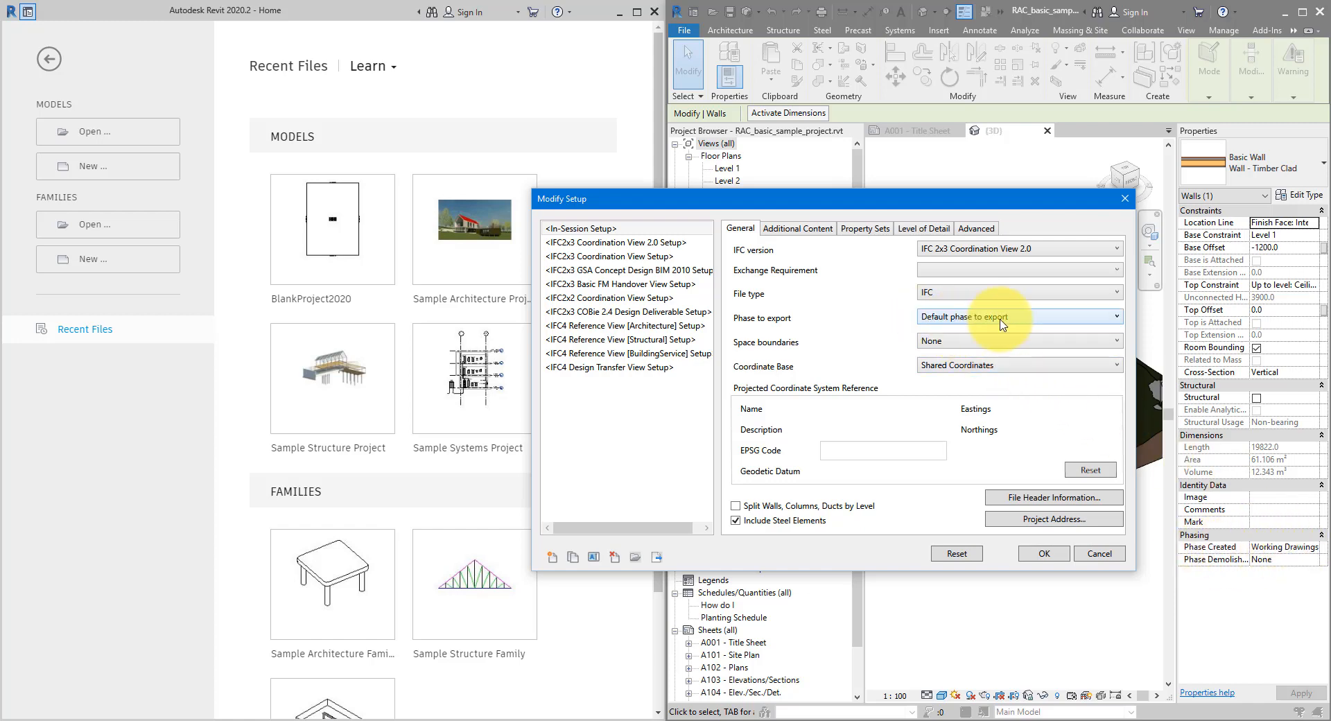
{"action": "mouse_move", "coordinate": [1011, 325]}
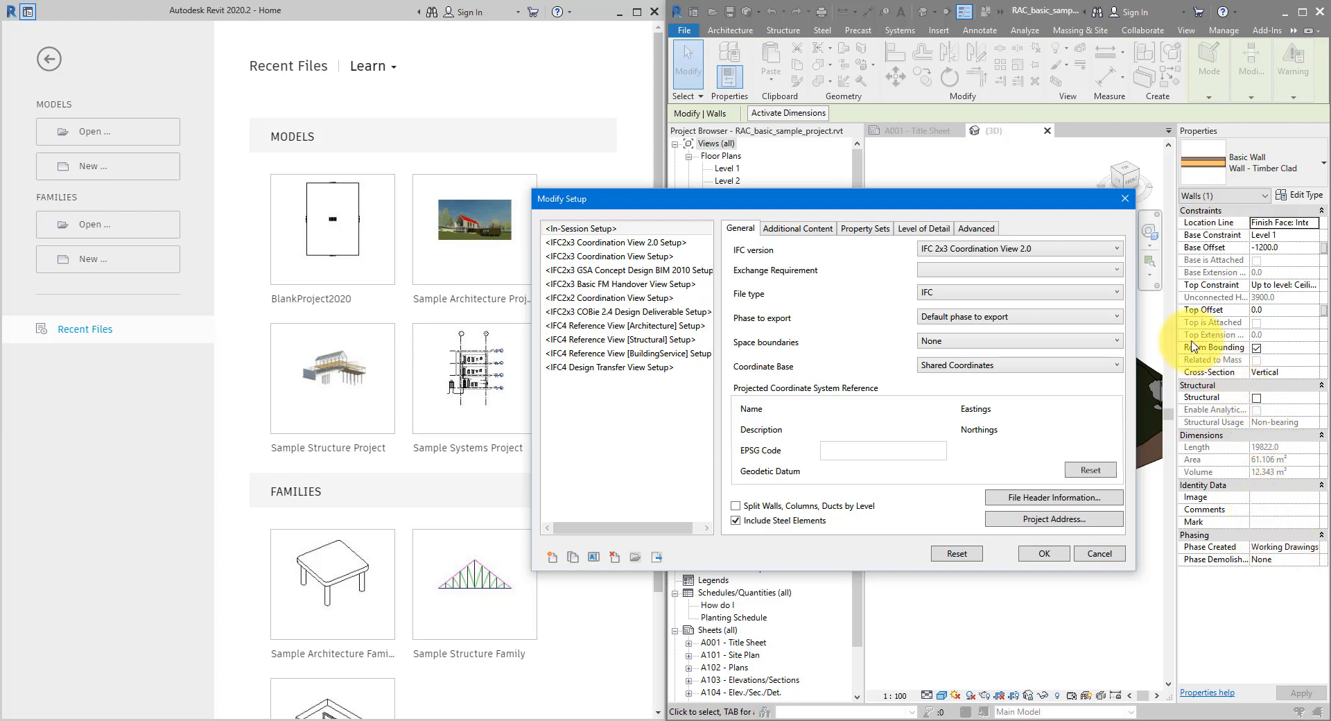
Set Phase to export to Working Drawings and keep Shared Coordinates as the coordinate base
{"action": "left_click", "coordinate": [1115, 316]}
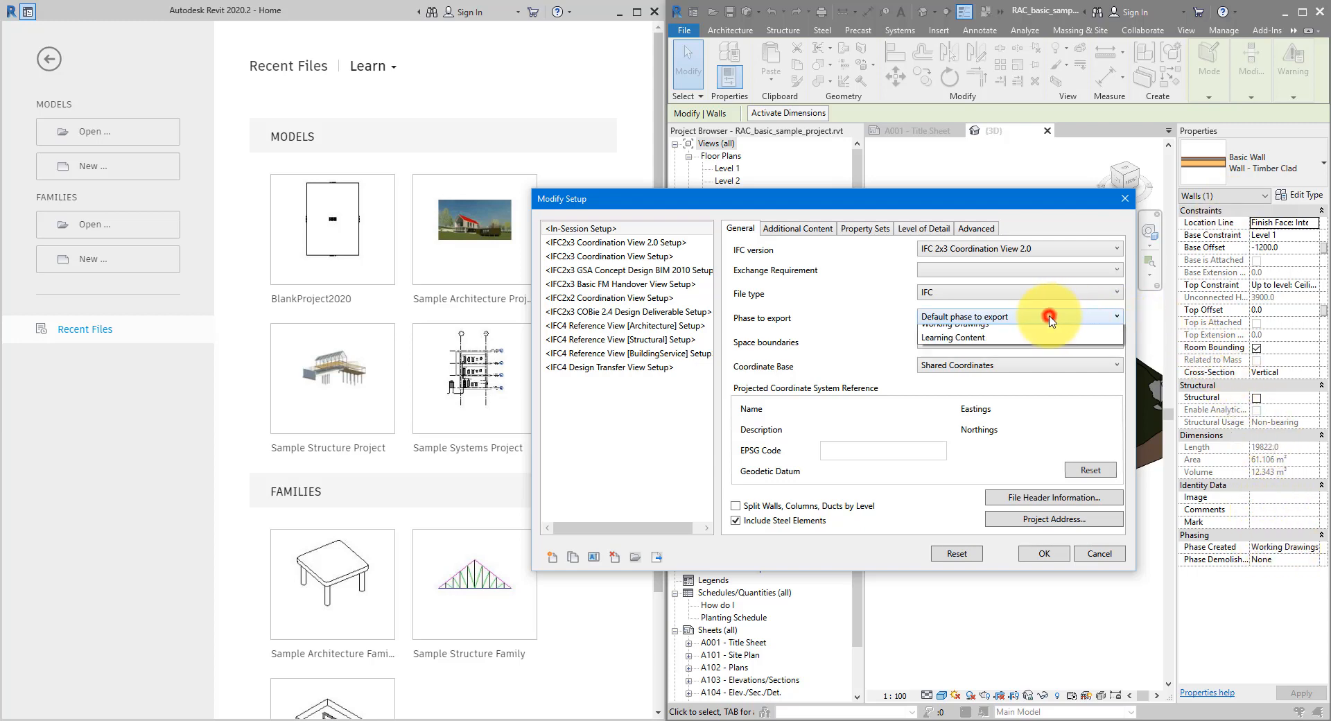
{"action": "left_click", "coordinate": [1116, 316]}
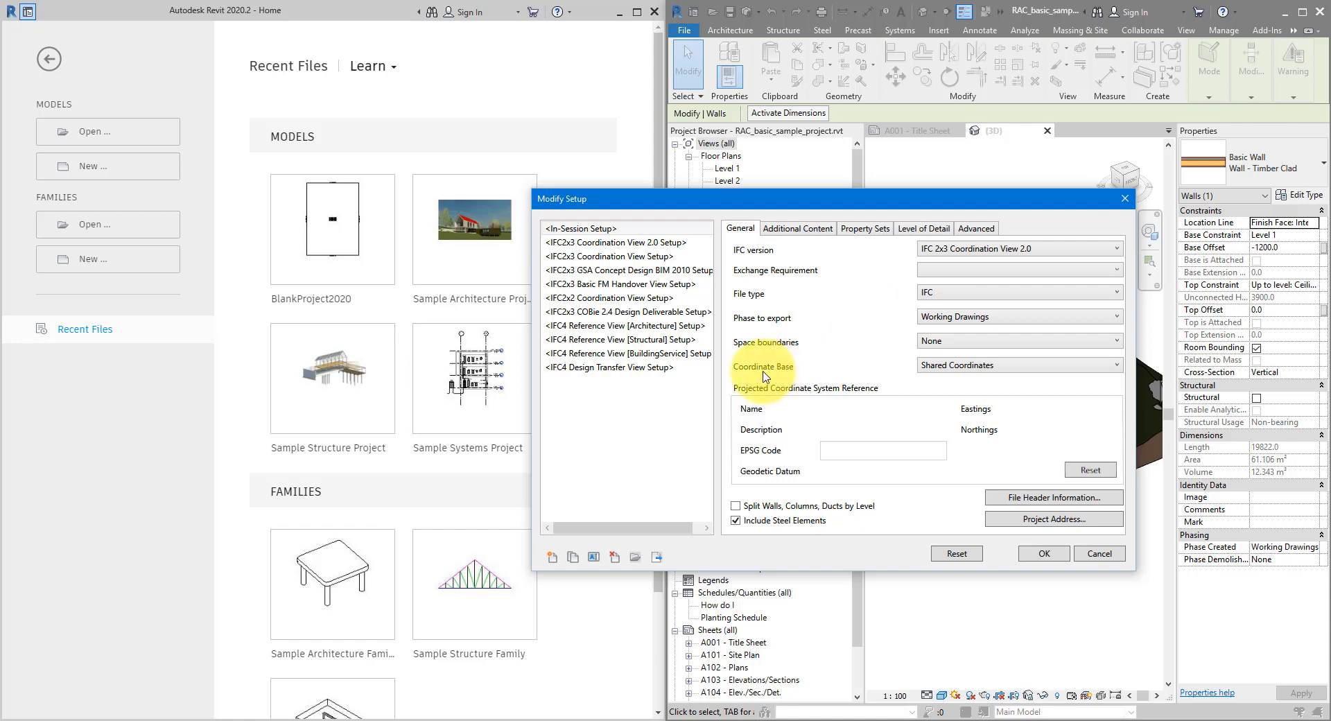
{"action": "left_click", "coordinate": [1020, 364]}
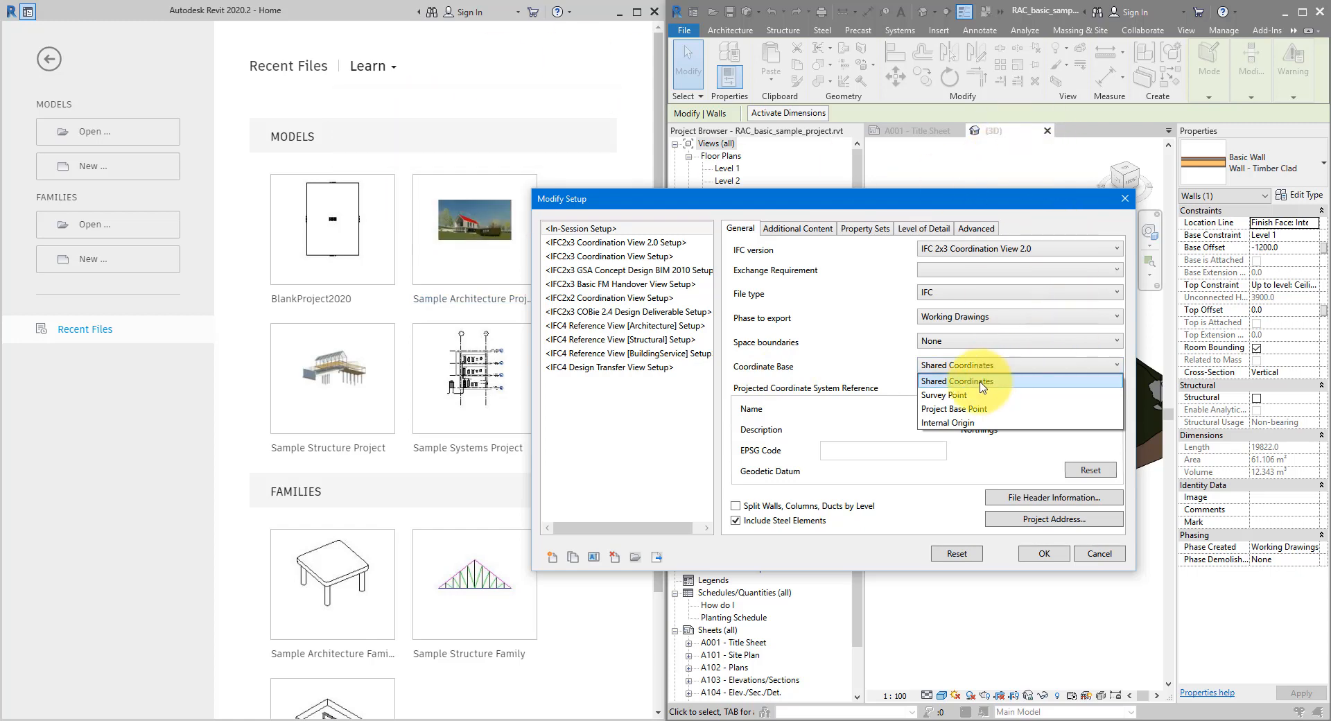
{"action": "left_click", "coordinate": [959, 380]}
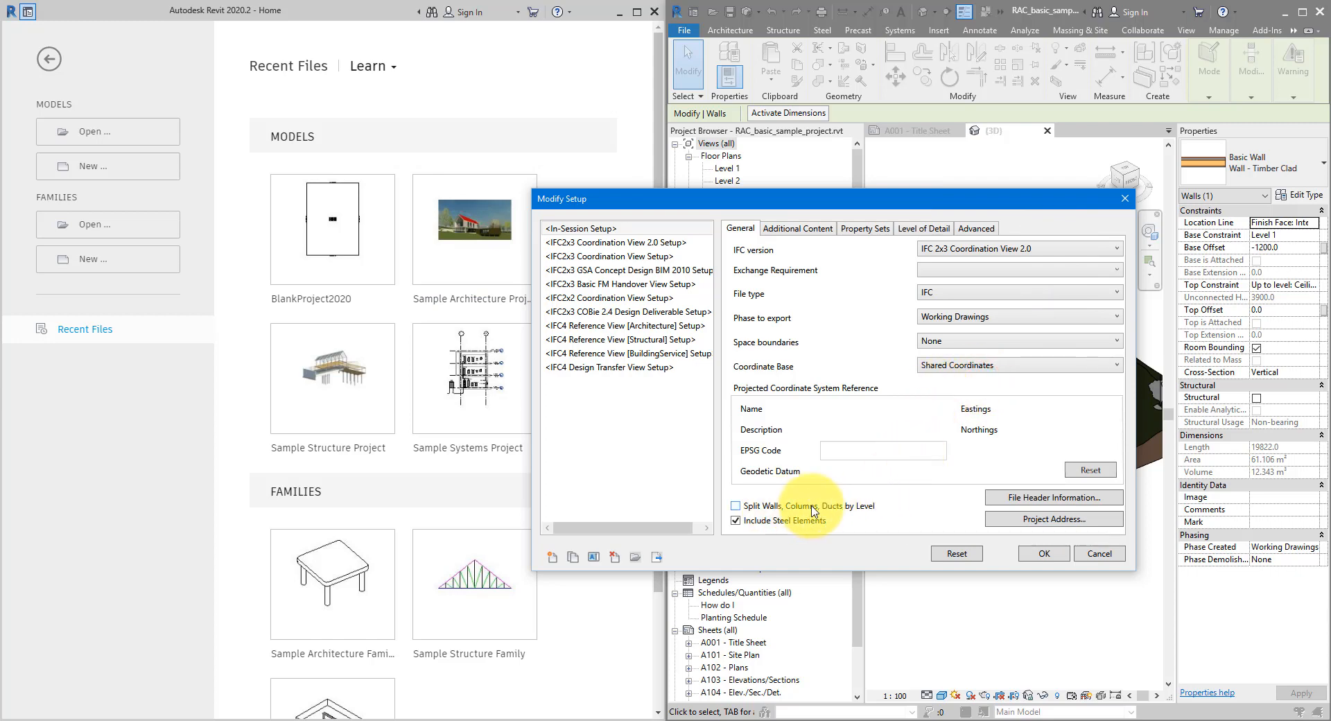
{"action": "mouse_move", "coordinate": [848, 510]}
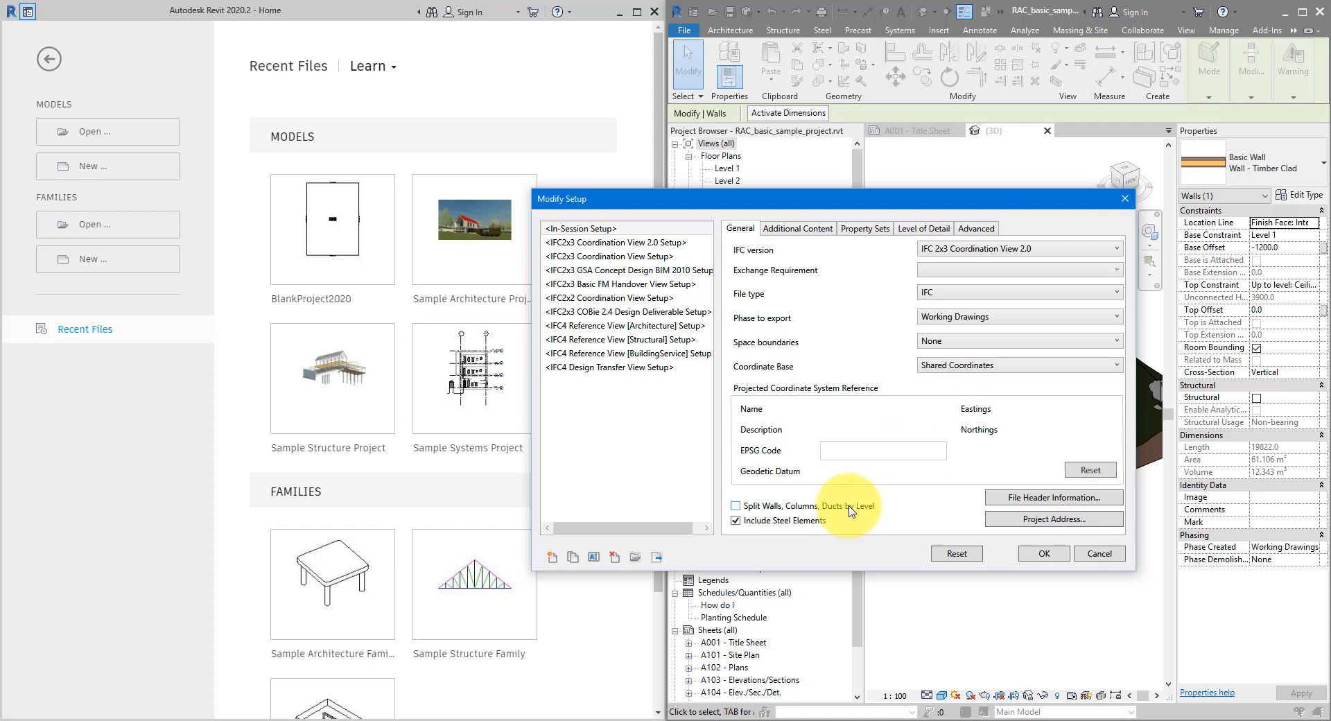
{"action": "mouse_move", "coordinate": [799, 504]}
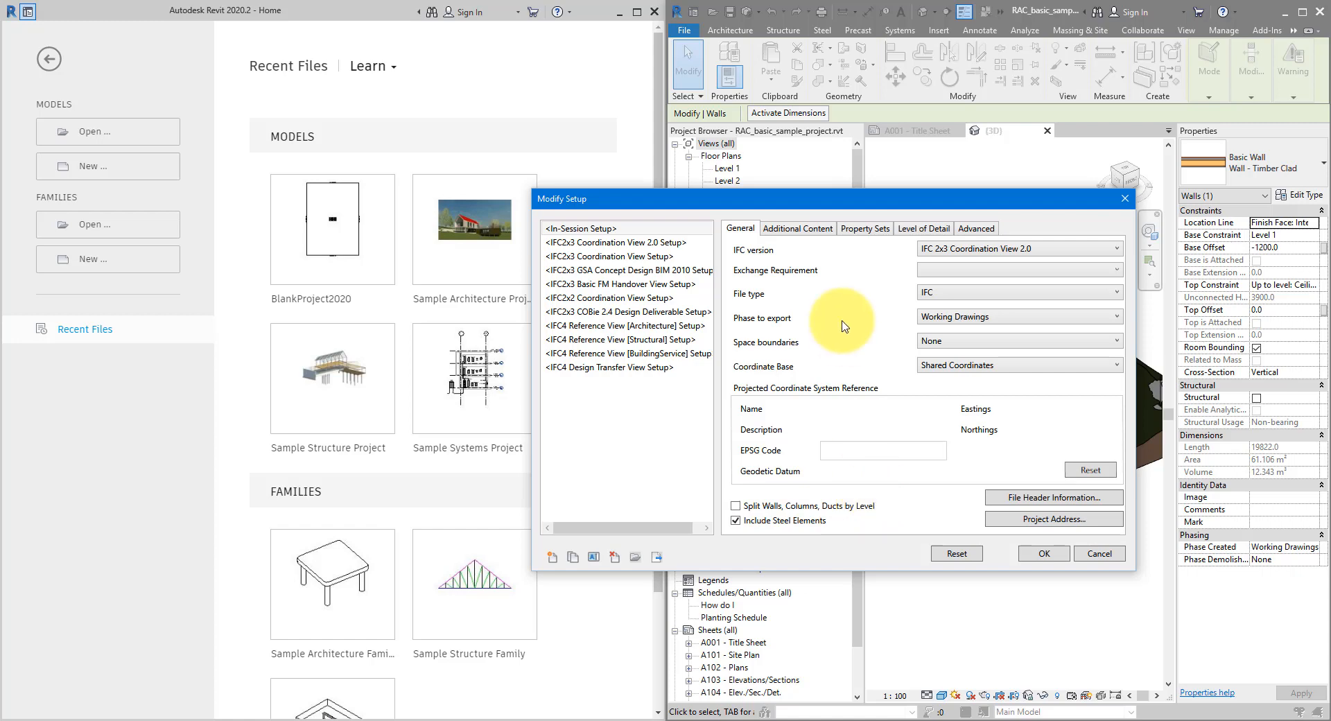
On Additional Content, export only elements visible in view plus rooms, areas and spaces in 3D views
{"action": "left_click", "coordinate": [796, 228]}
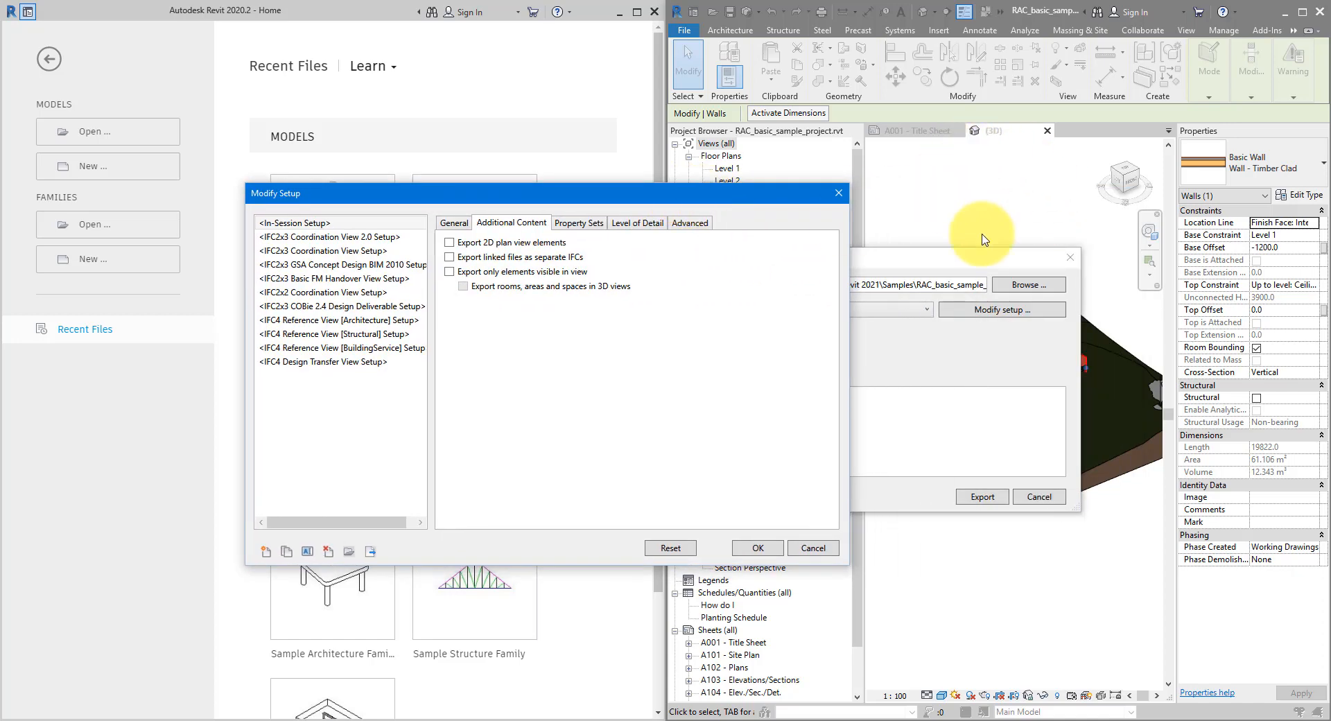
{"action": "mouse_move", "coordinate": [1055, 258]}
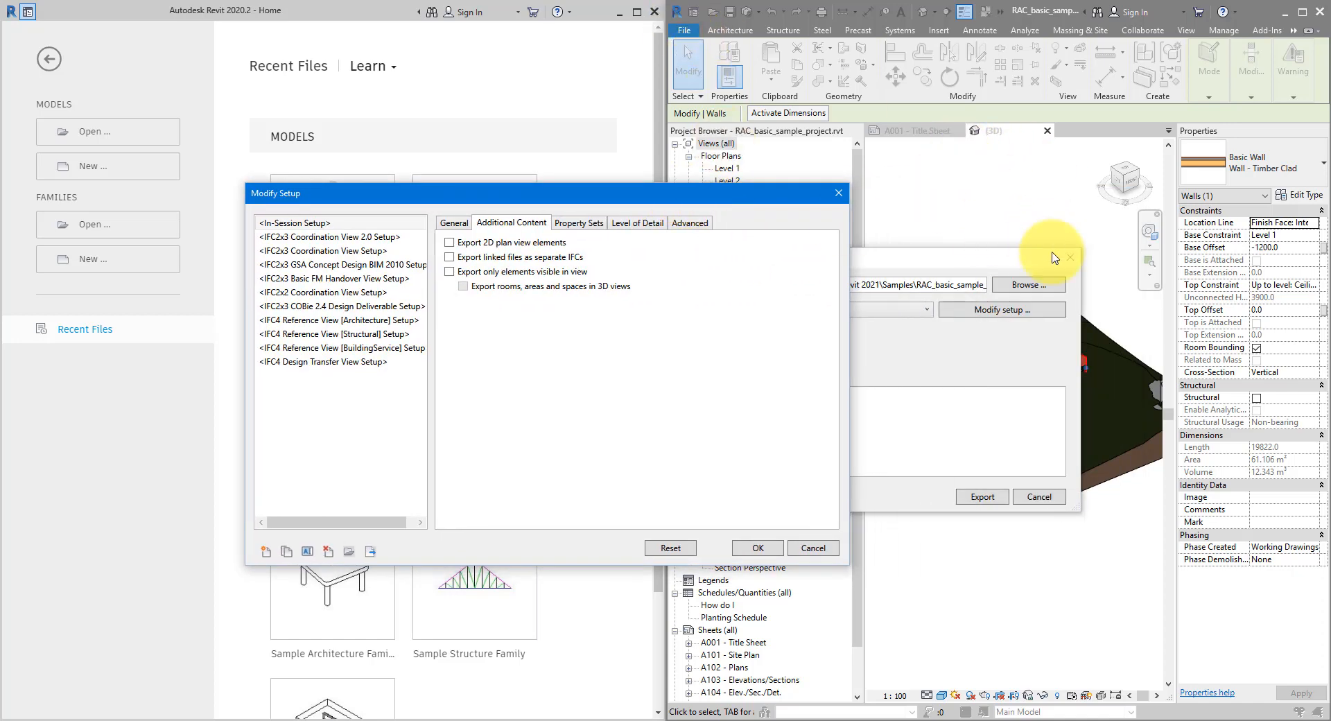
{"action": "left_click", "coordinate": [449, 272]}
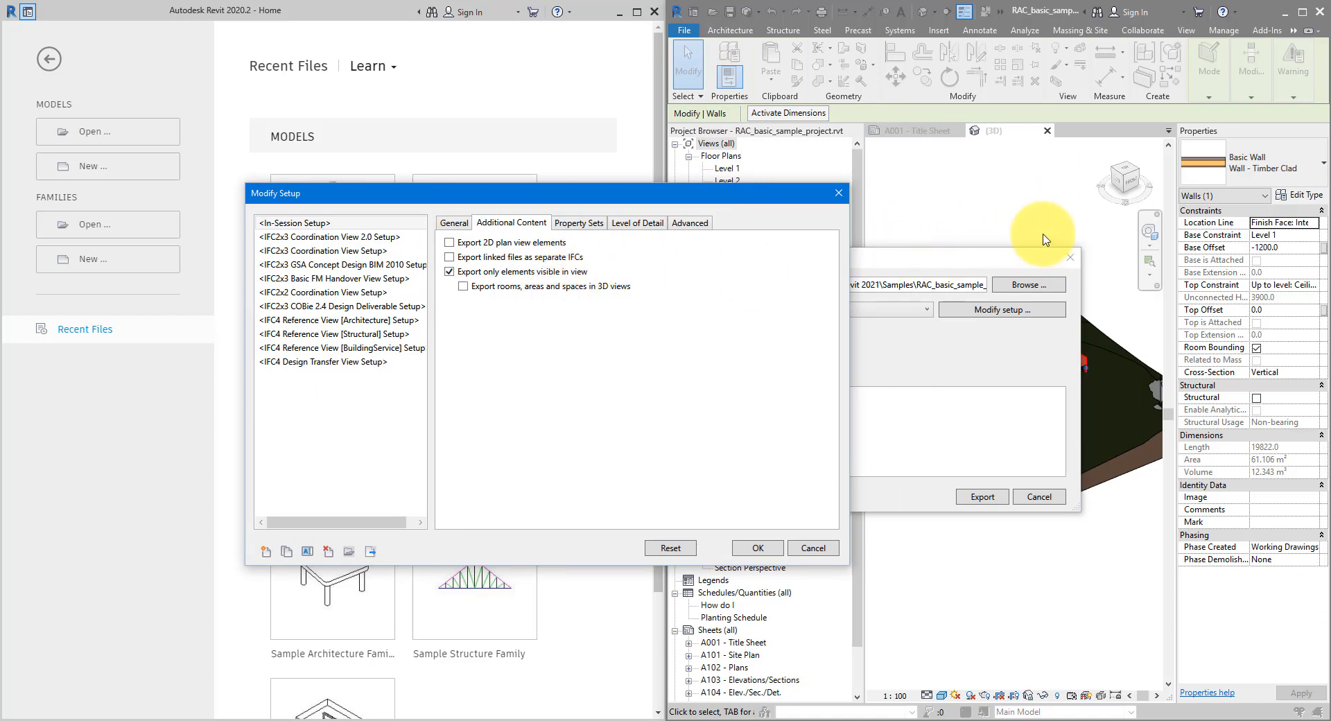
{"action": "mouse_move", "coordinate": [695, 326]}
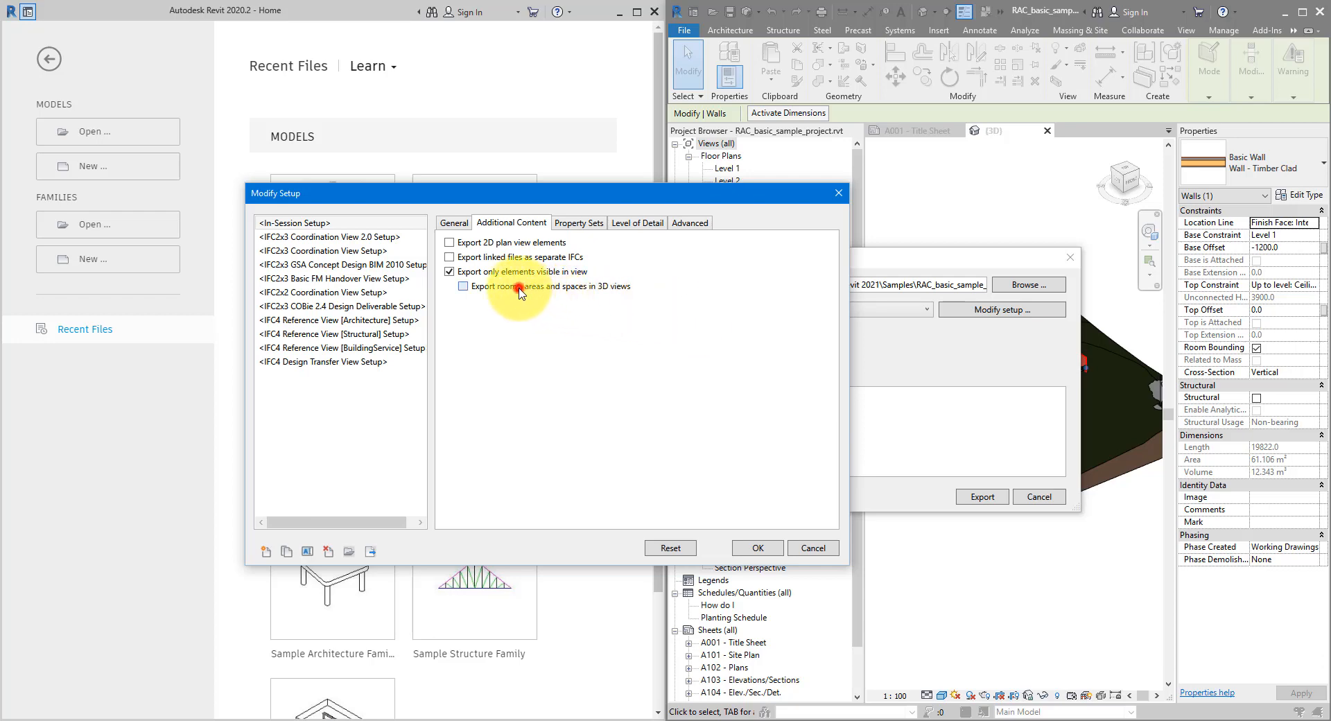
{"action": "left_click", "coordinate": [463, 285]}
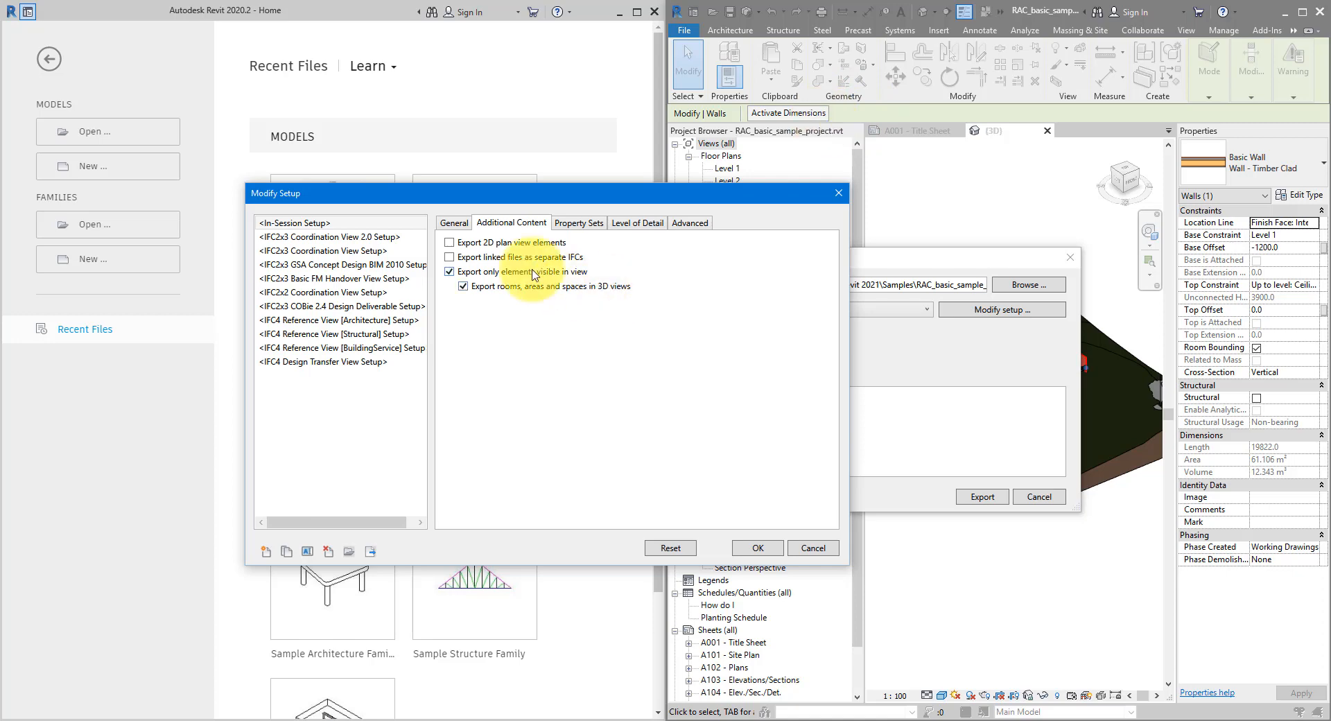
{"action": "mouse_move", "coordinate": [551, 277]}
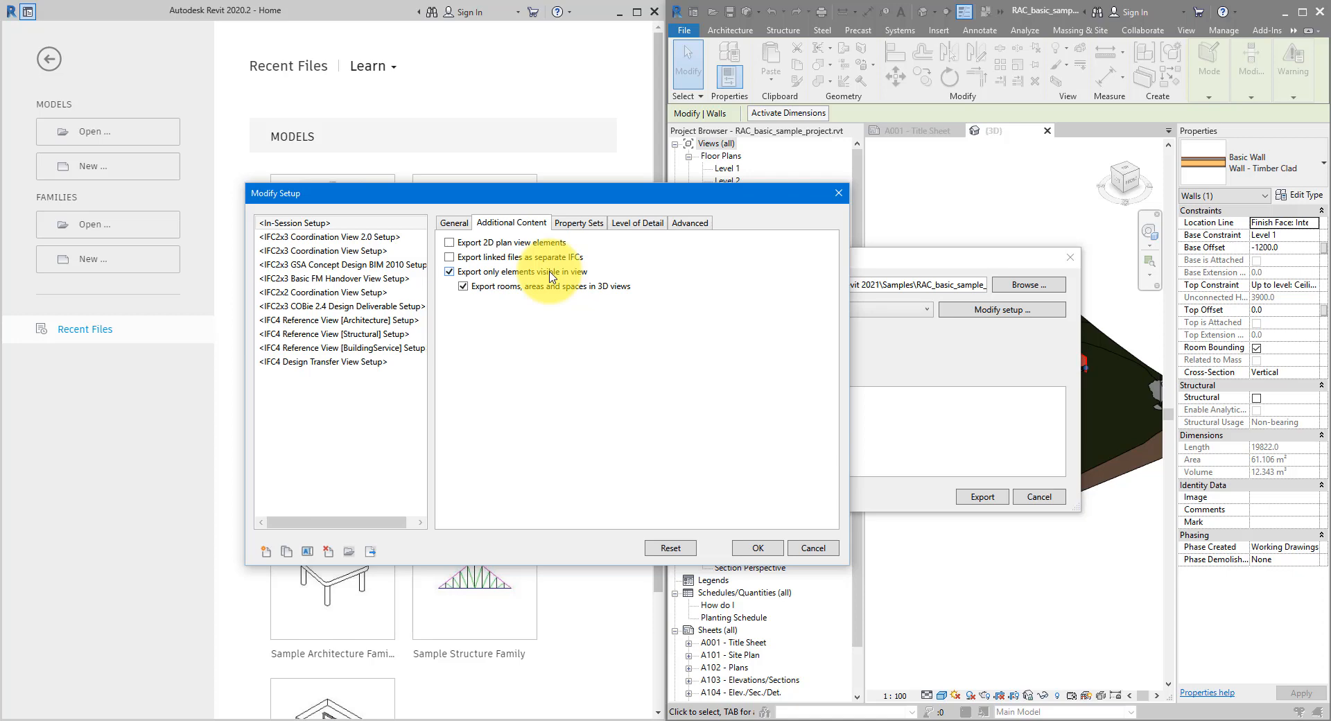
{"action": "left_click", "coordinate": [579, 222]}
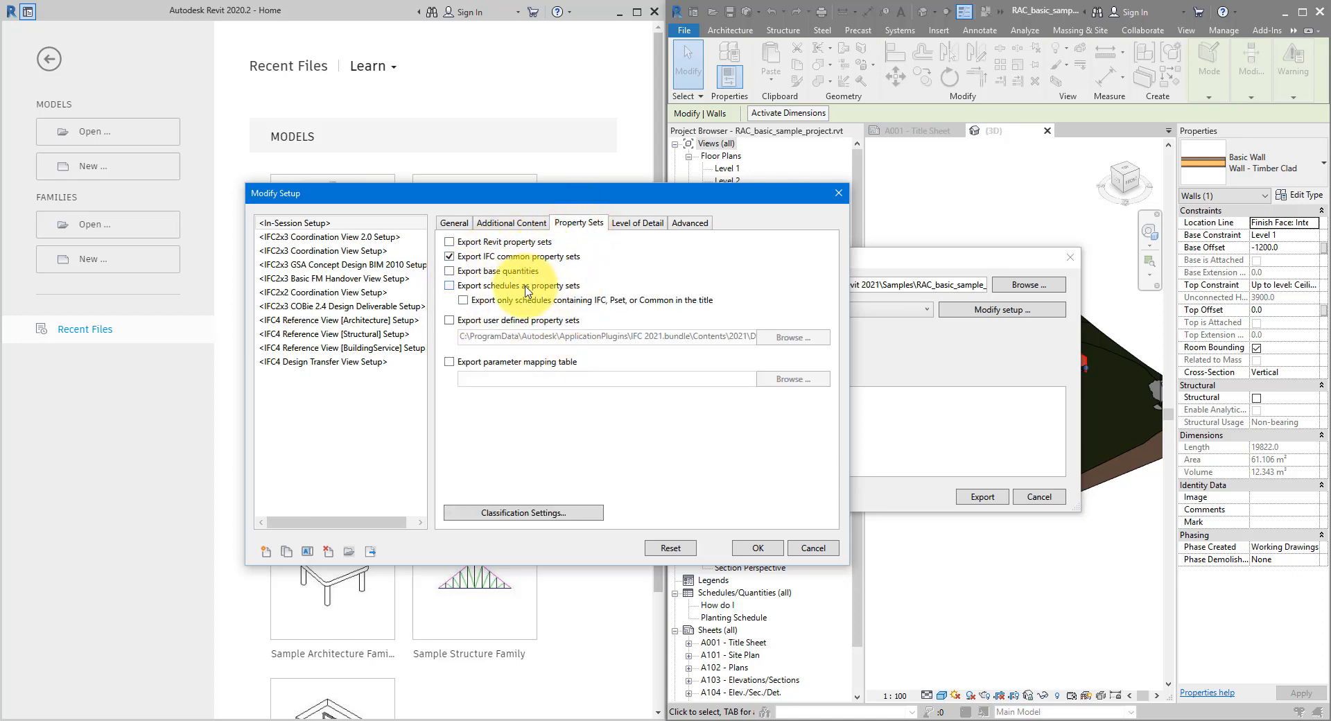
Change the Level of Detail for element geometry from Low to Medium
{"action": "left_click", "coordinate": [638, 222]}
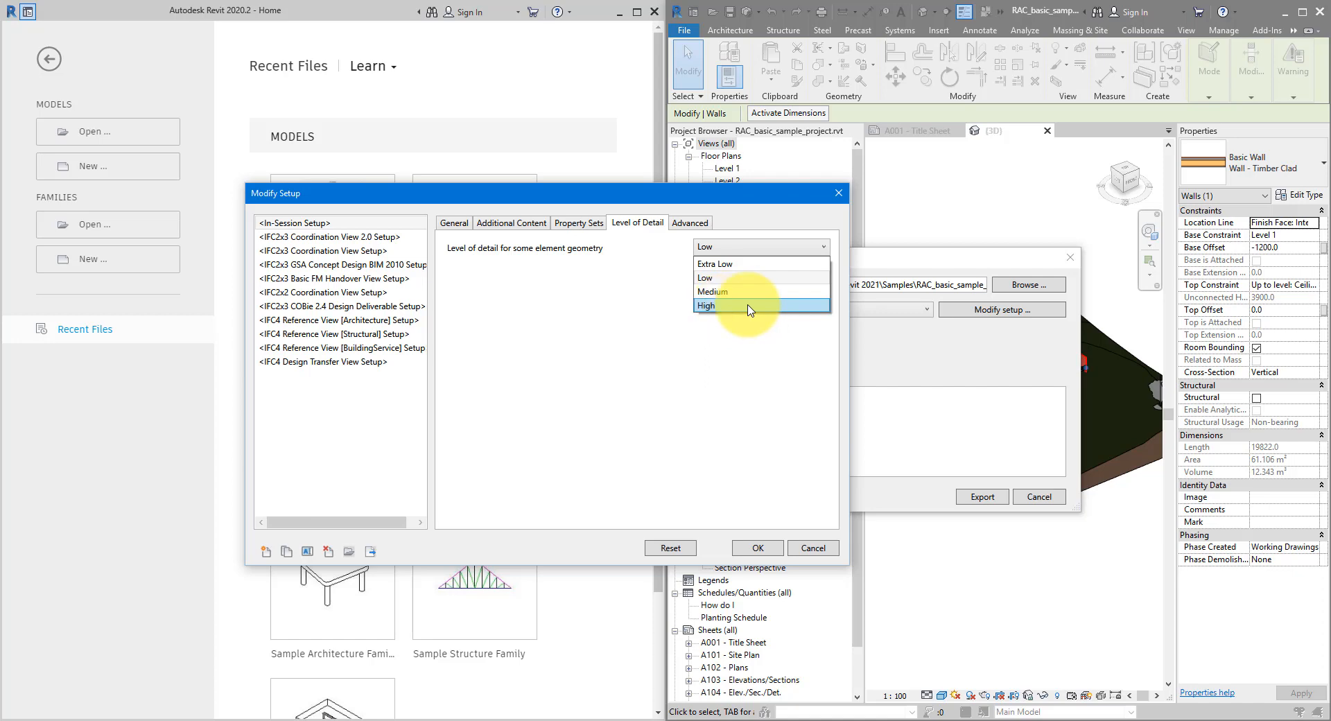
{"action": "mouse_move", "coordinate": [748, 293]}
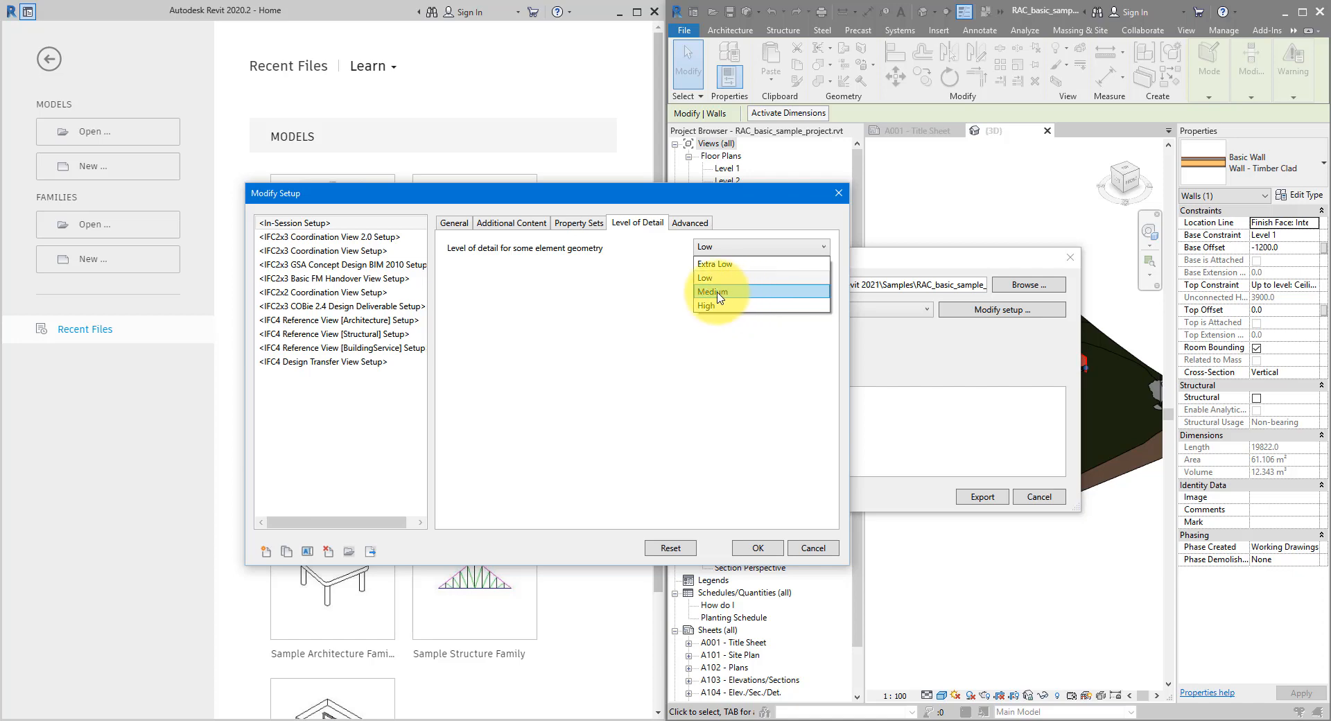
{"action": "left_click", "coordinate": [716, 292]}
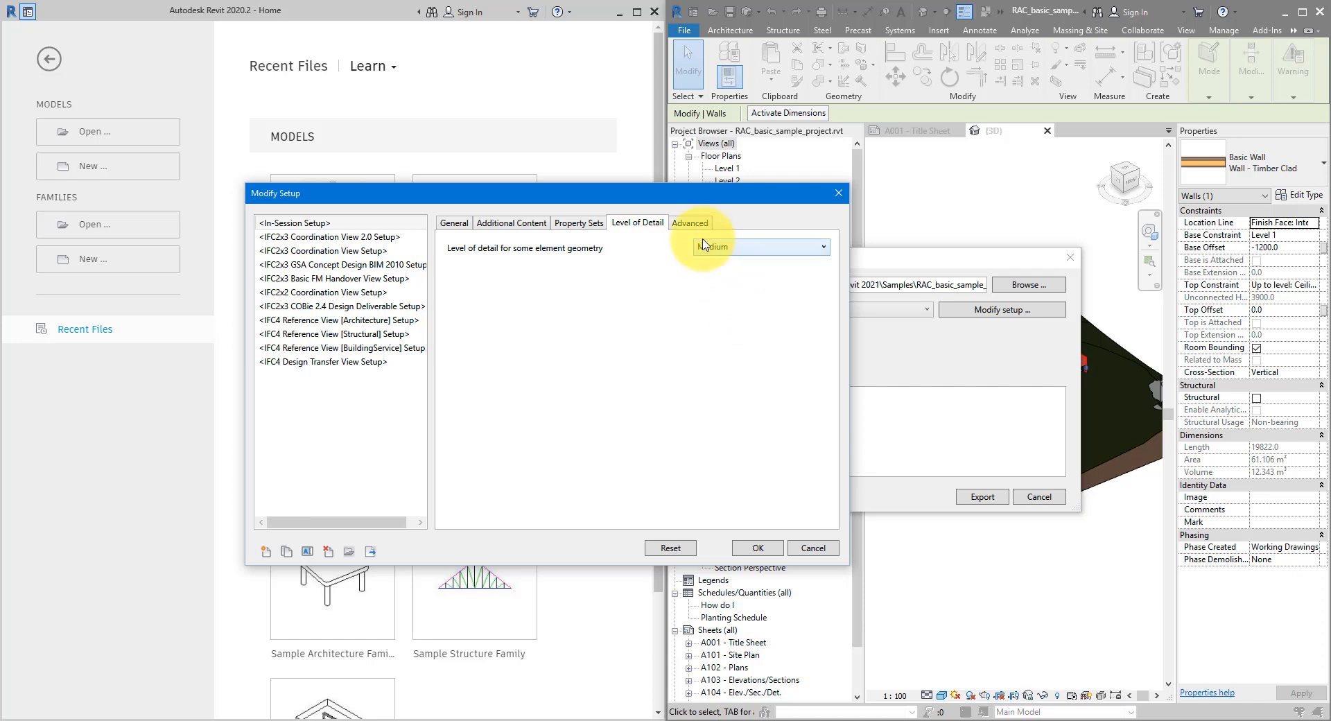
{"action": "left_click", "coordinate": [689, 222]}
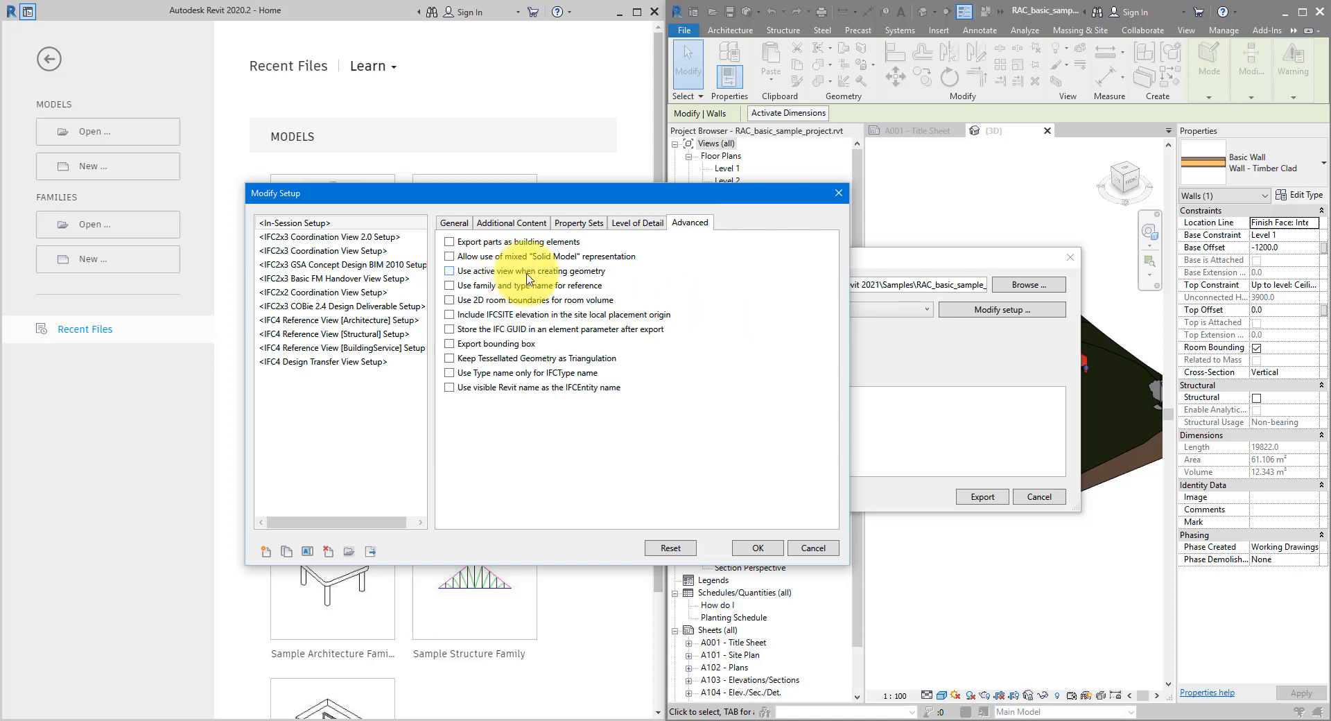
{"action": "left_click", "coordinate": [449, 270]}
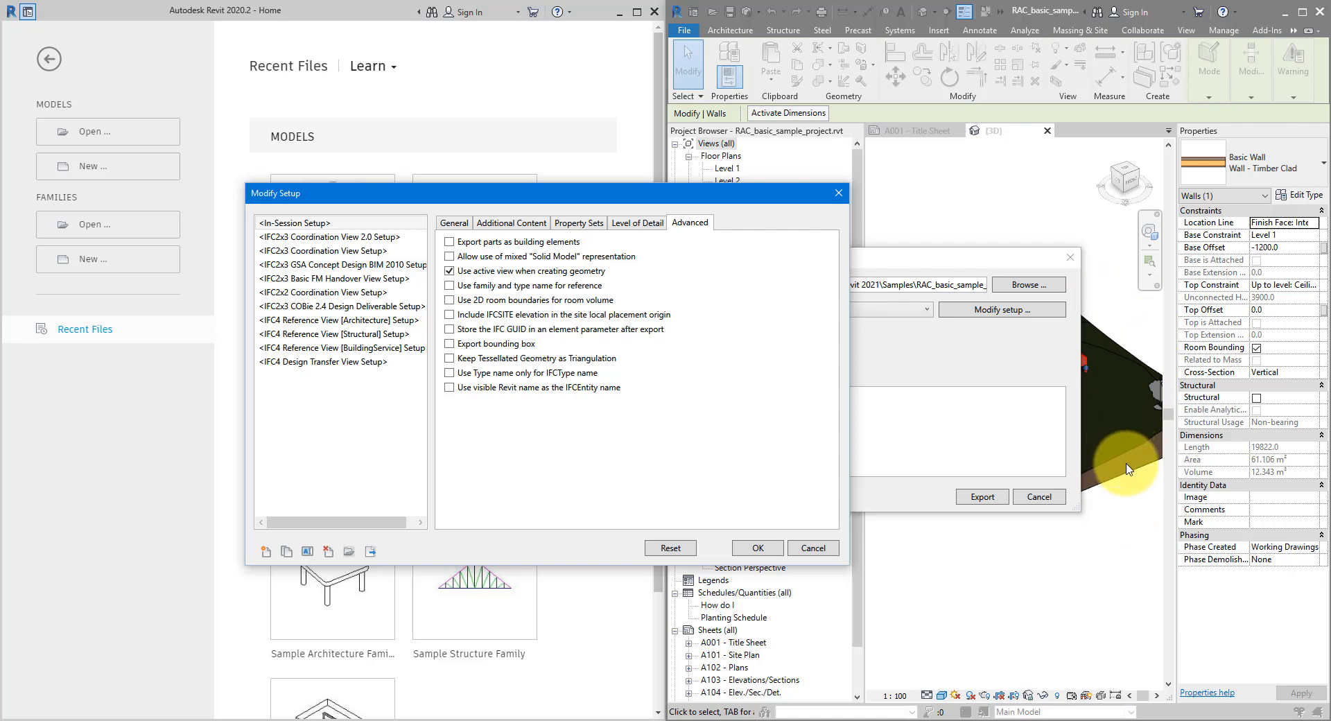
{"action": "left_click", "coordinate": [450, 270]}
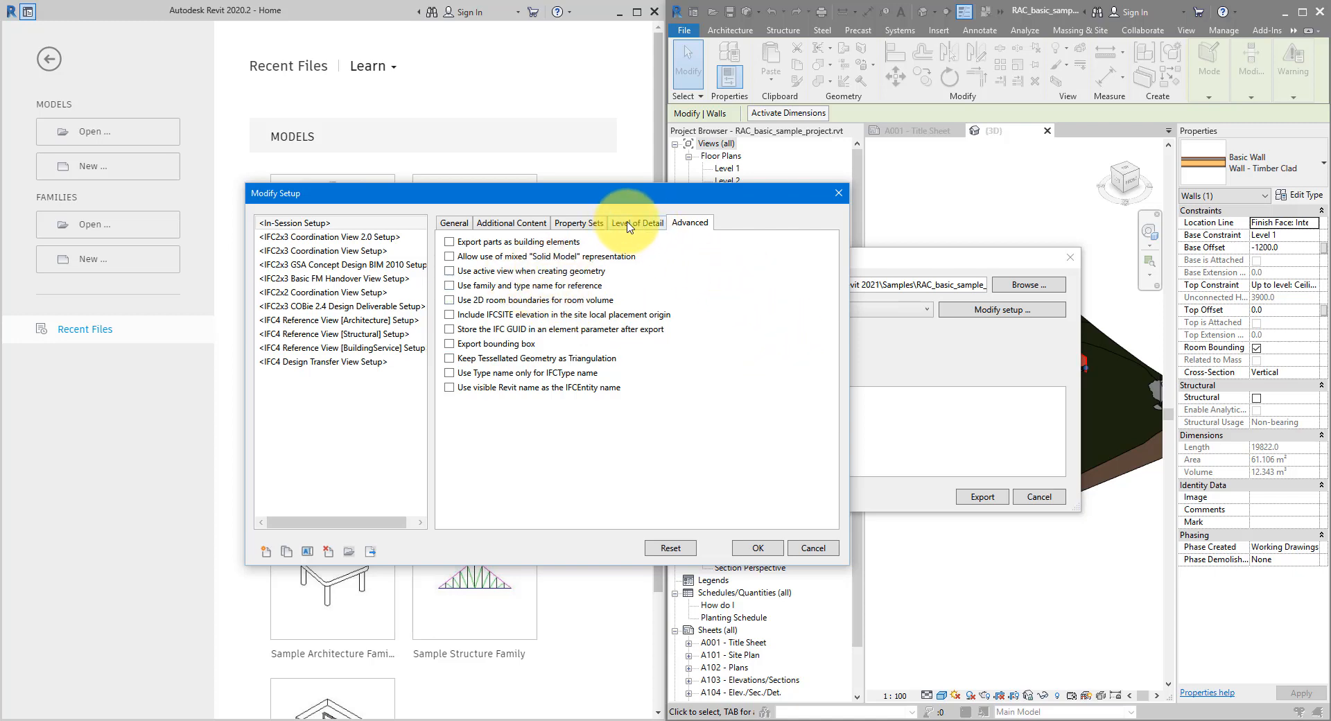
{"action": "left_click", "coordinate": [512, 222]}
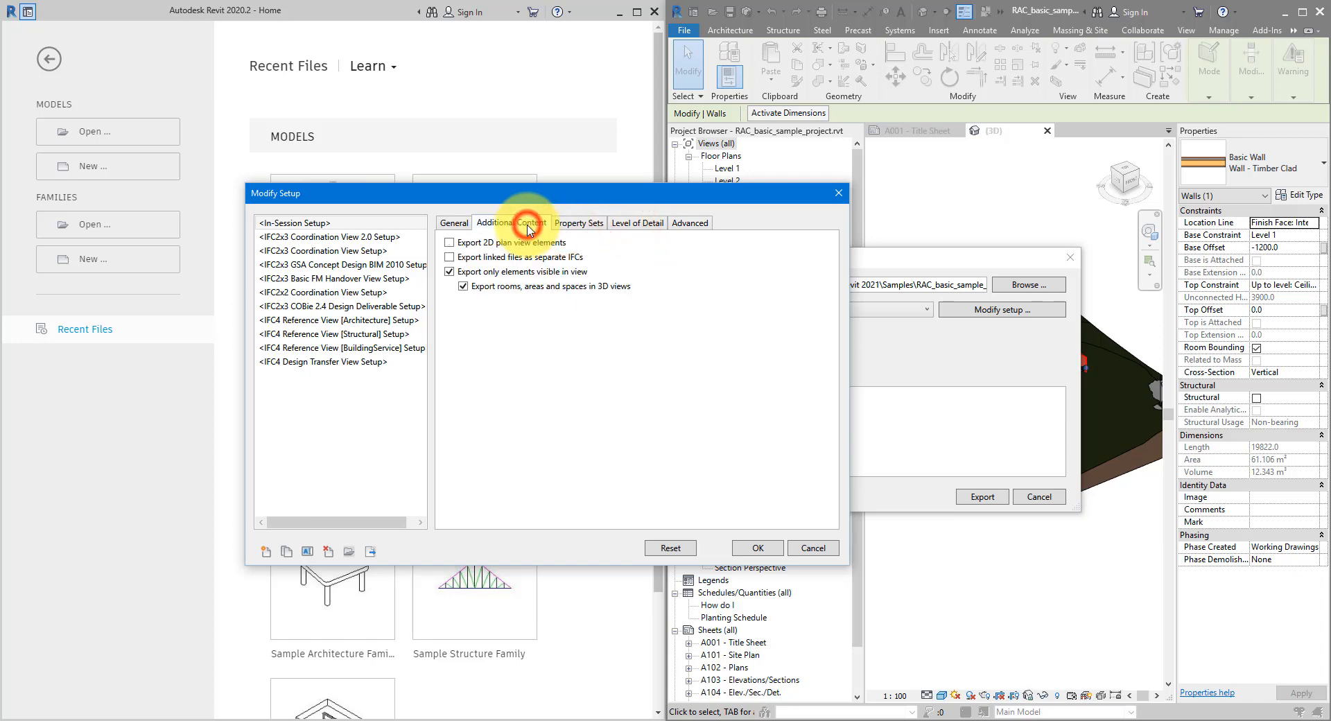
{"action": "left_click", "coordinate": [454, 222]}
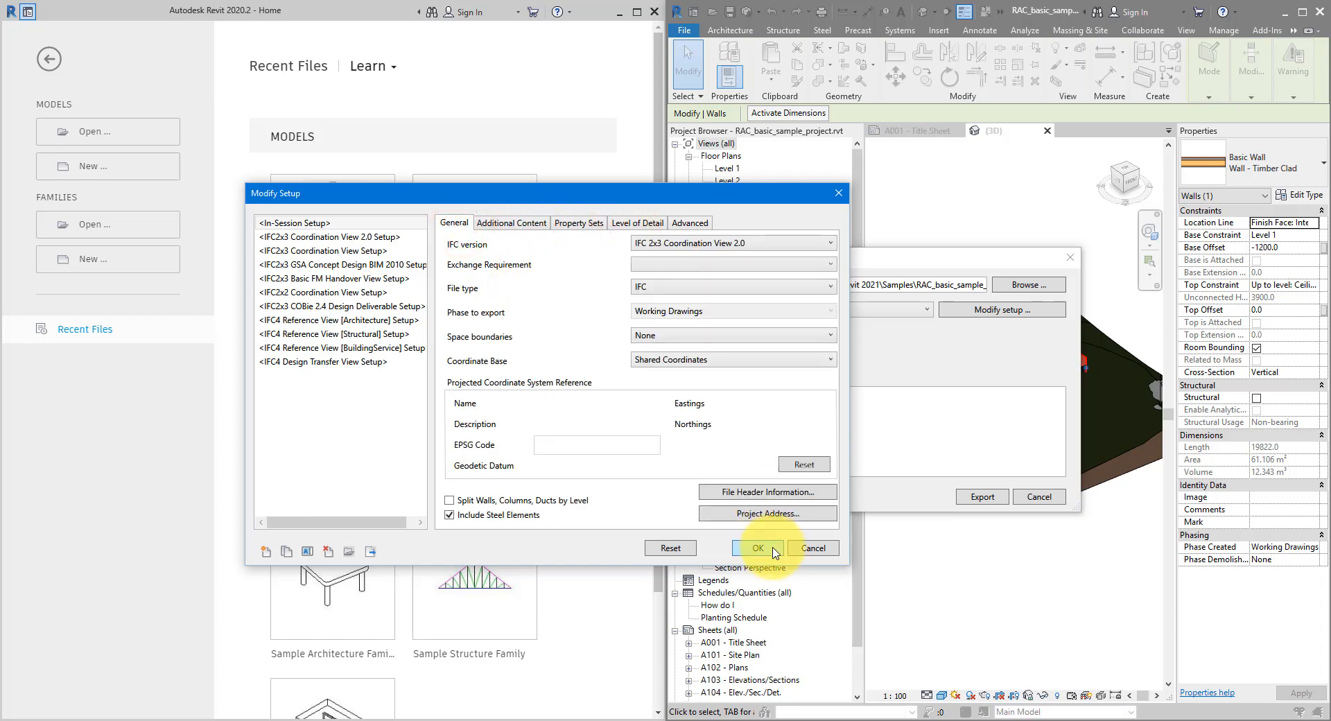
Accept the modified setup, check the export path, and export the project to IFC
{"action": "left_click", "coordinate": [758, 548]}
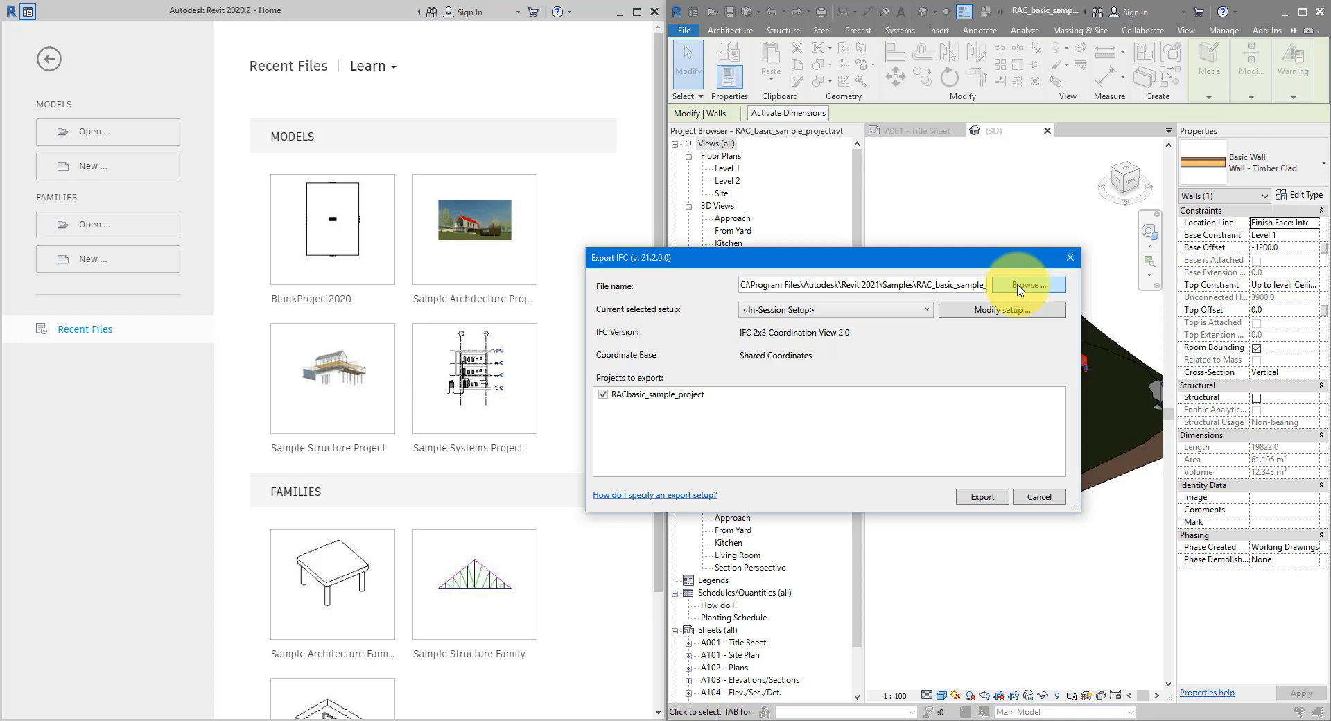
{"action": "right_click", "coordinate": [820, 286]}
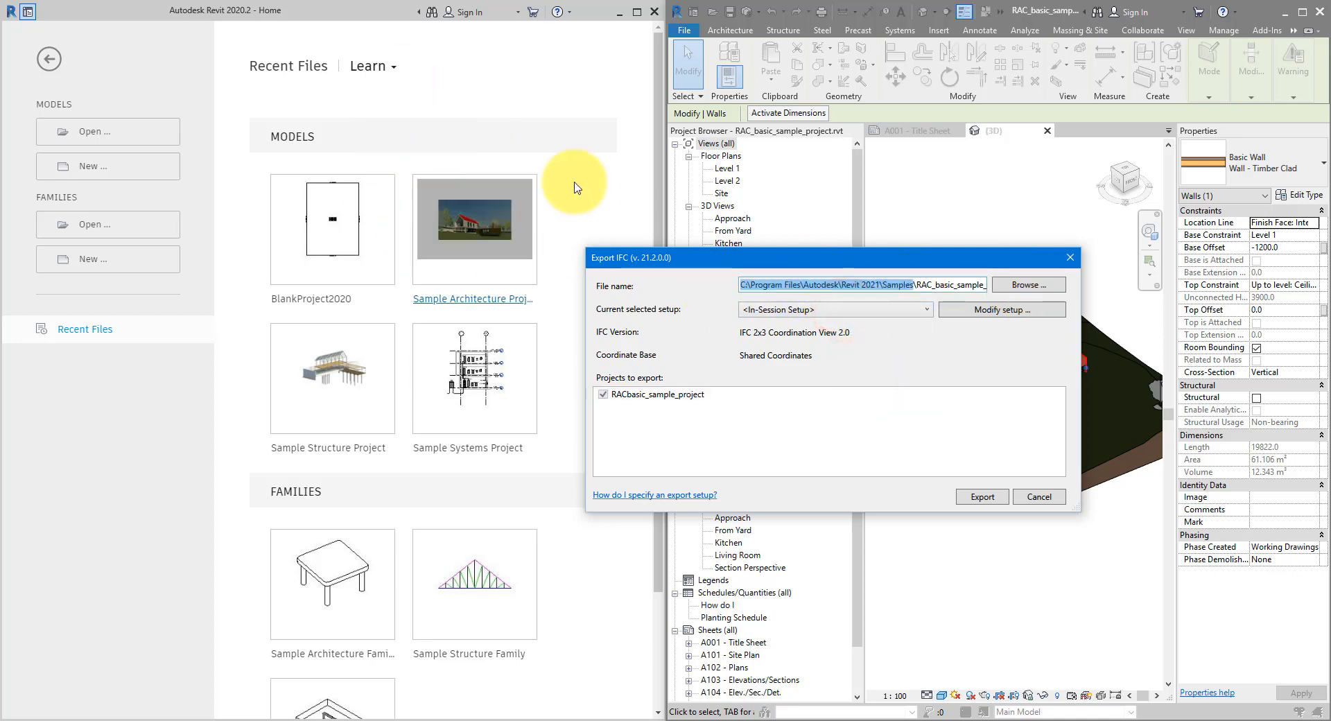
{"action": "mouse_move", "coordinate": [761, 448]}
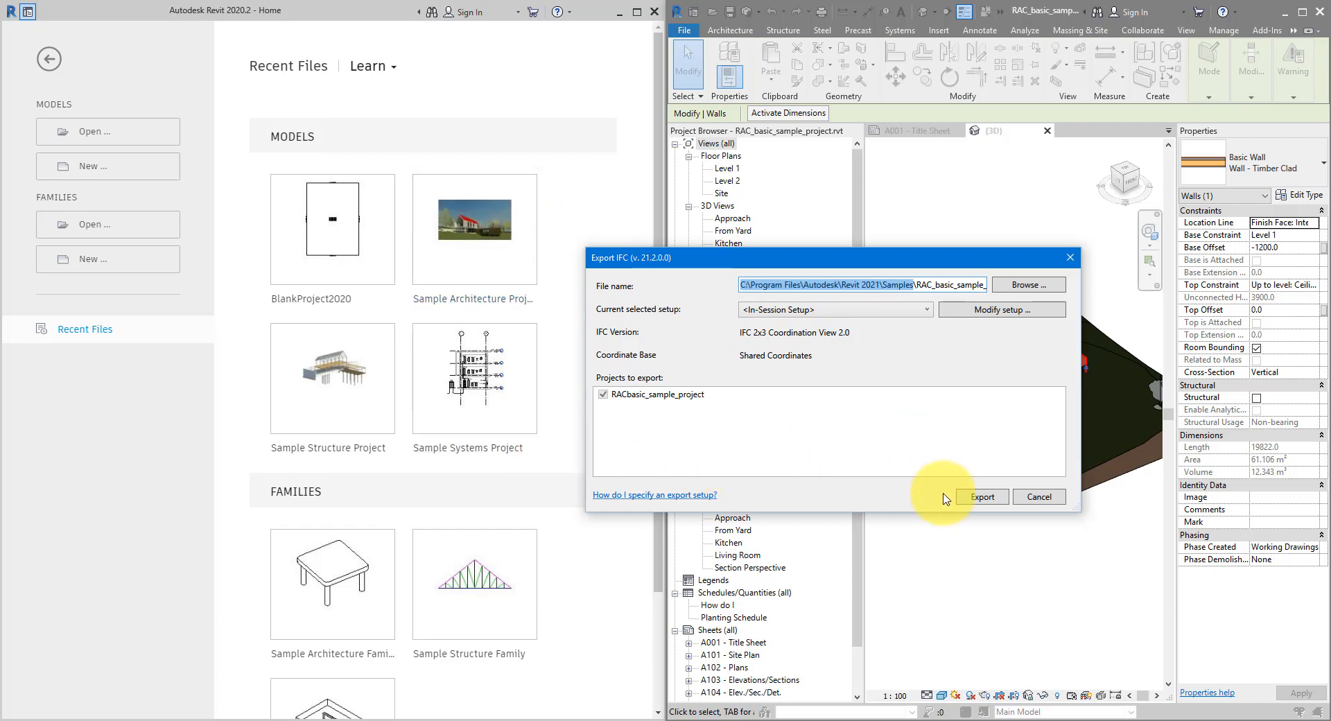
{"action": "left_click", "coordinate": [981, 497]}
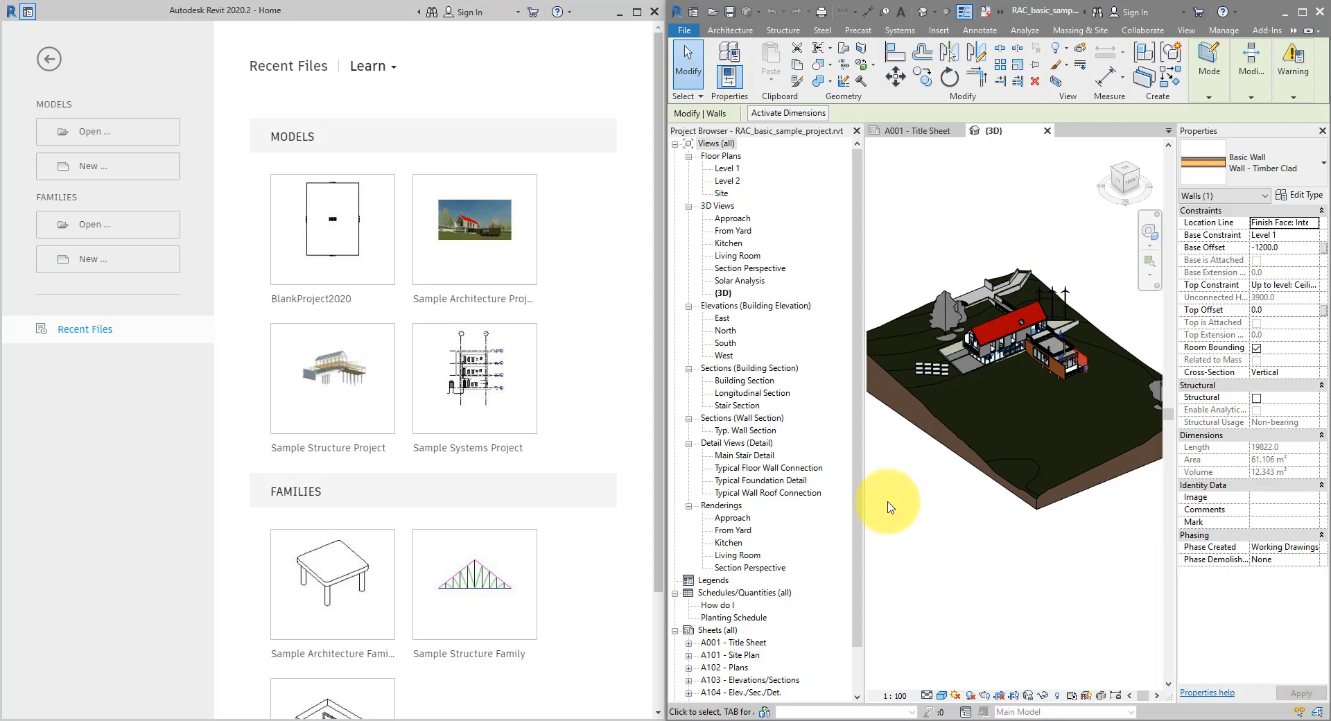
{"action": "mouse_move", "coordinate": [336, 23]}
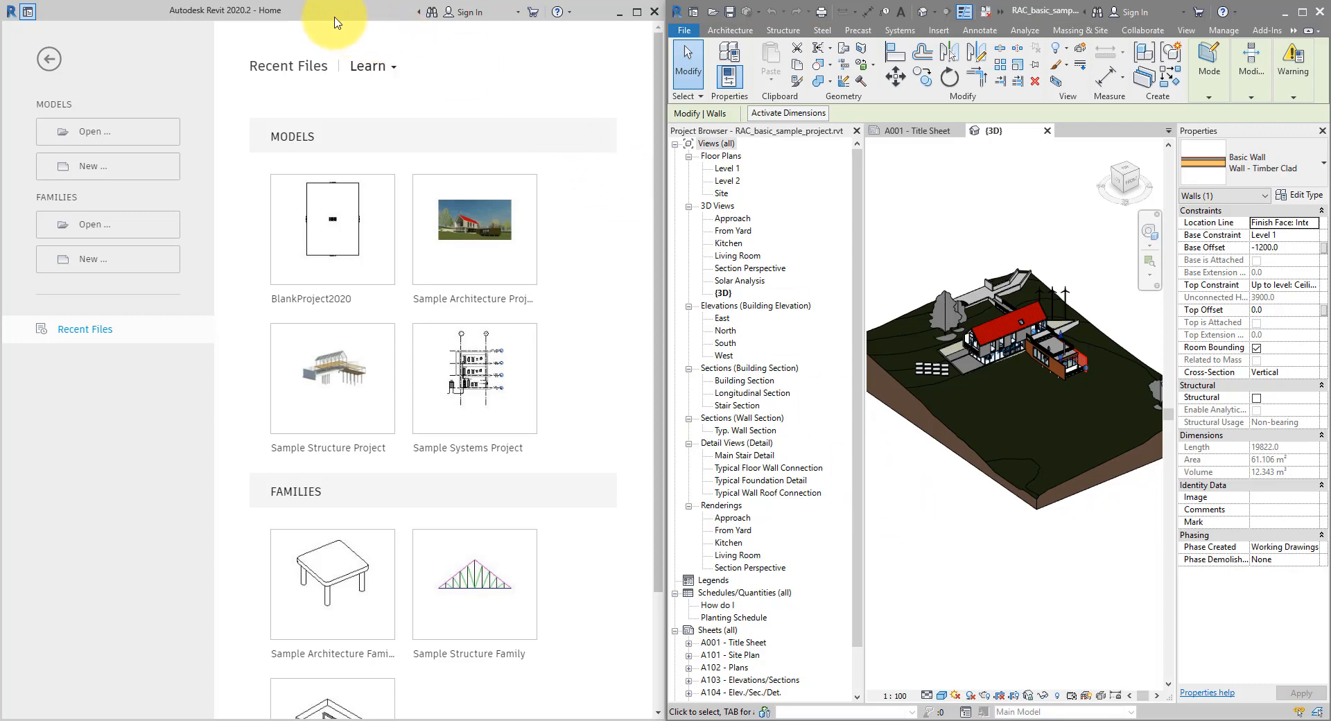
{"action": "mouse_move", "coordinate": [145, 89]}
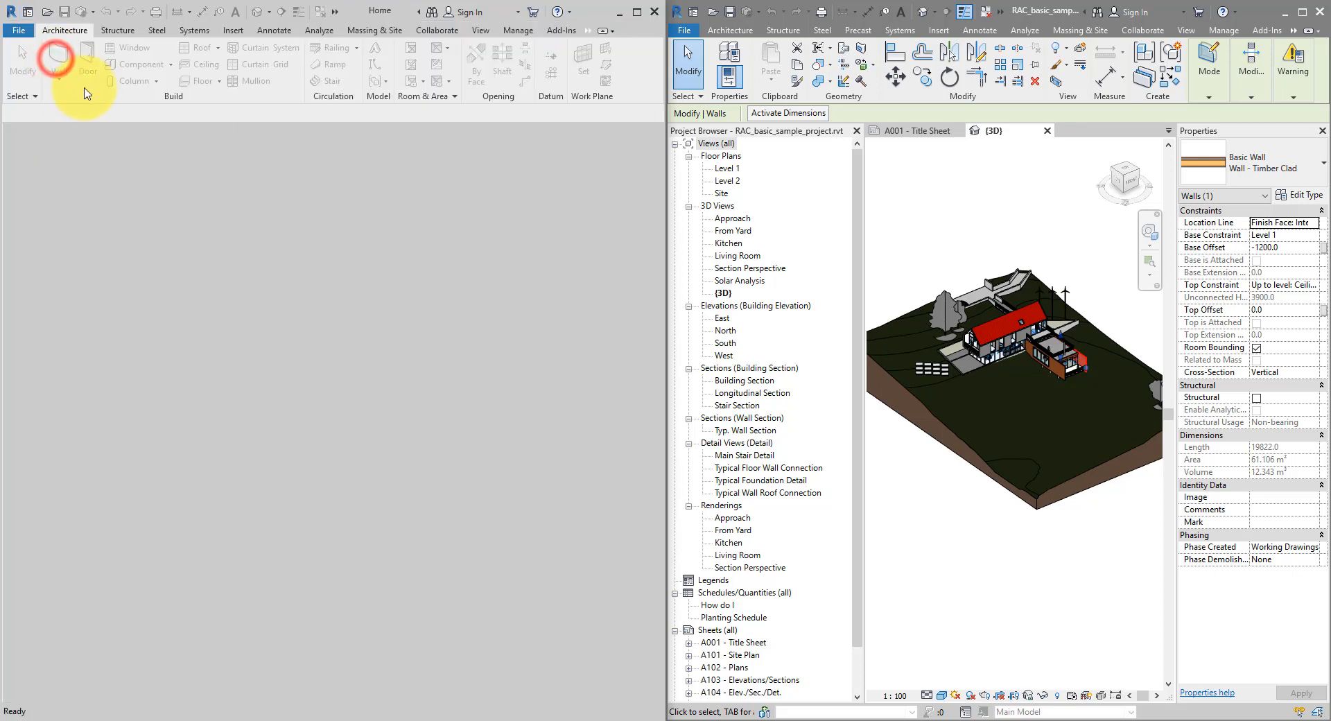
Launch the Open IFC File dialog via File > Open > IFC
{"action": "left_click", "coordinate": [18, 29]}
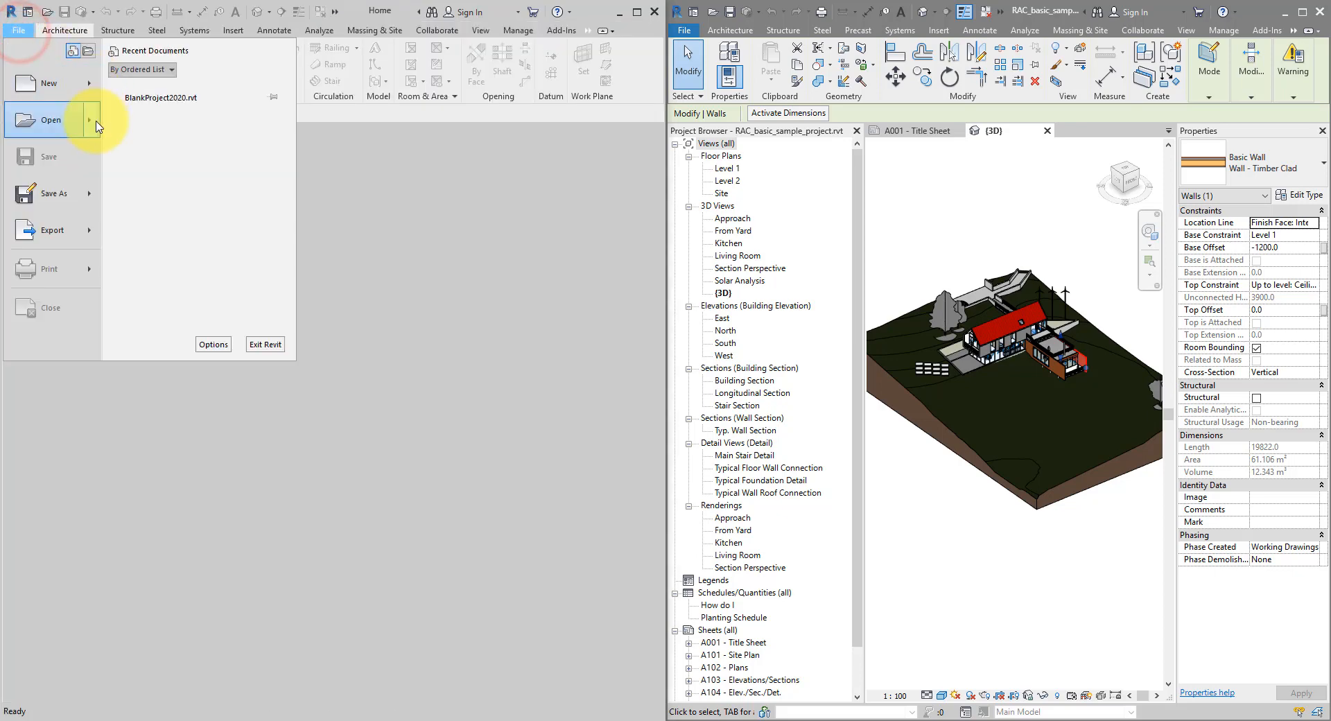
{"action": "left_click", "coordinate": [51, 119]}
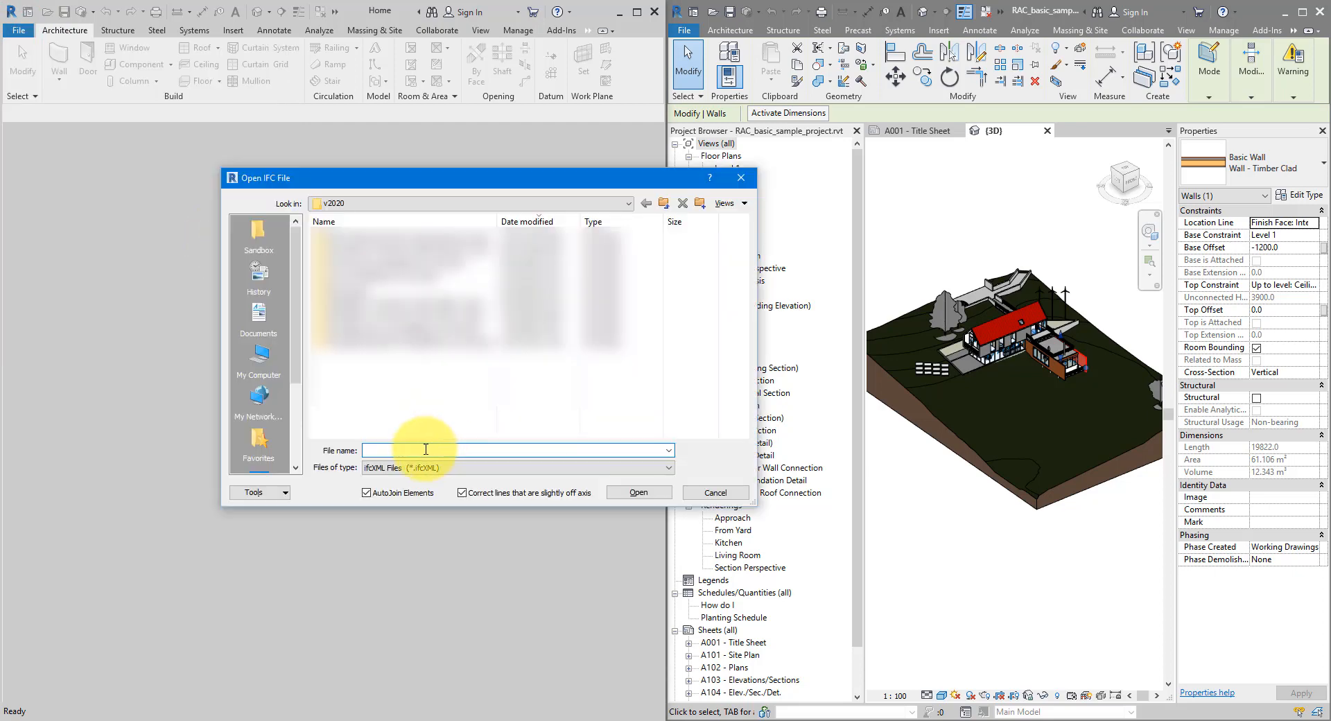
Open RAC_basic_sample_project.ifc from C:\Program Files\Autodesk\Revit 2021\Samples for conversion
{"action": "type", "text": "C:\\Program Files\\Autodesk\\Revit 2021\\Samples"}
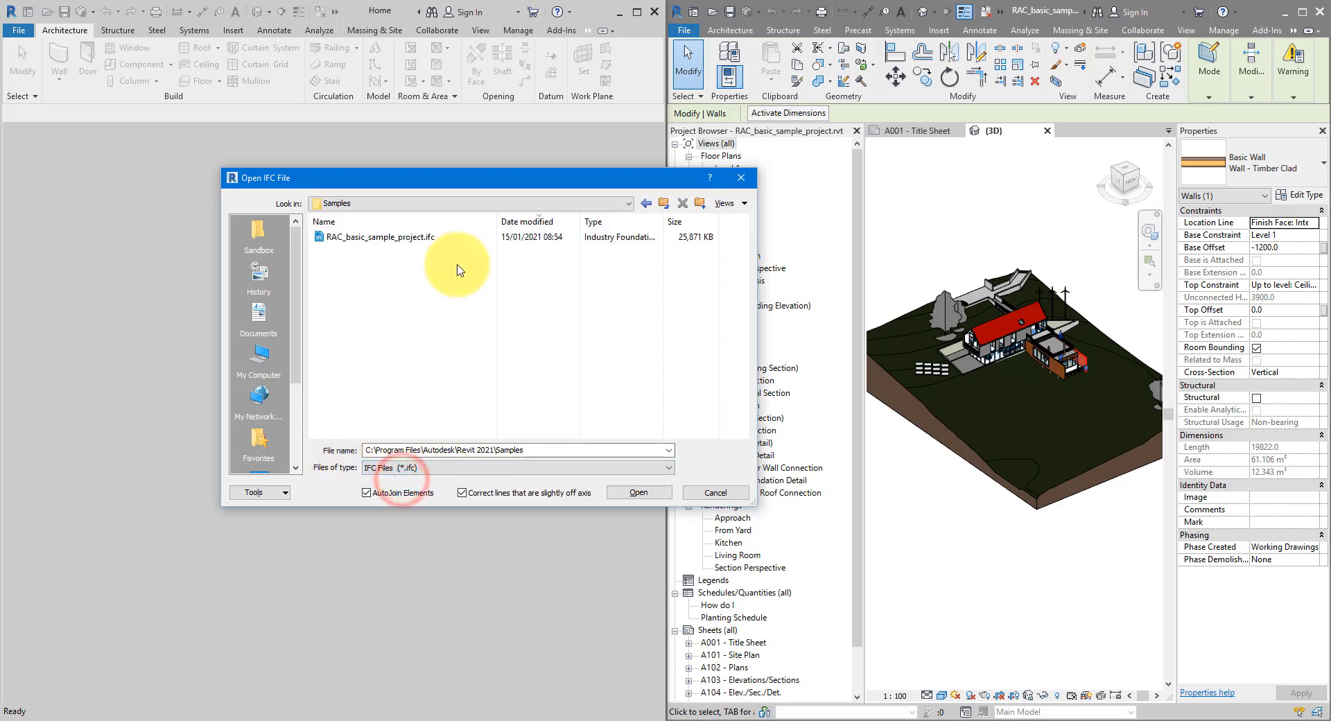
{"action": "left_click", "coordinate": [377, 237]}
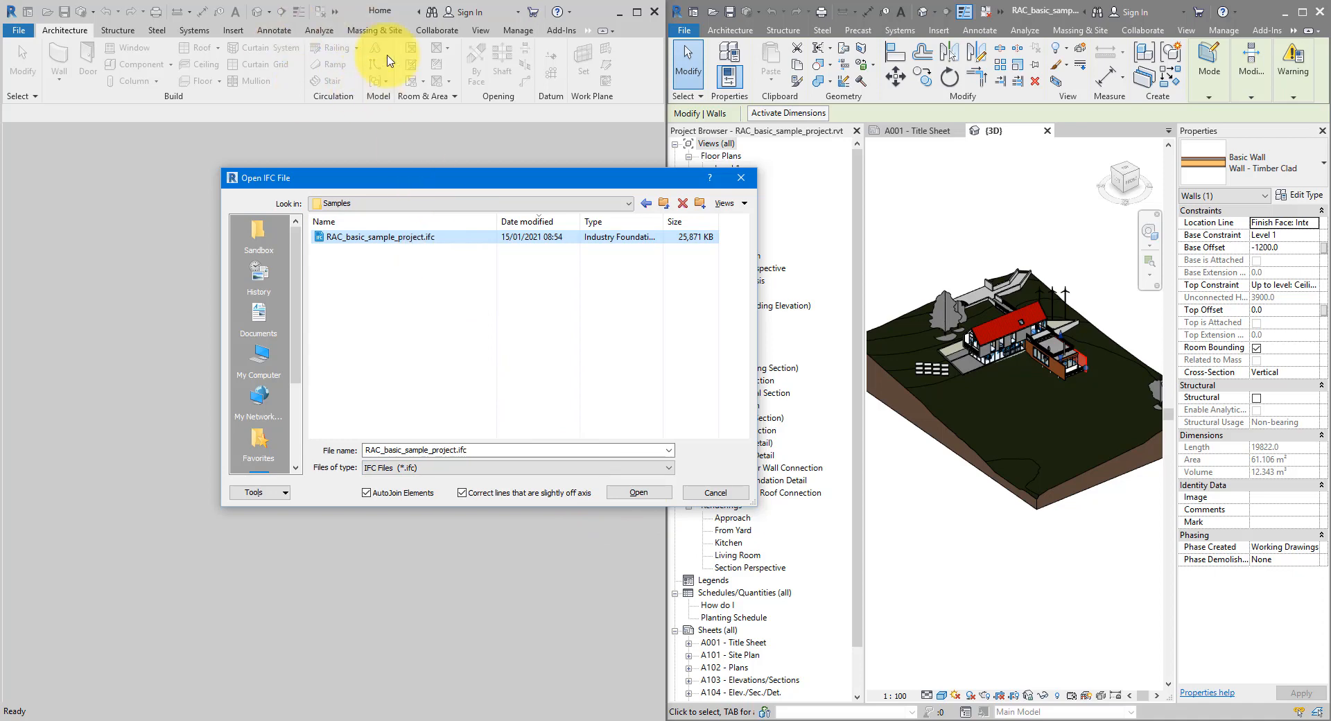
{"action": "mouse_move", "coordinate": [420, 505]}
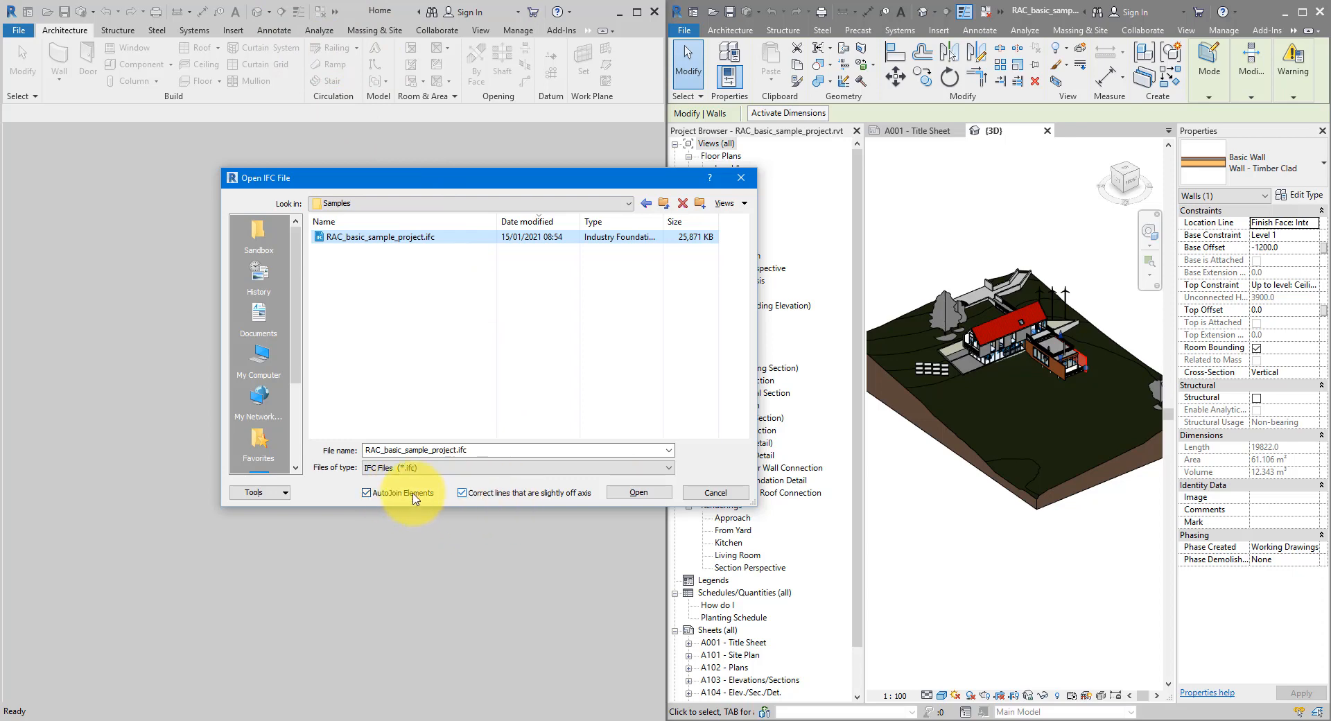
{"action": "mouse_move", "coordinate": [479, 500]}
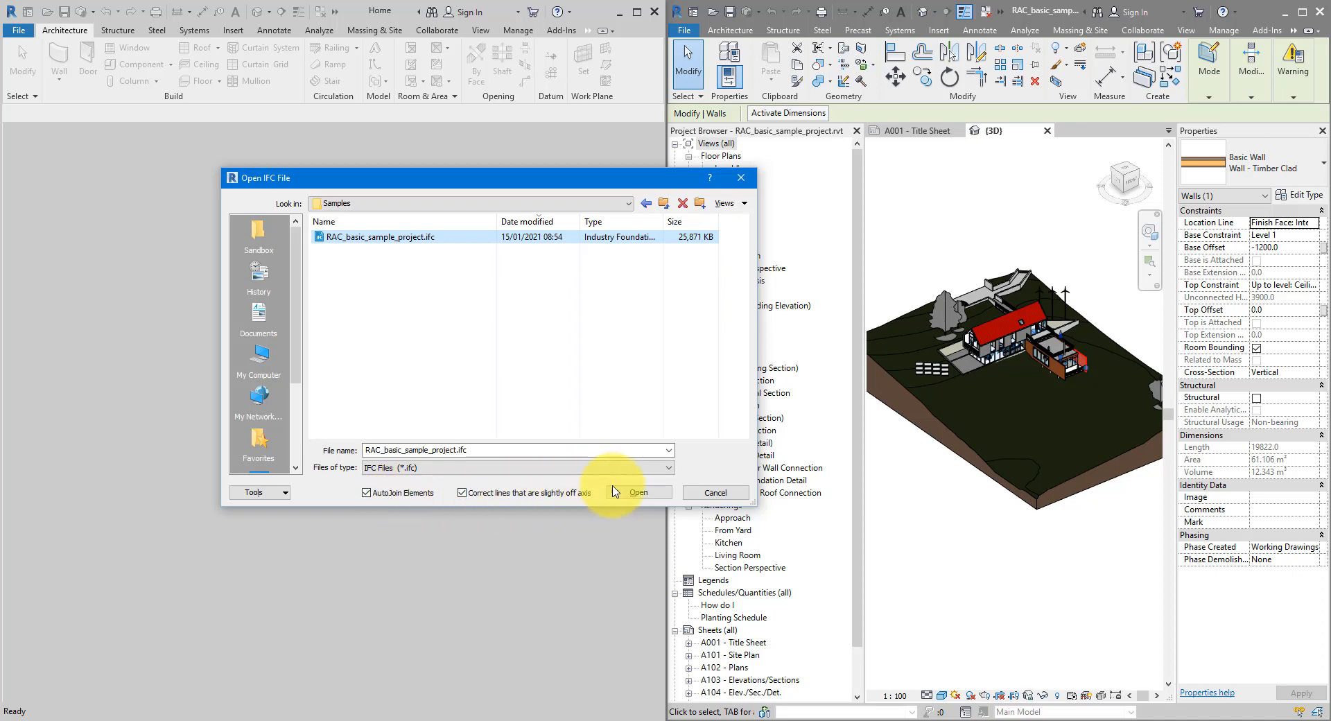
{"action": "left_click", "coordinate": [638, 492]}
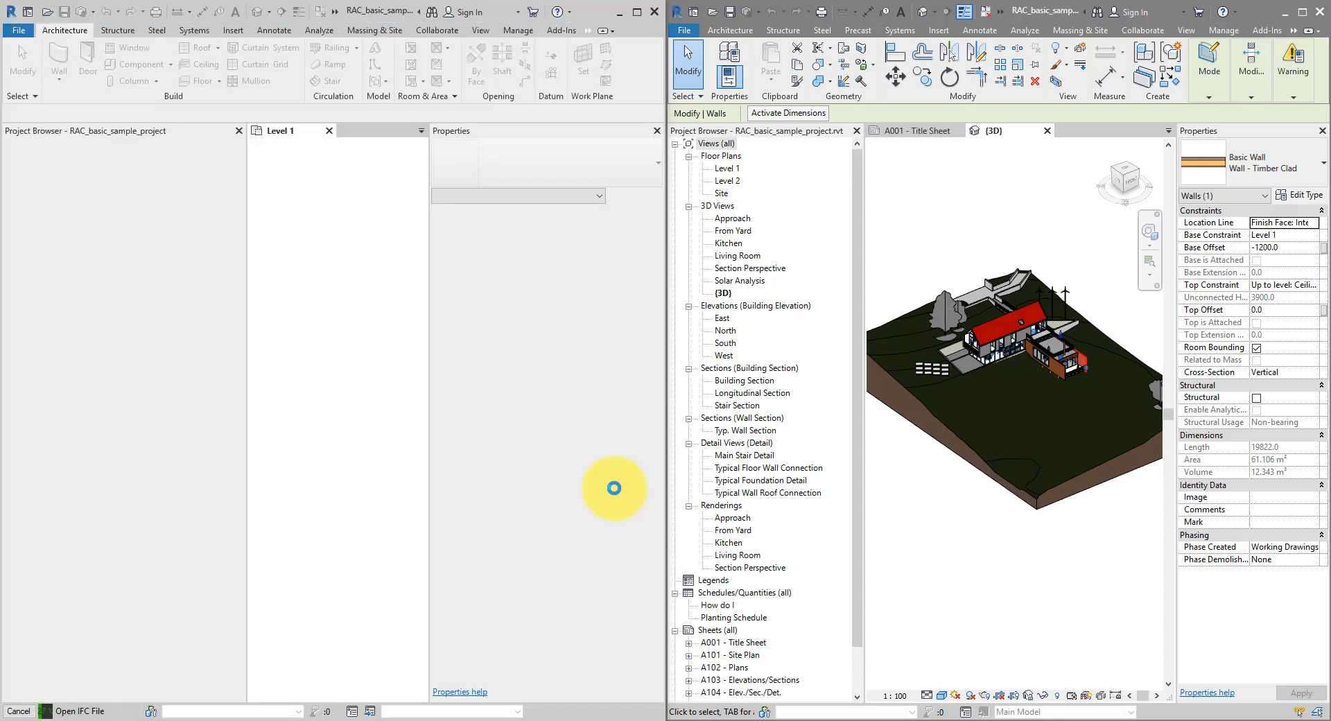
{"action": "mouse_move", "coordinate": [373, 234]}
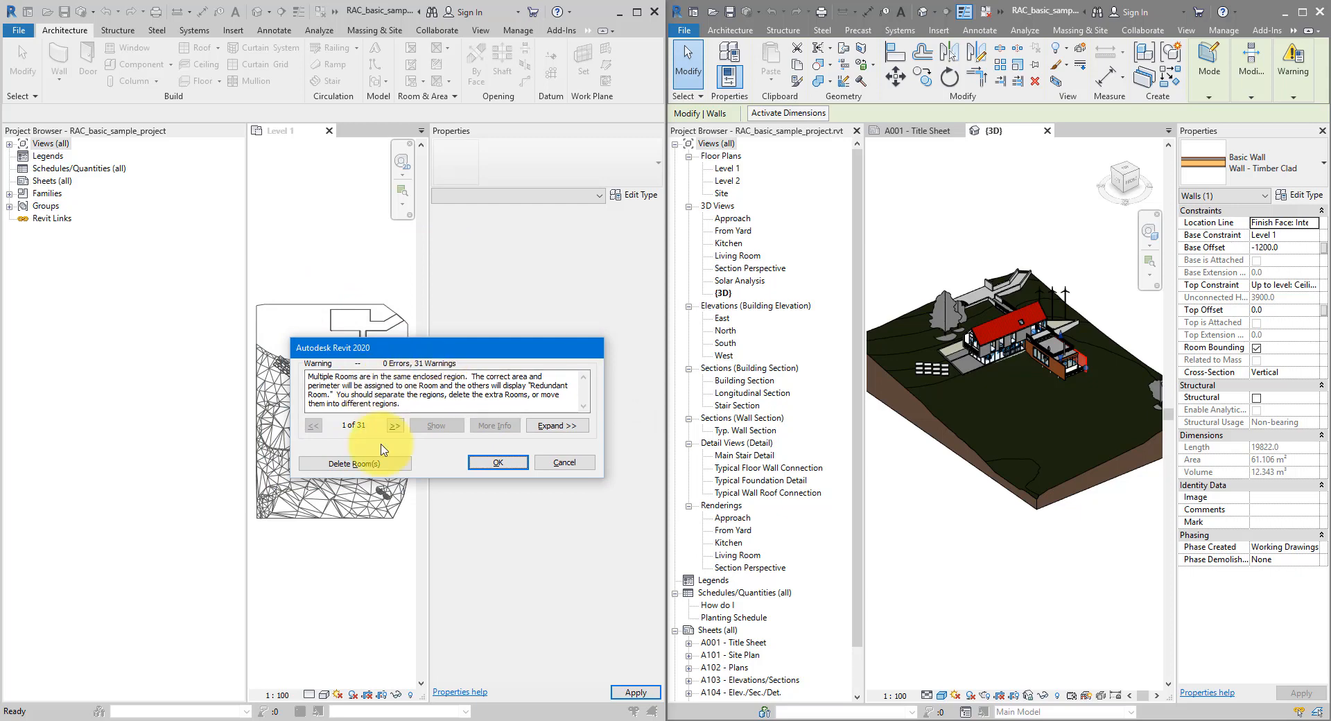
Review and accept the 31 redundant-room import warnings so the converted house appears
{"action": "left_click", "coordinate": [394, 425]}
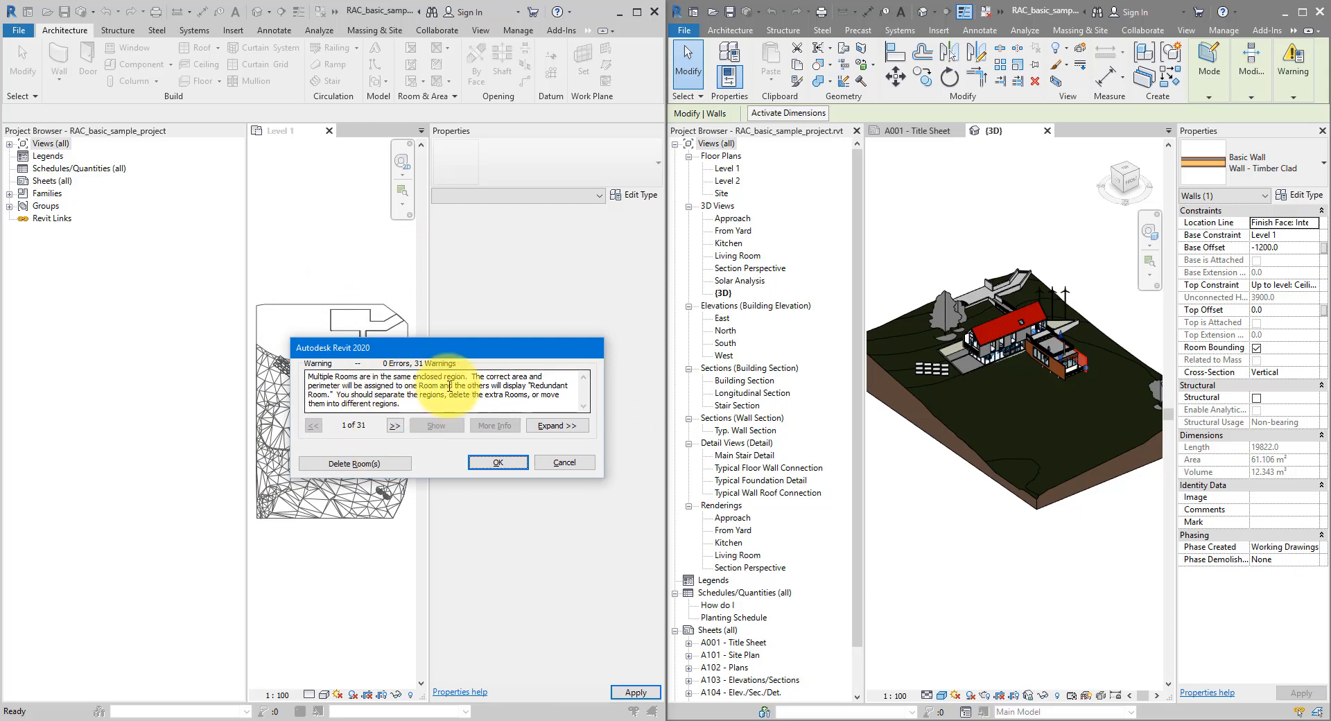
{"action": "left_click", "coordinate": [496, 462]}
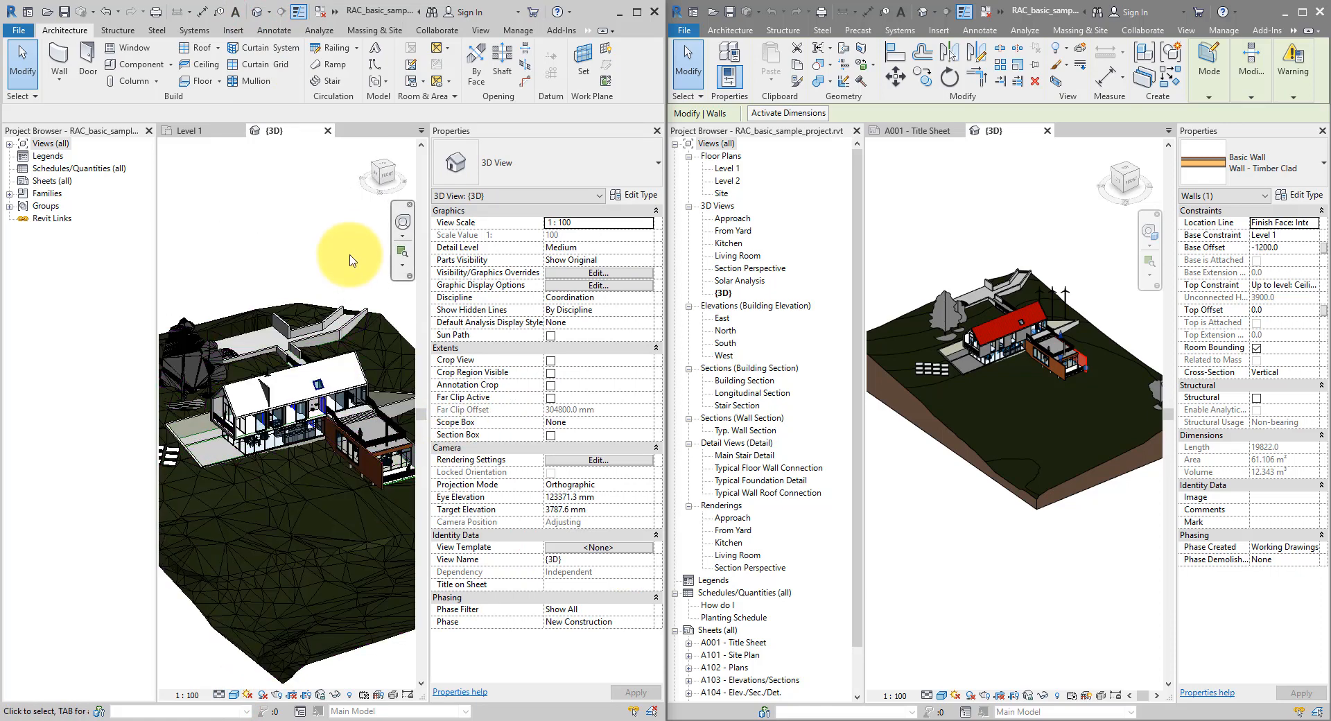
Zoom into the converted house and select the terrain surface, then reach the Massing & Site tools
{"action": "left_click_drag", "start_coordinate": [351, 259], "coordinate": [297, 161]}
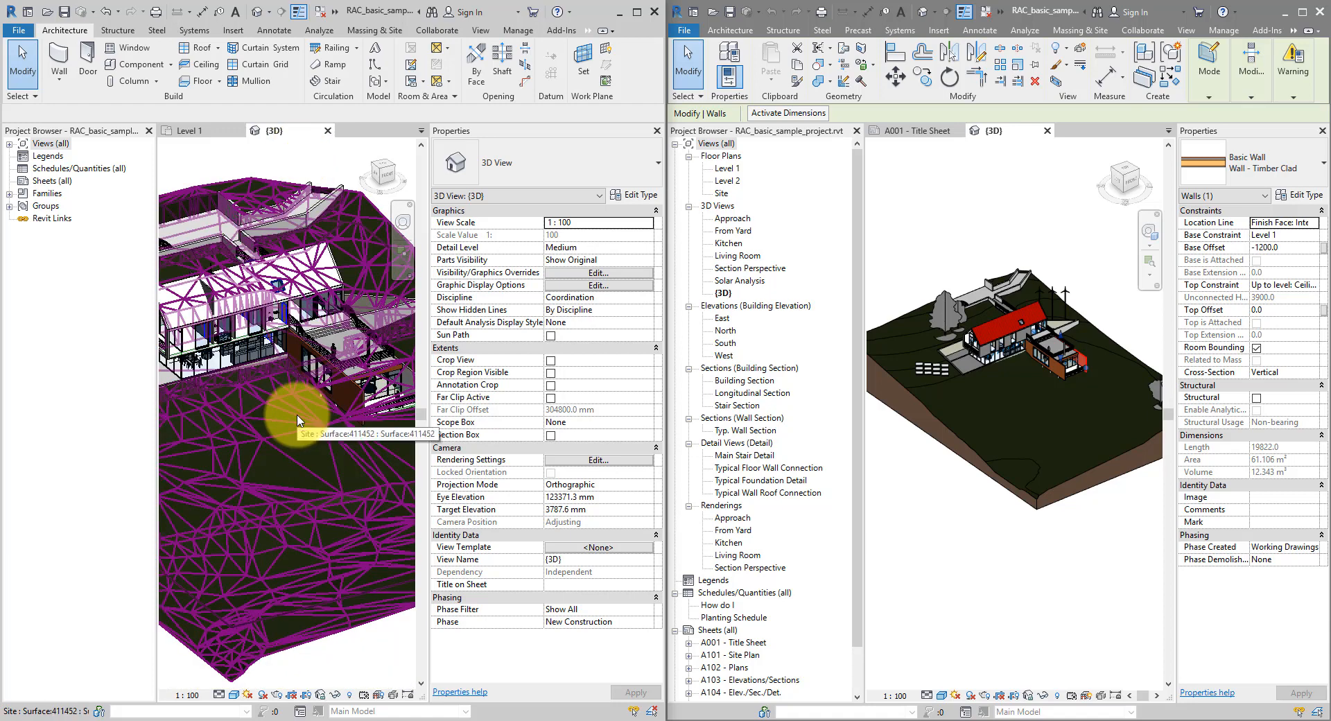
{"action": "left_click", "coordinate": [297, 420]}
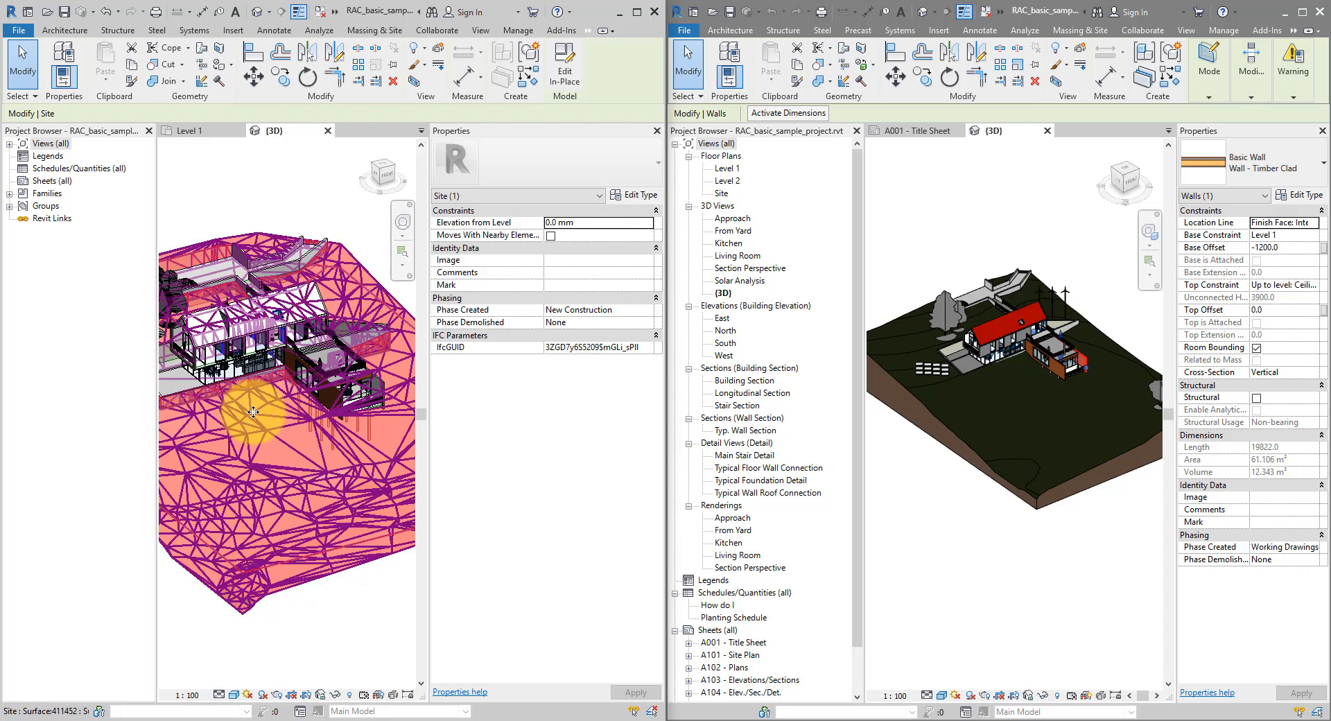
{"action": "left_click", "coordinate": [373, 31]}
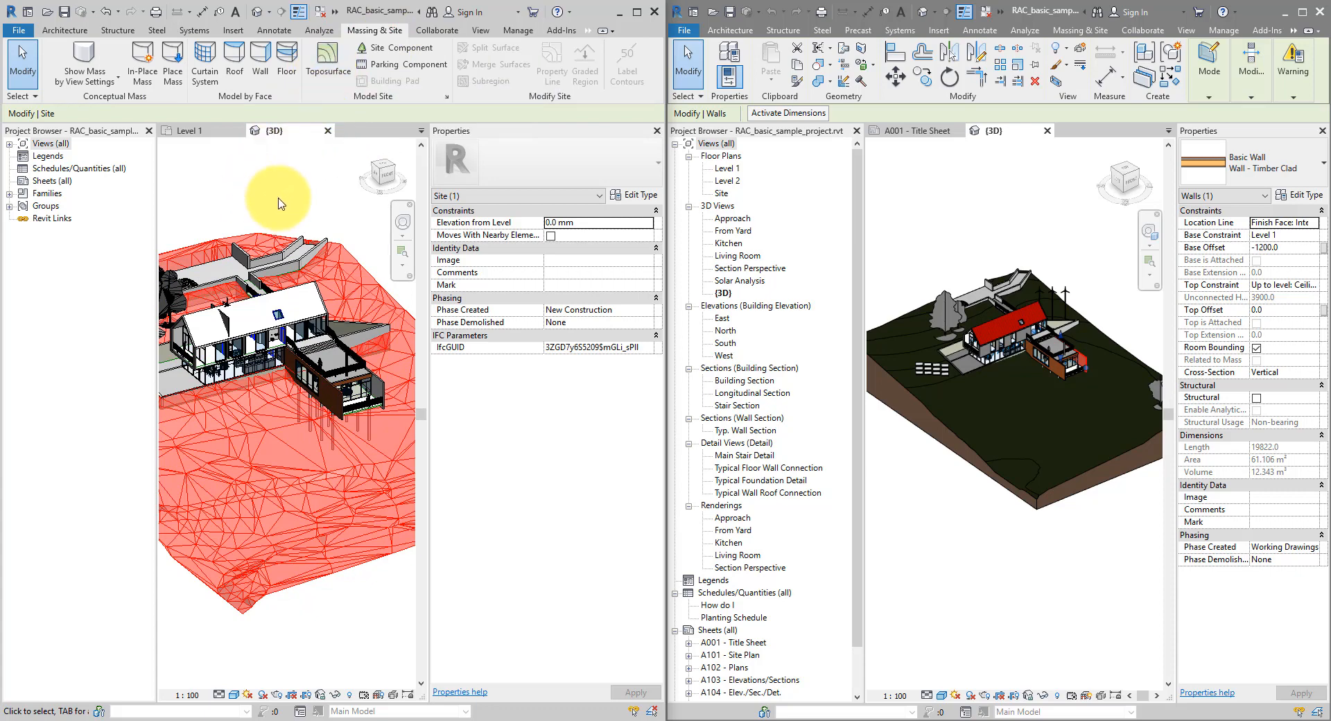
{"action": "mouse_move", "coordinate": [298, 619]}
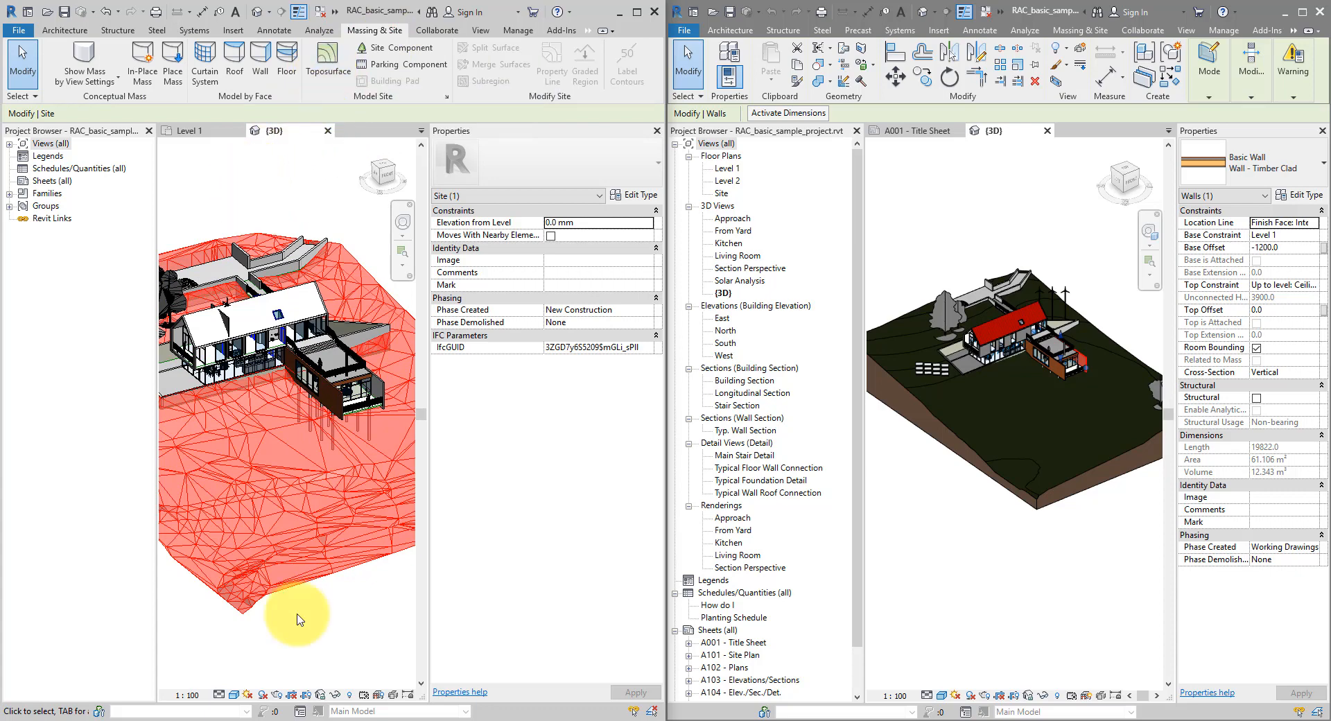
{"action": "mouse_move", "coordinate": [280, 624]}
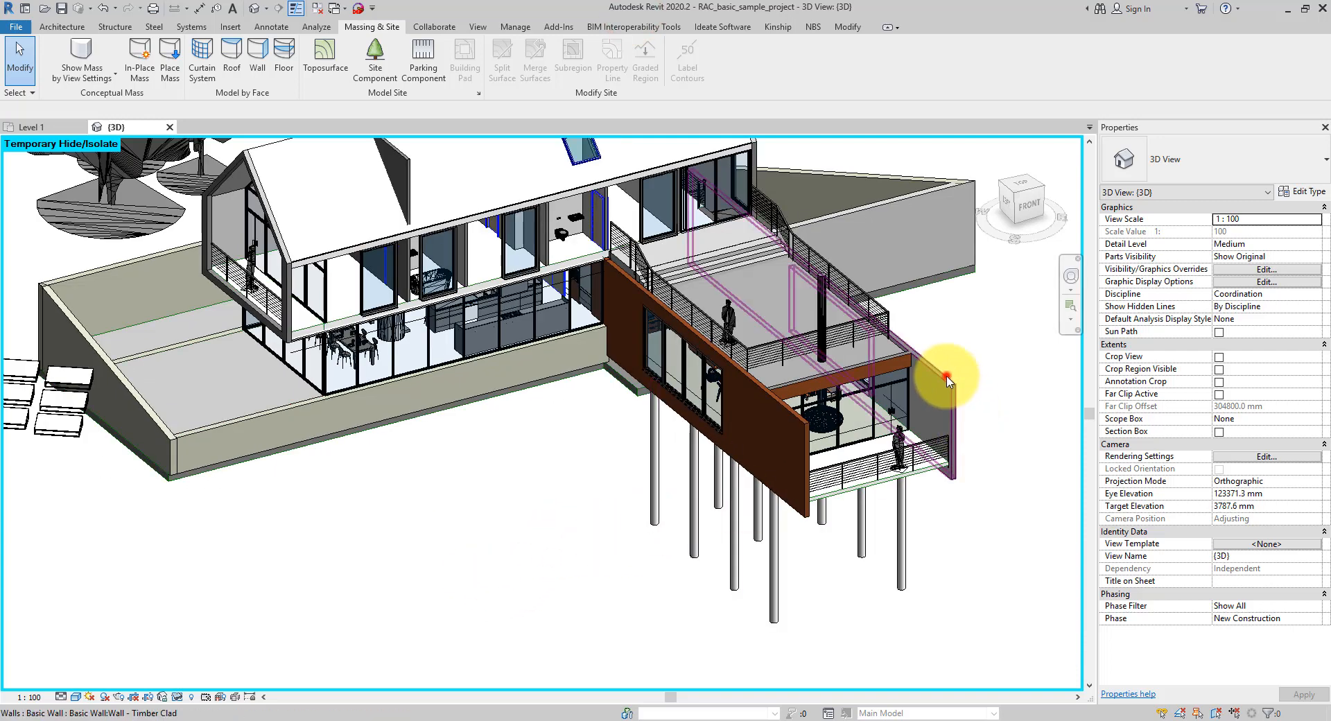
Select a converted wall and review its IfcGUID, IsExternal and LoadBearing parameters
{"action": "left_click", "coordinate": [947, 378]}
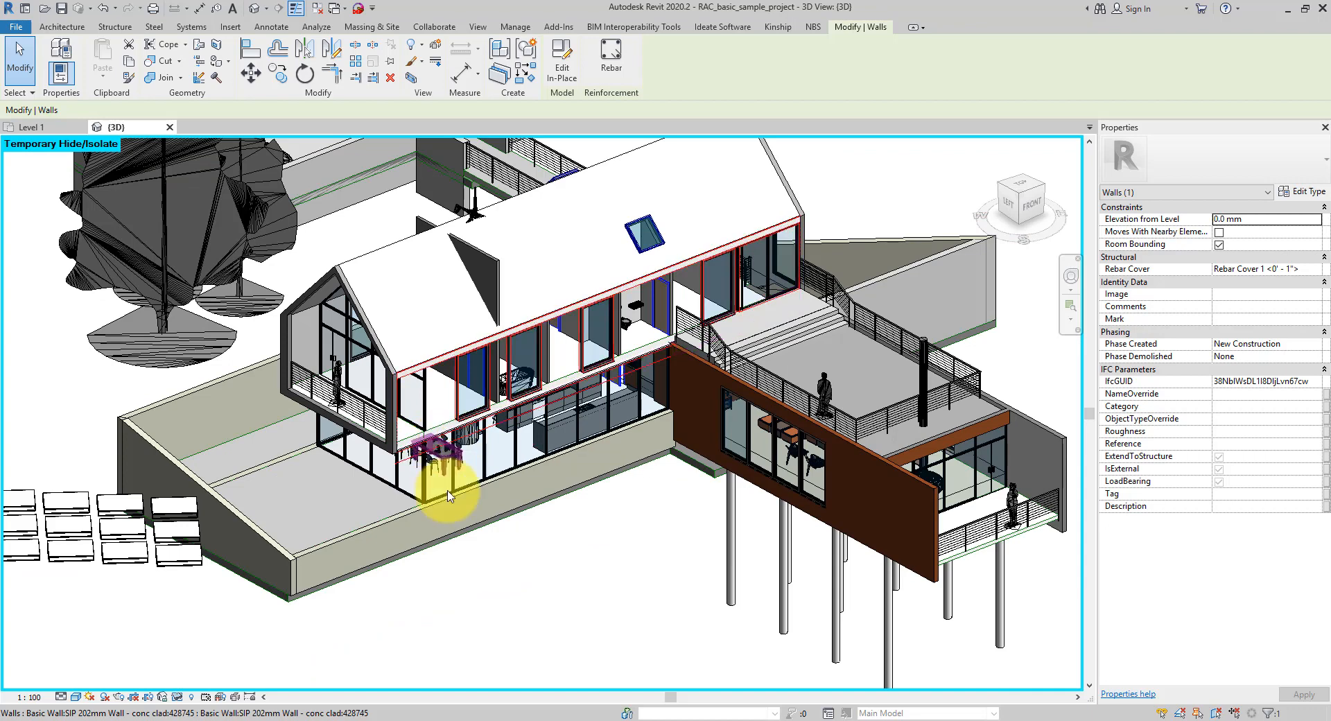
{"action": "left_click", "coordinate": [428, 509]}
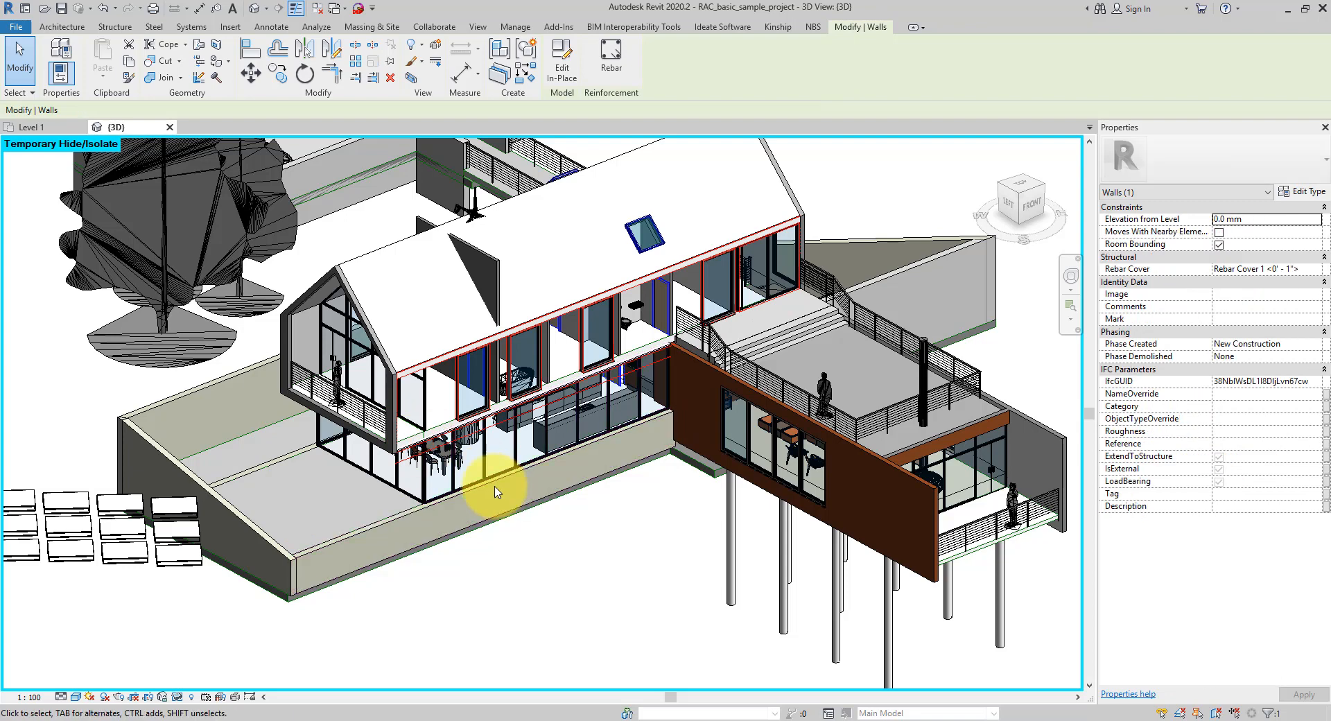
{"action": "mouse_move", "coordinate": [336, 448]}
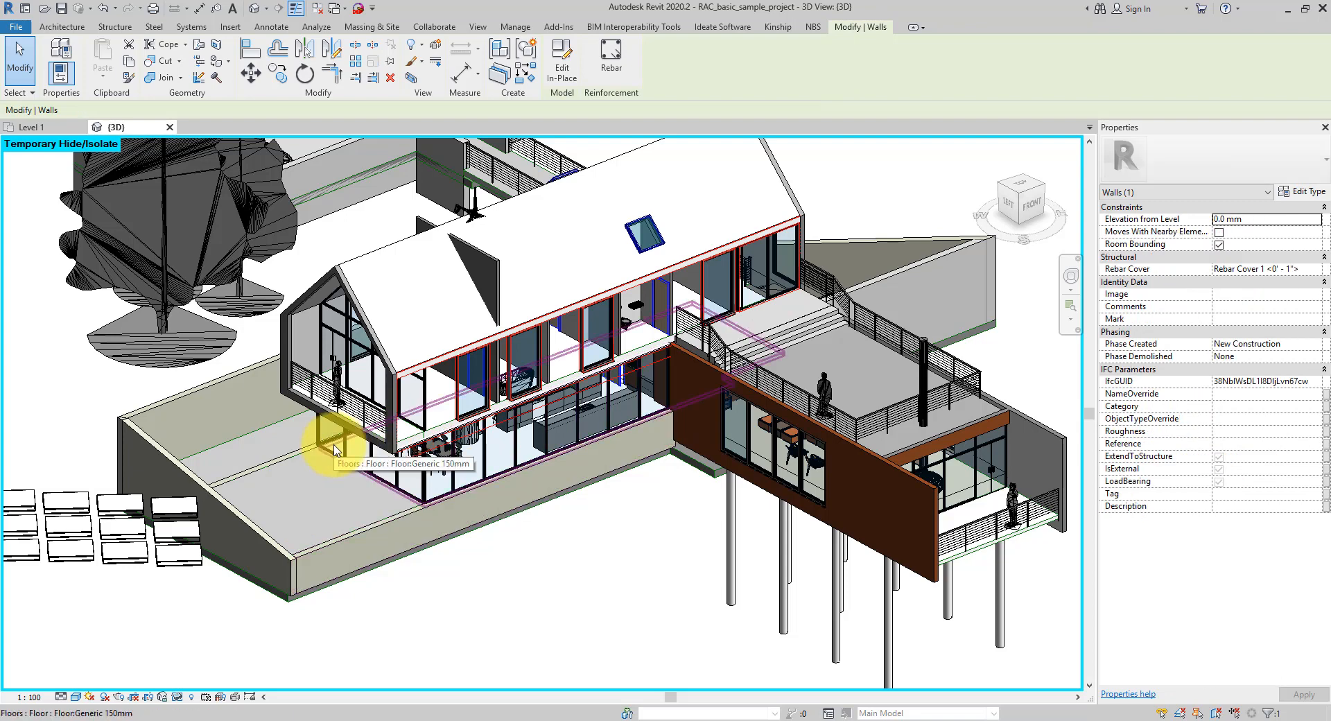
{"action": "mouse_move", "coordinate": [465, 484]}
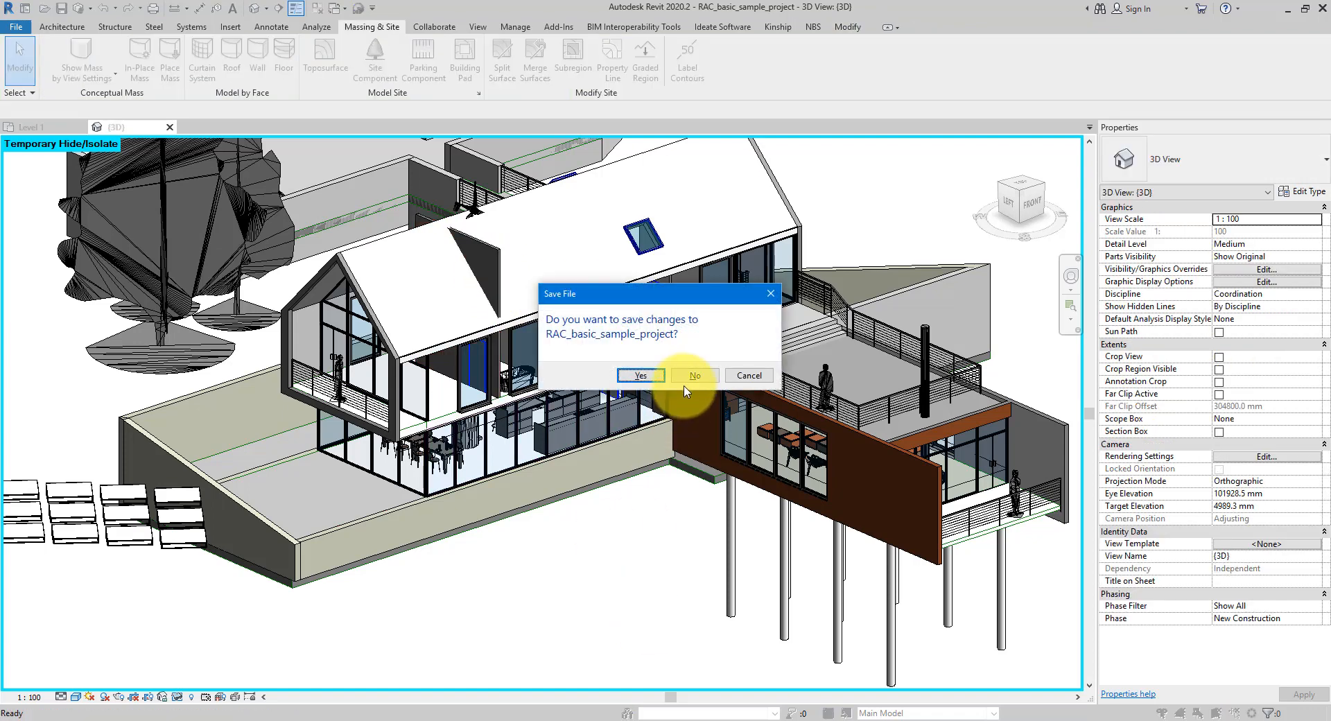
Close without saving and reopen RAC_basic_sample_project.ifc with AutoJoin Elements unchecked
{"action": "left_click", "coordinate": [694, 376]}
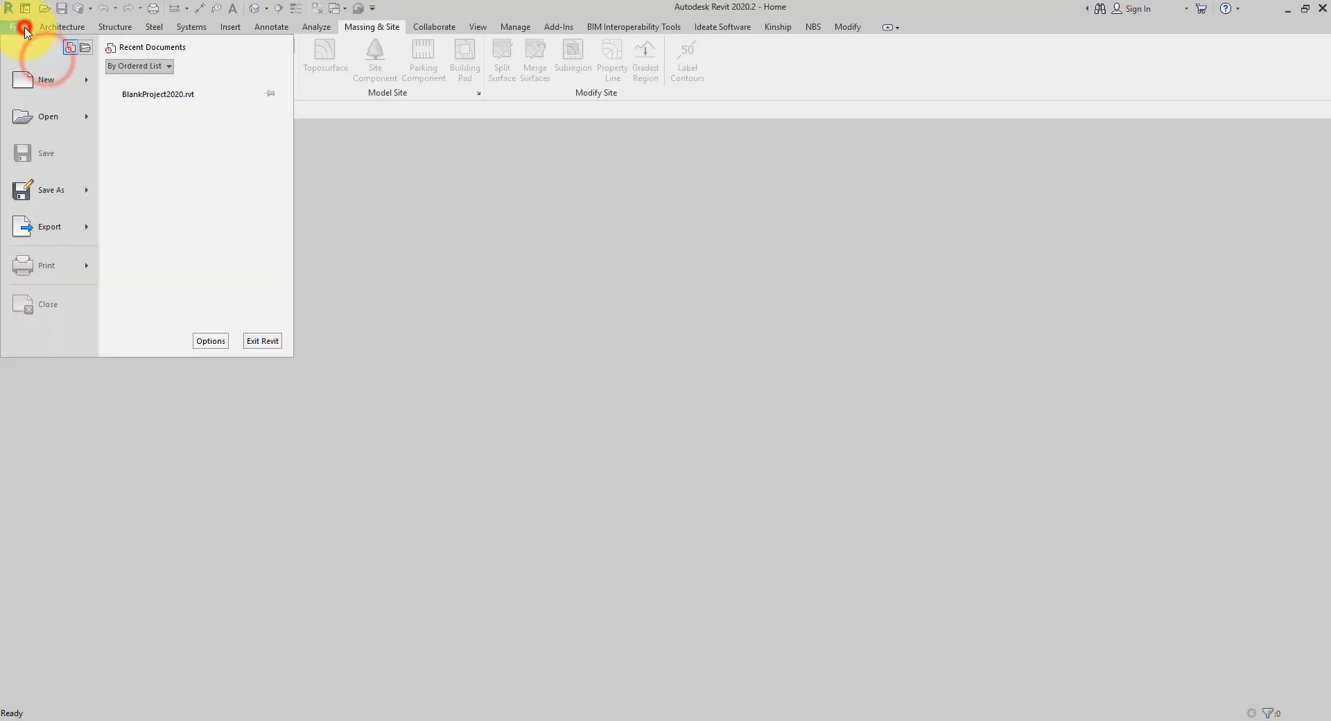
{"action": "left_click", "coordinate": [49, 117]}
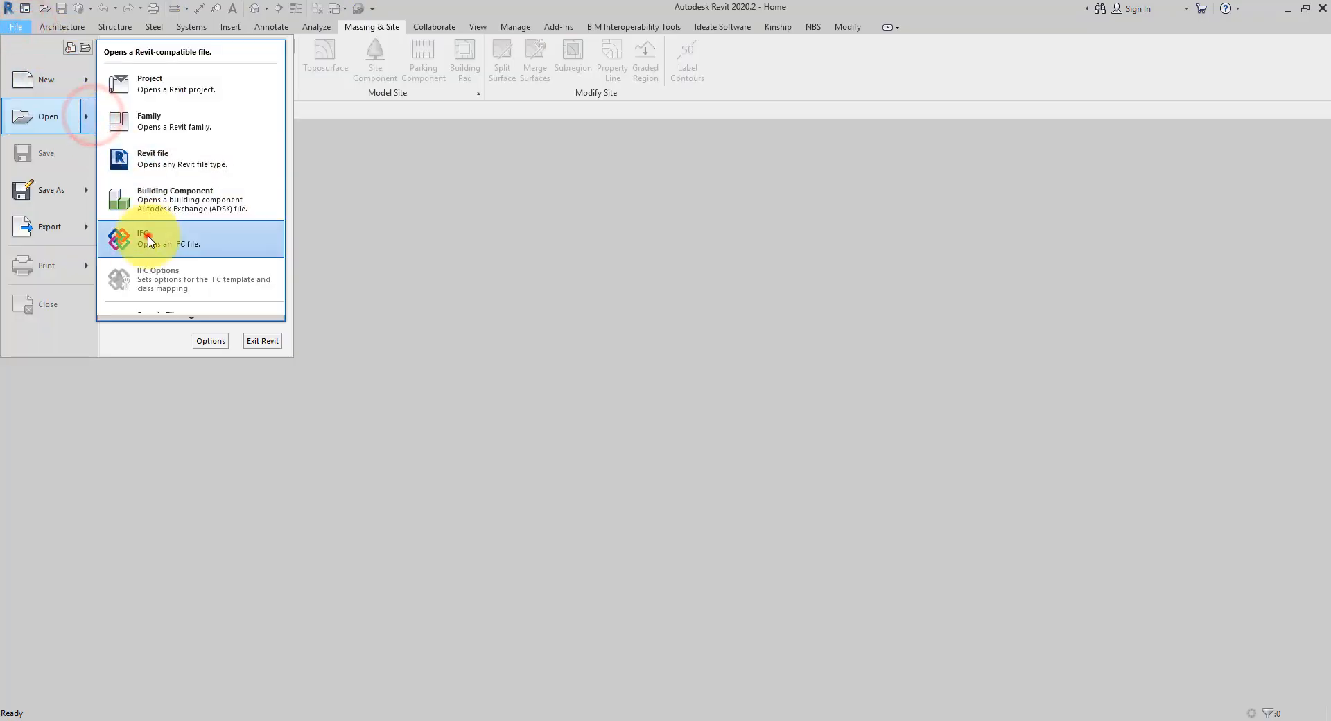
{"action": "left_click", "coordinate": [140, 237]}
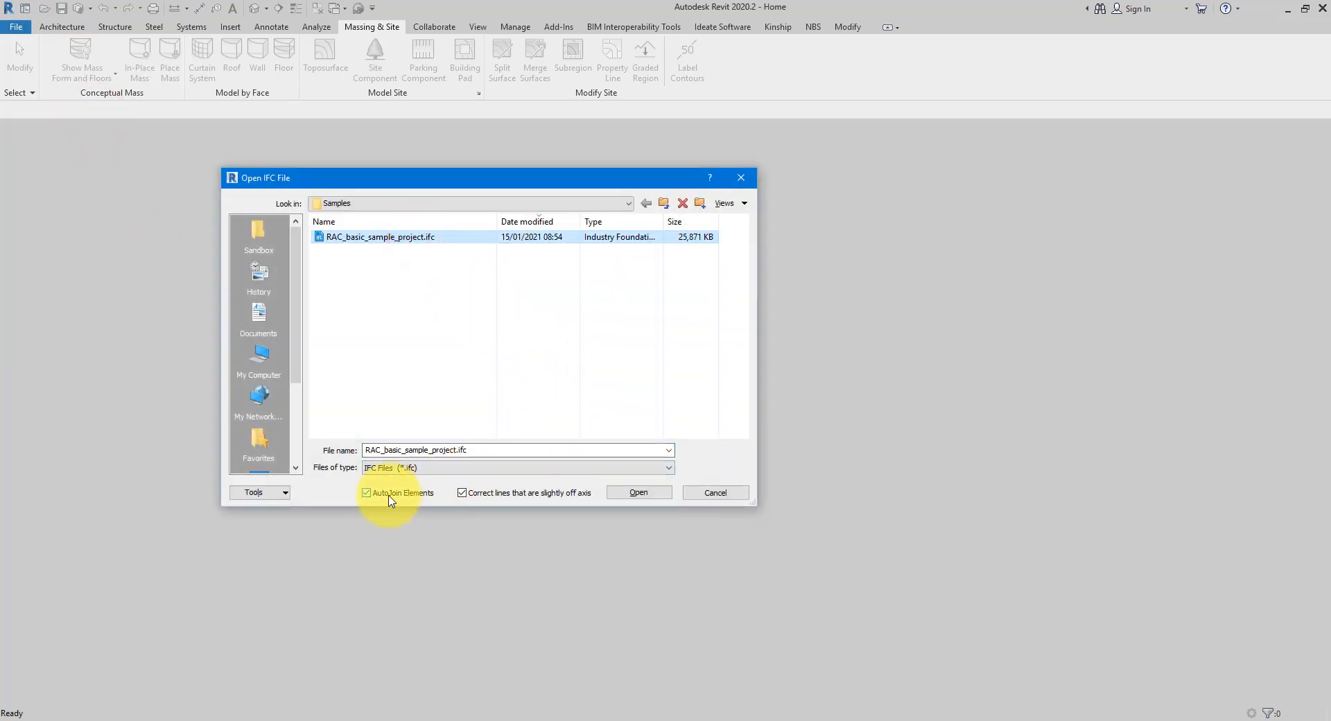
{"action": "left_click", "coordinate": [366, 492]}
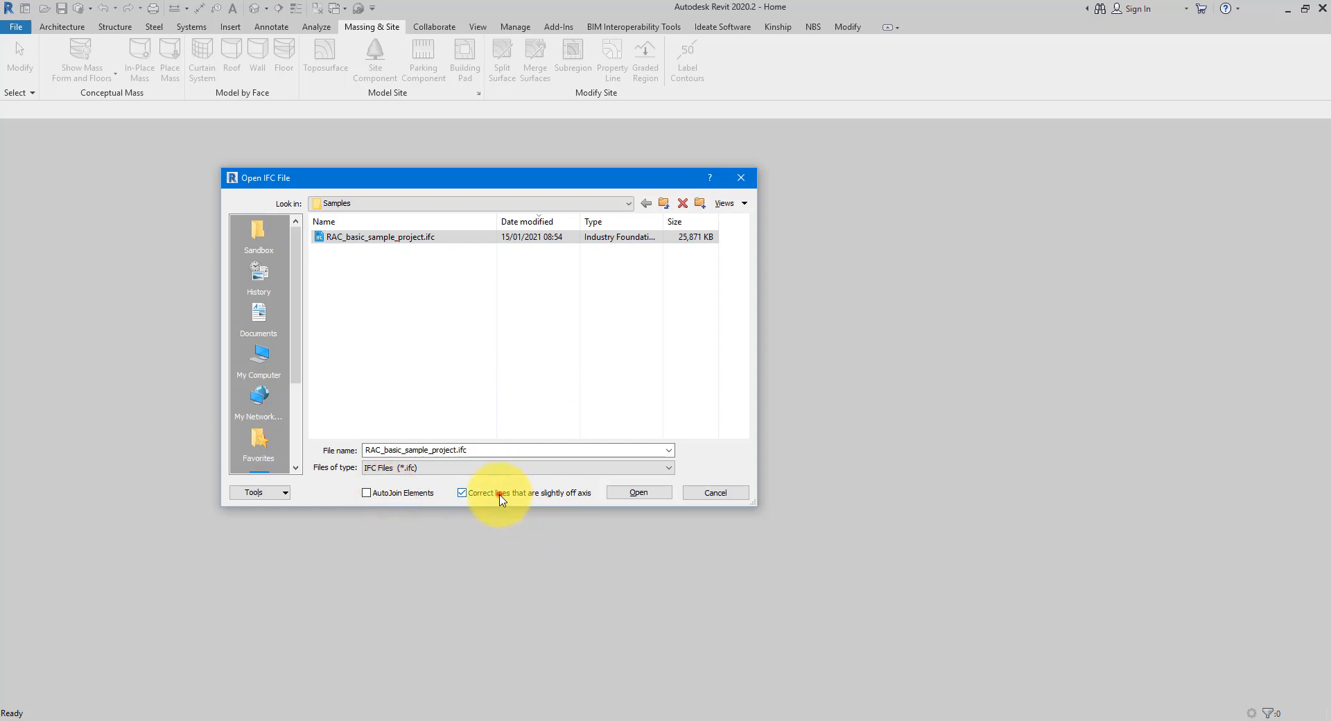
{"action": "left_click", "coordinate": [638, 492]}
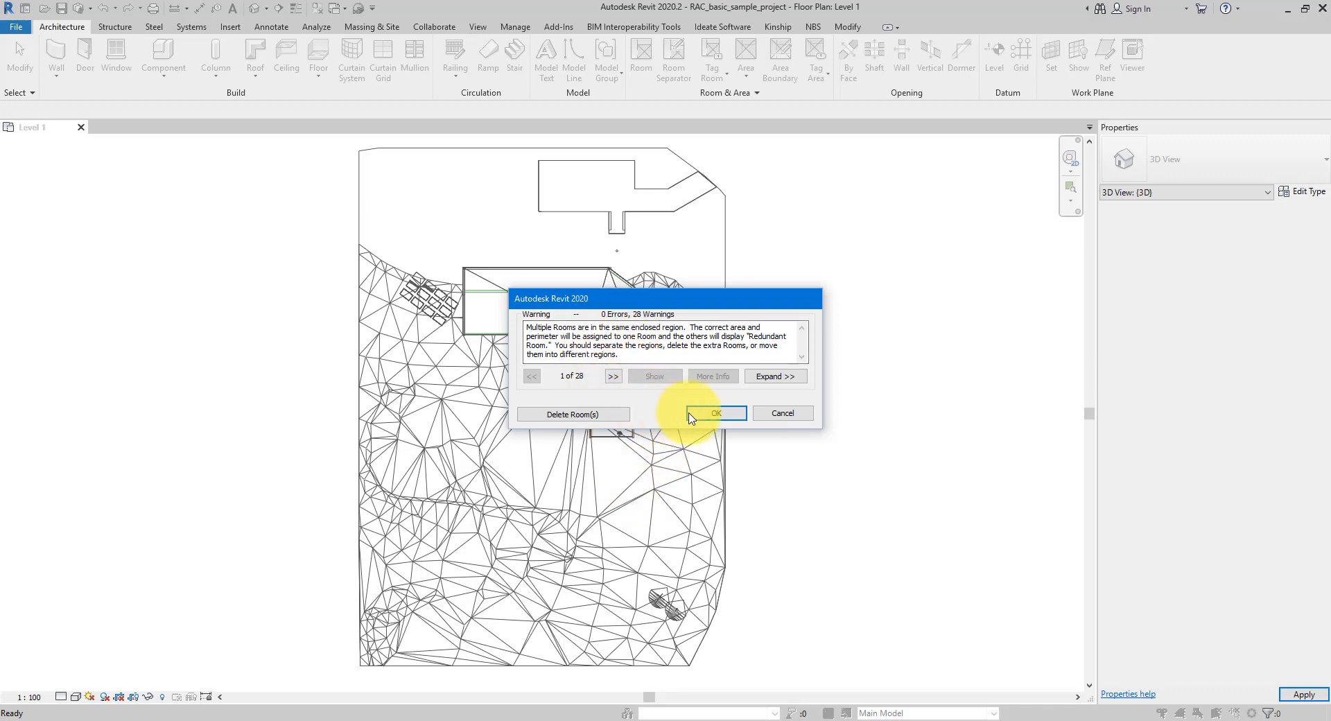
Accept the 28 warnings, show the default 3D view and select the concrete-clad SIP wall
{"action": "left_click", "coordinate": [715, 414]}
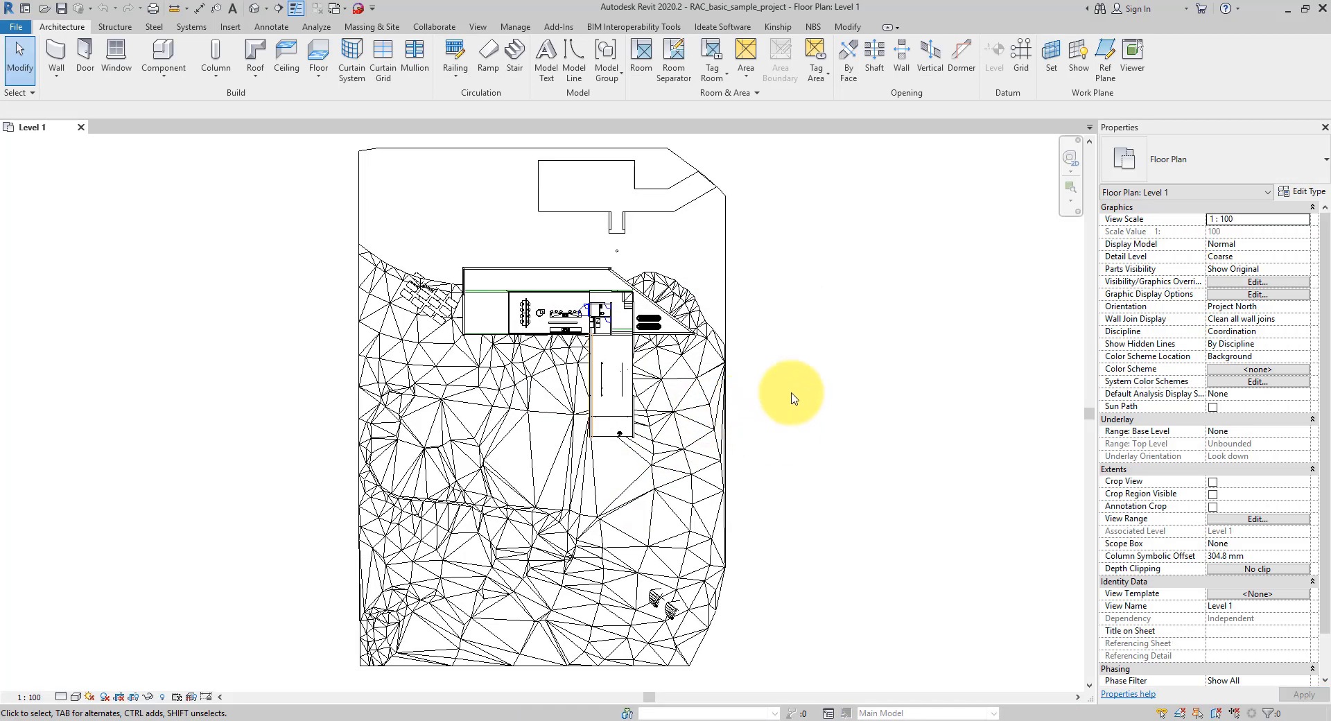
{"action": "mouse_move", "coordinate": [253, 8]}
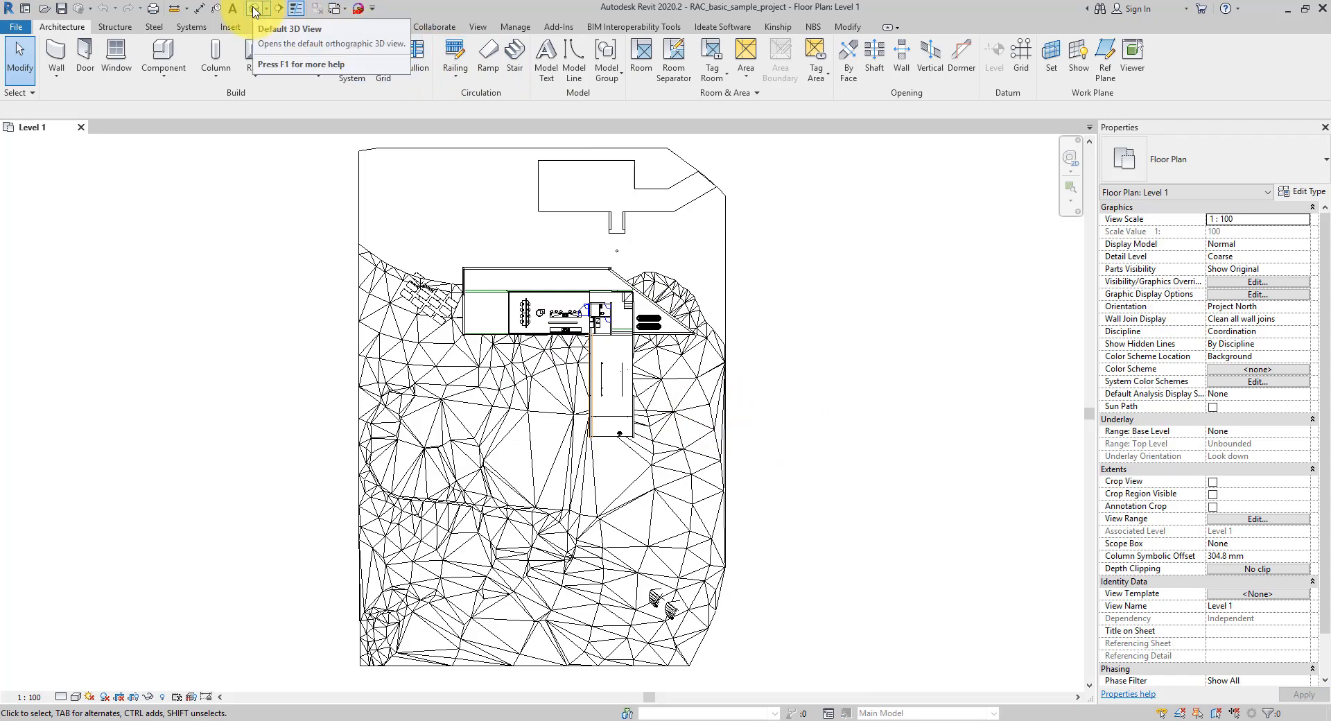
{"action": "left_click", "coordinate": [253, 12]}
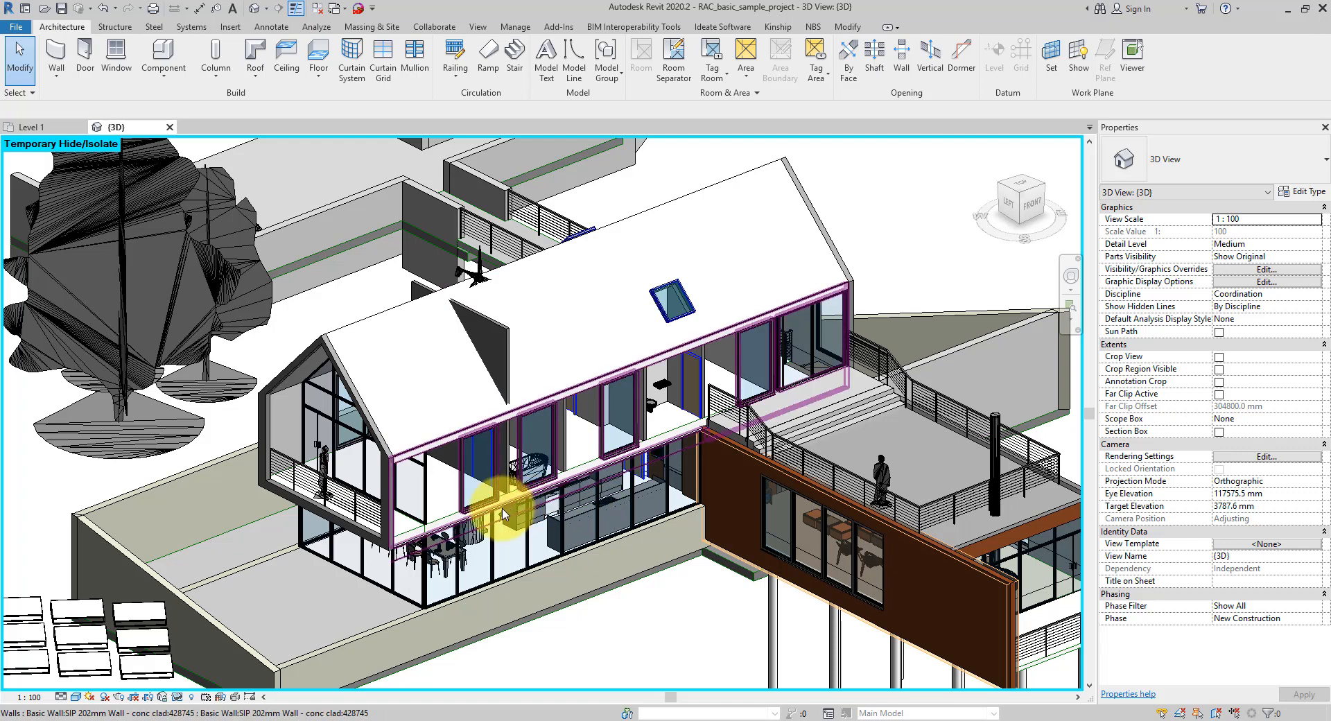
{"action": "mouse_move", "coordinate": [495, 513]}
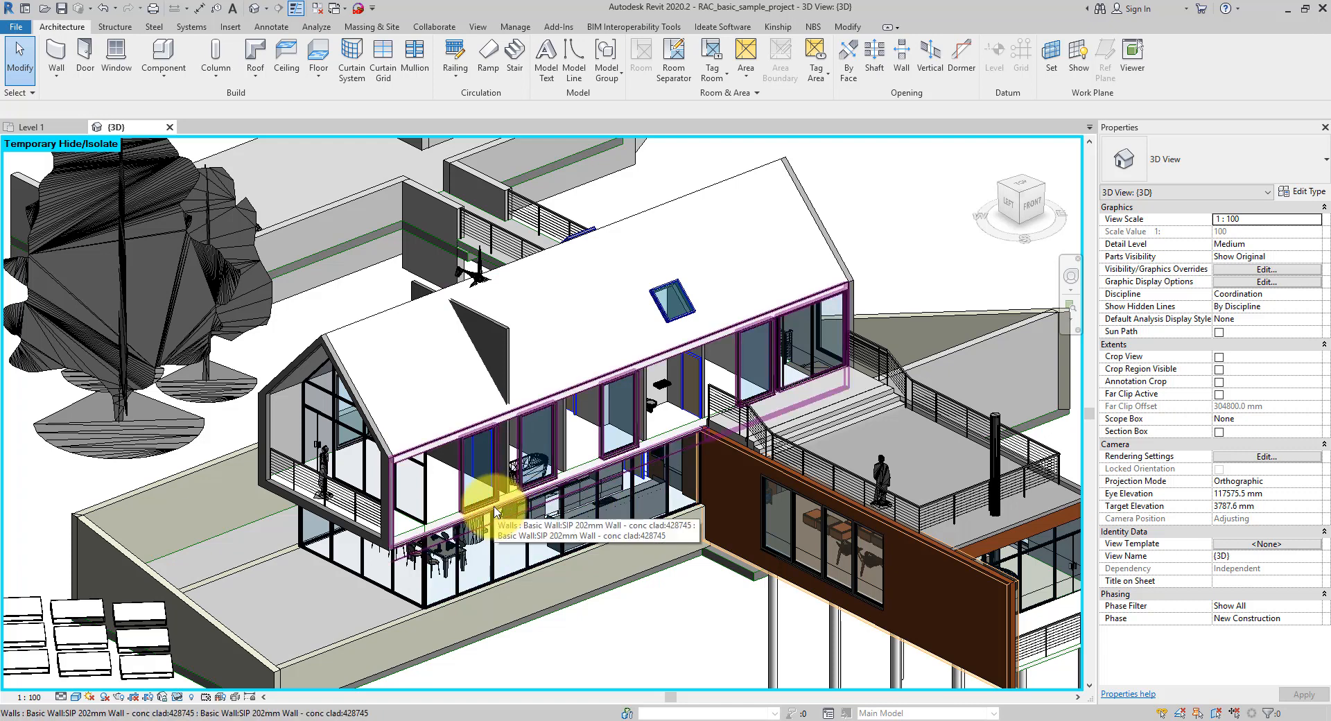
{"action": "left_click", "coordinate": [492, 508]}
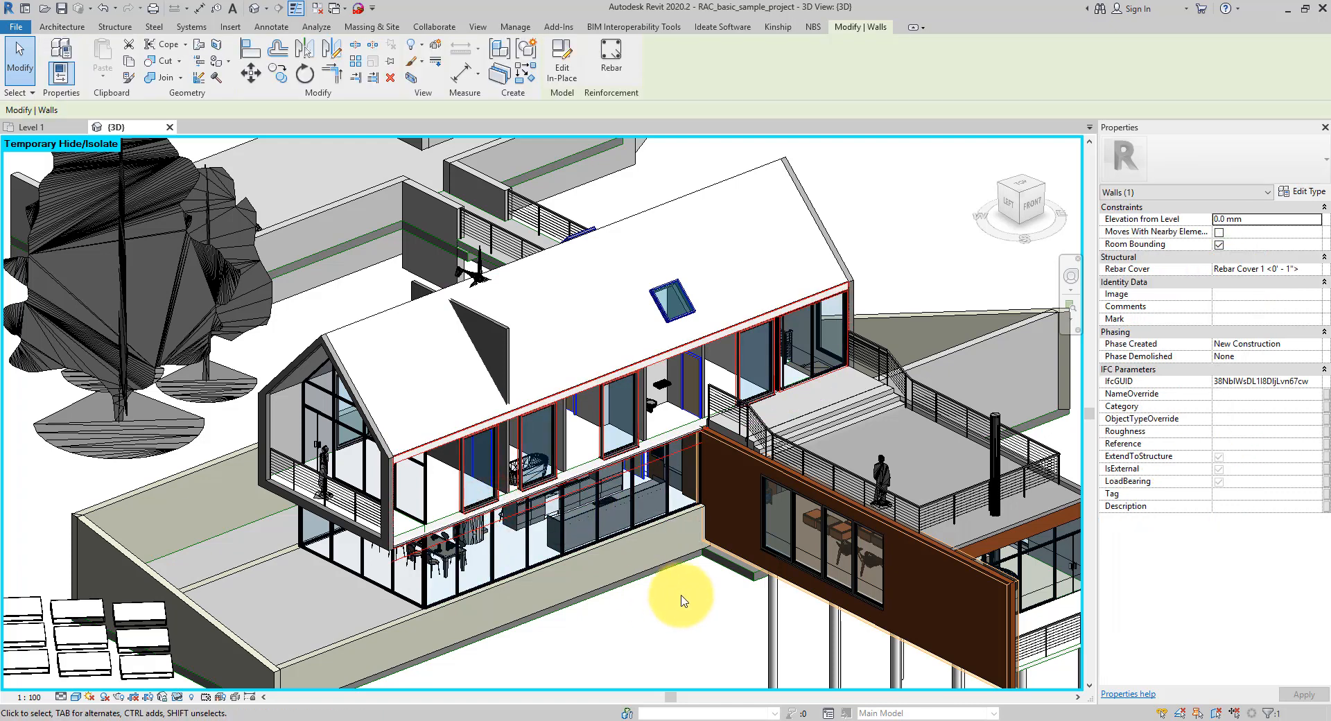